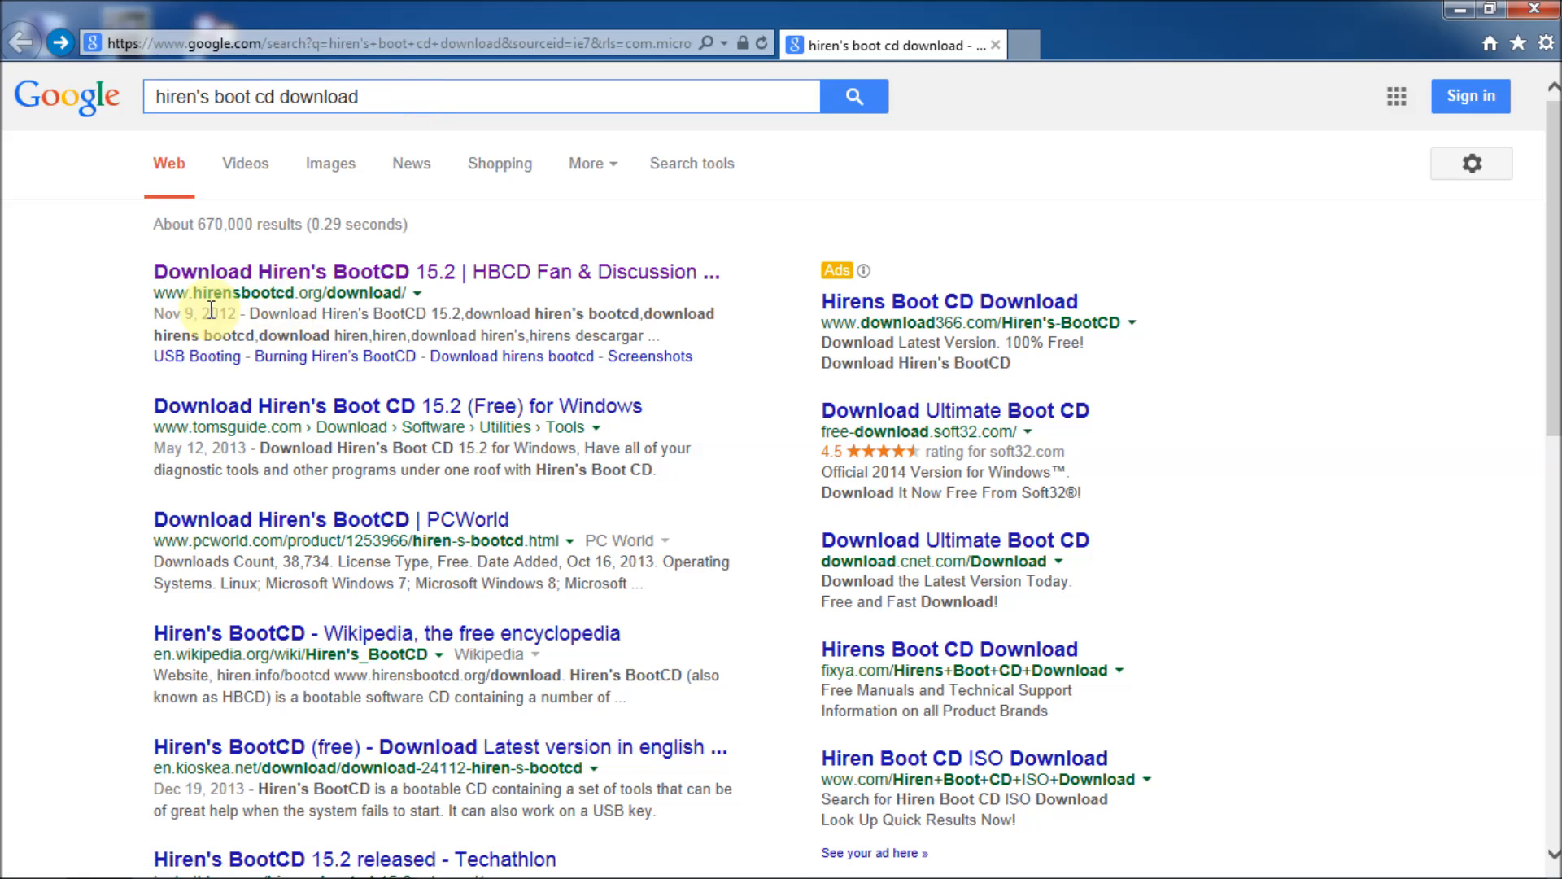
{"action": "mouse_move", "coordinate": [397, 300]}
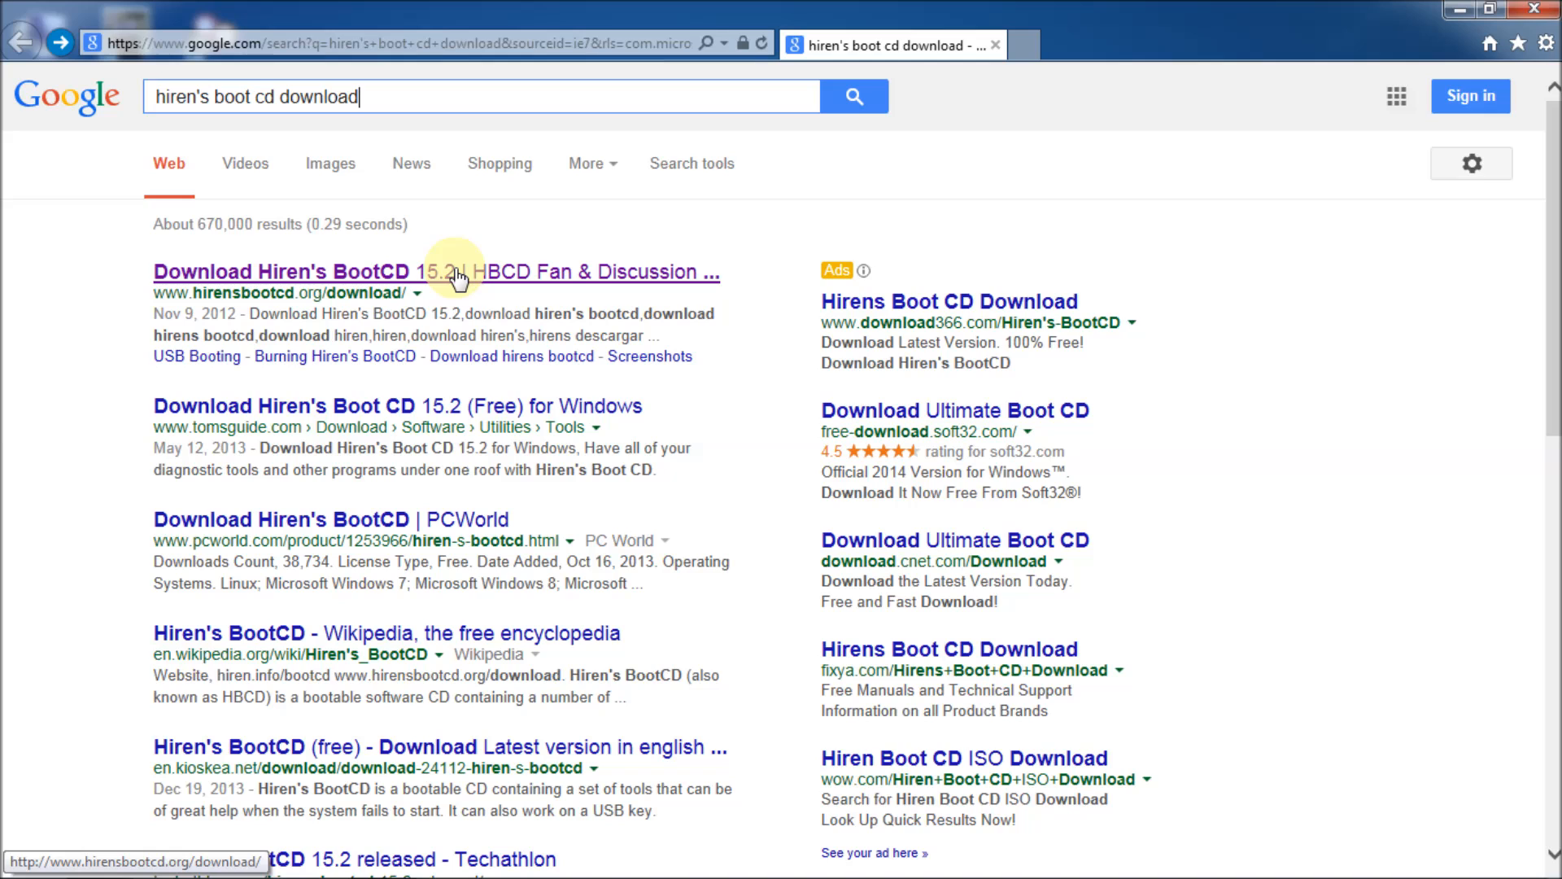
Reach the Hirens.BootCD.15.2.zip download link on the Hiren's BootCD page from the Google result.
{"action": "left_click", "coordinate": [290, 272]}
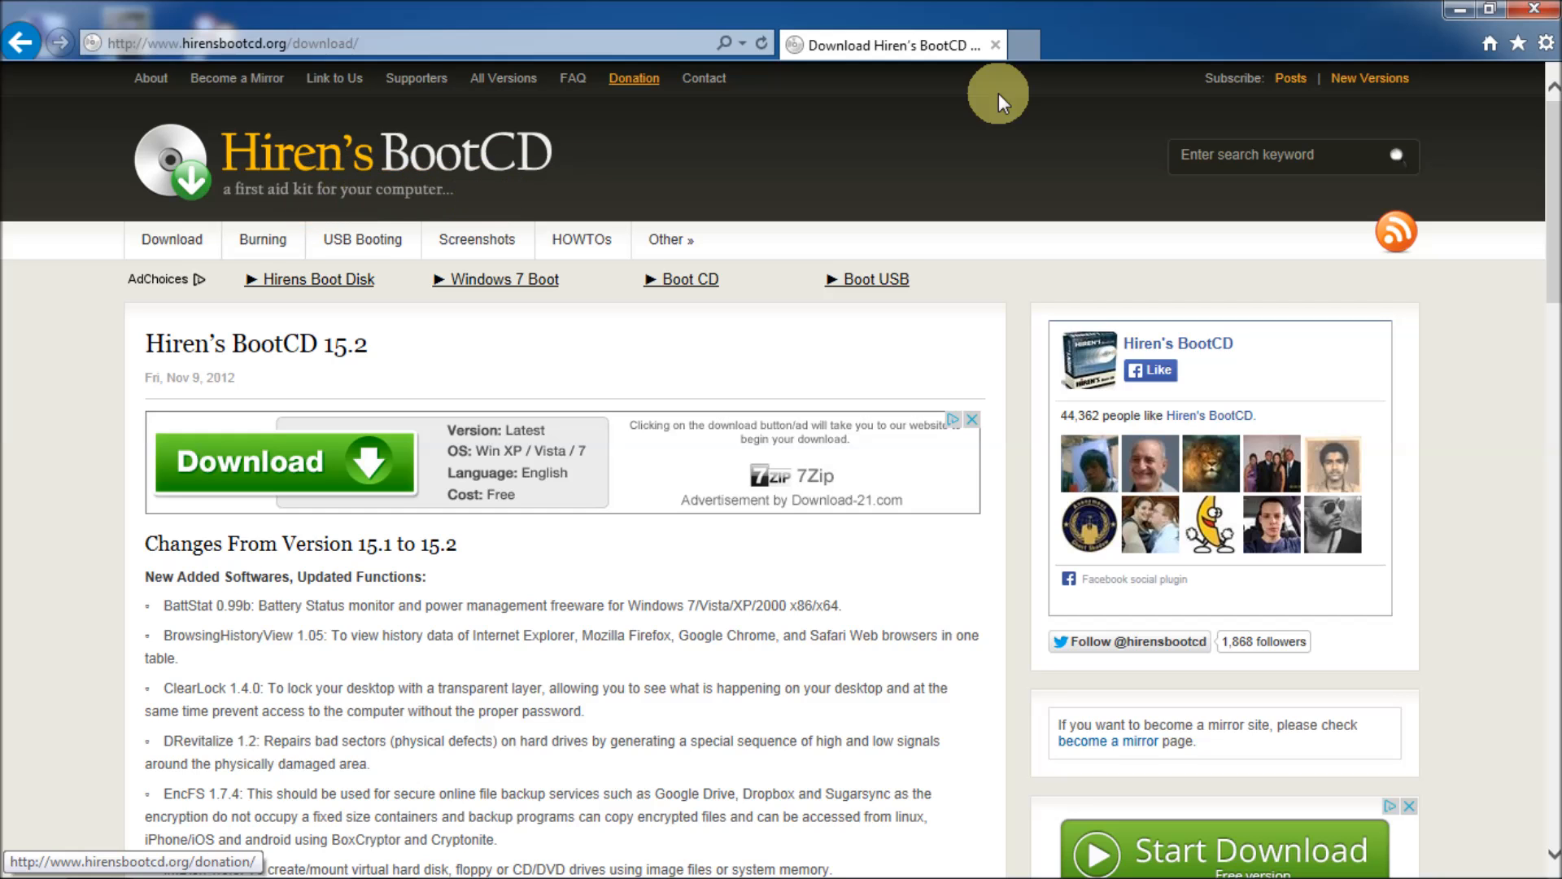
{"action": "scroll", "scroll_direction": "down", "scroll_amount": 3}
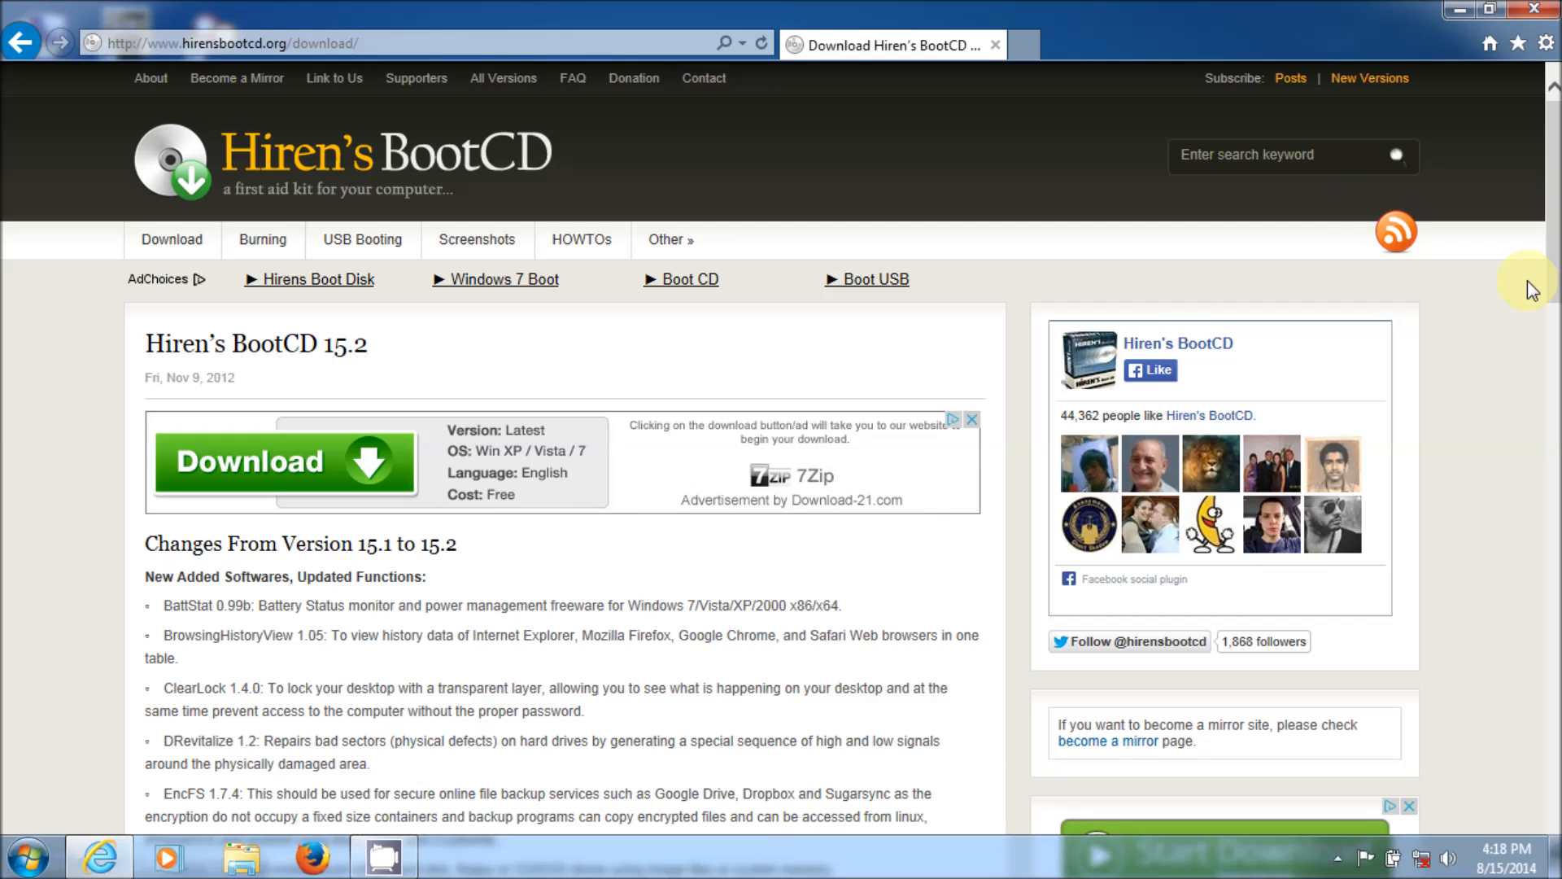
{"action": "scroll", "scroll_direction": "down", "scroll_amount": 3}
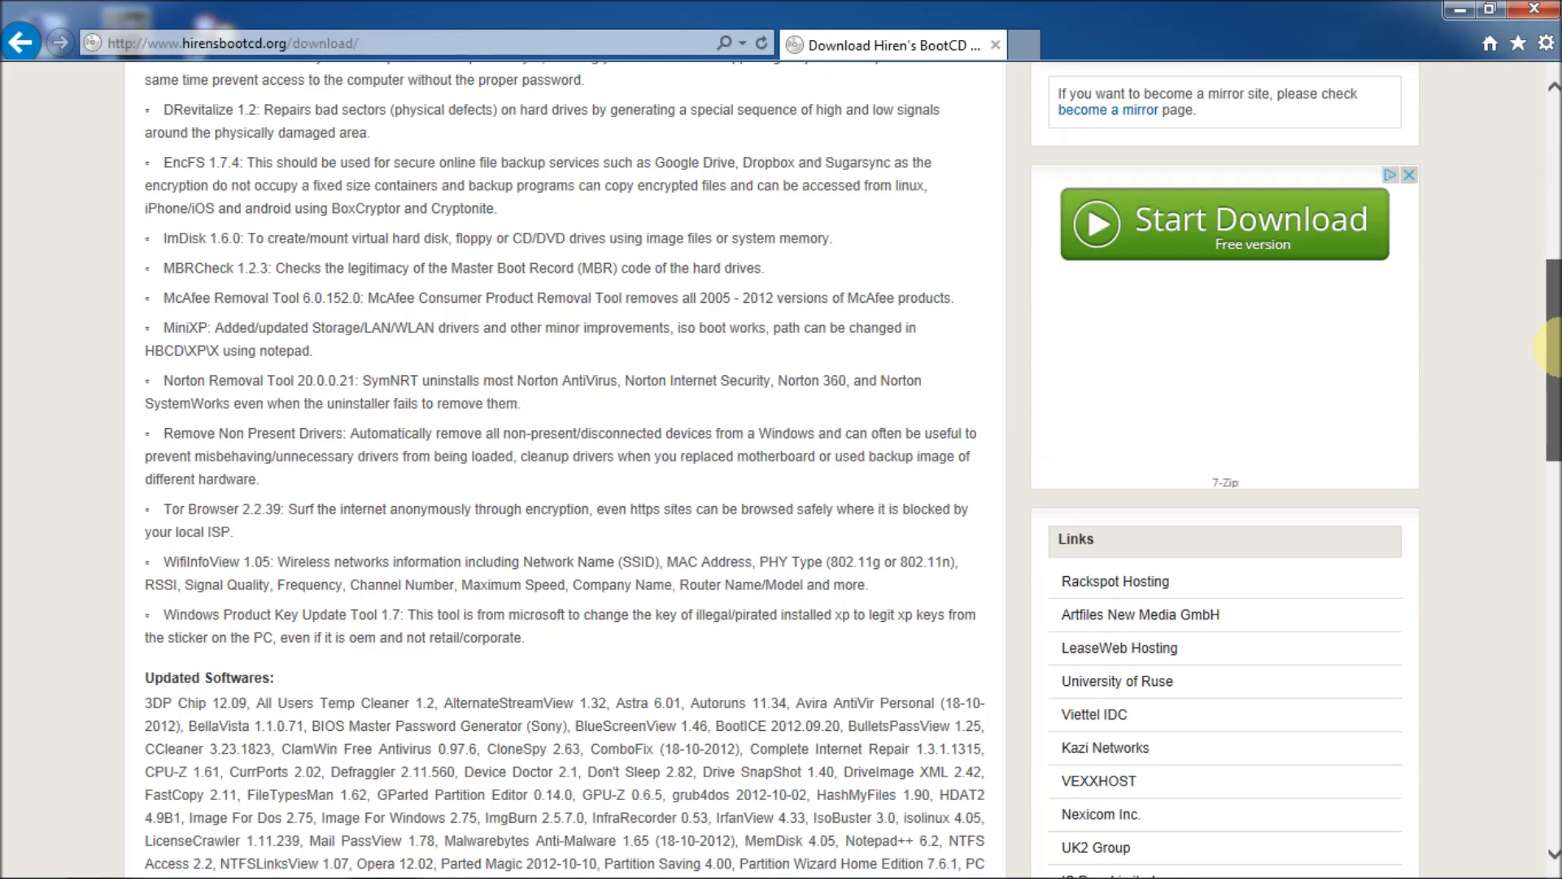
{"action": "scroll", "scroll_direction": "down", "scroll_amount": 3}
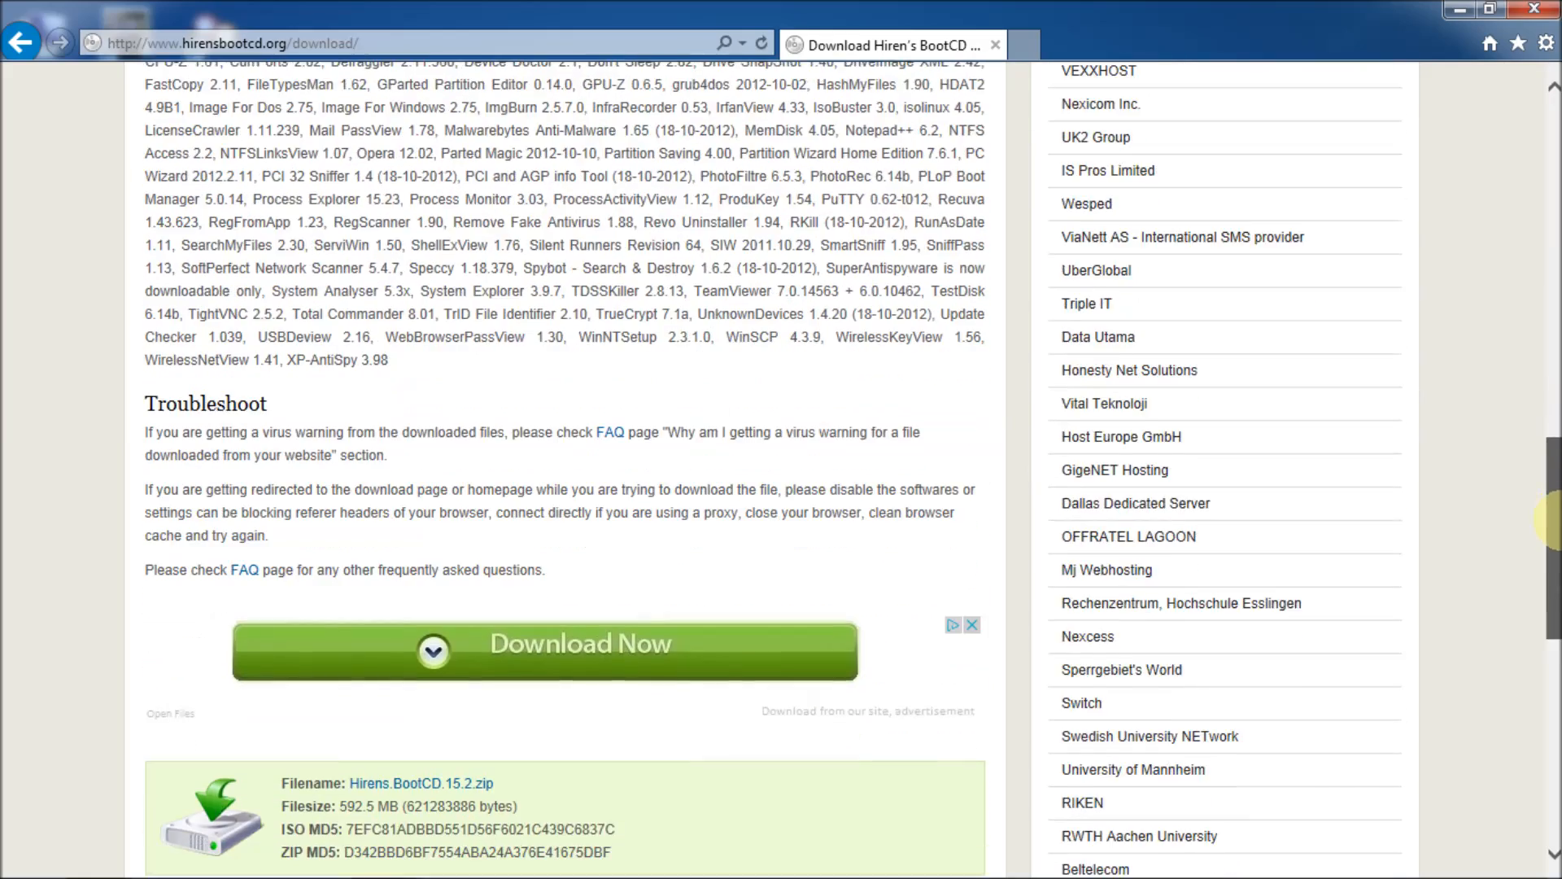
{"action": "scroll", "scroll_direction": "down", "scroll_amount": 3}
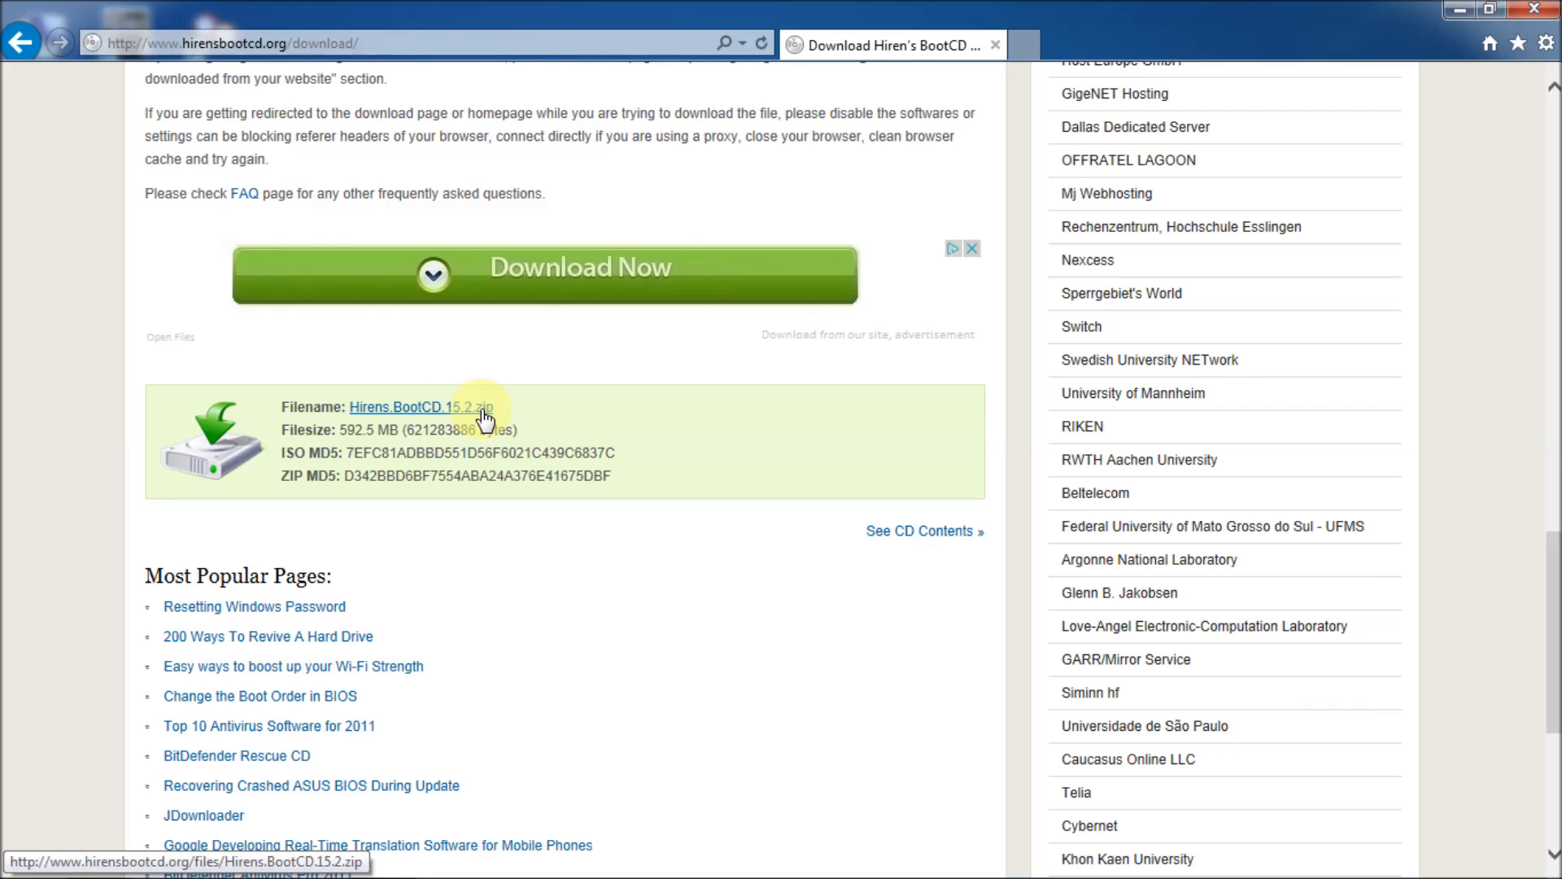
{"action": "left_click", "coordinate": [420, 407]}
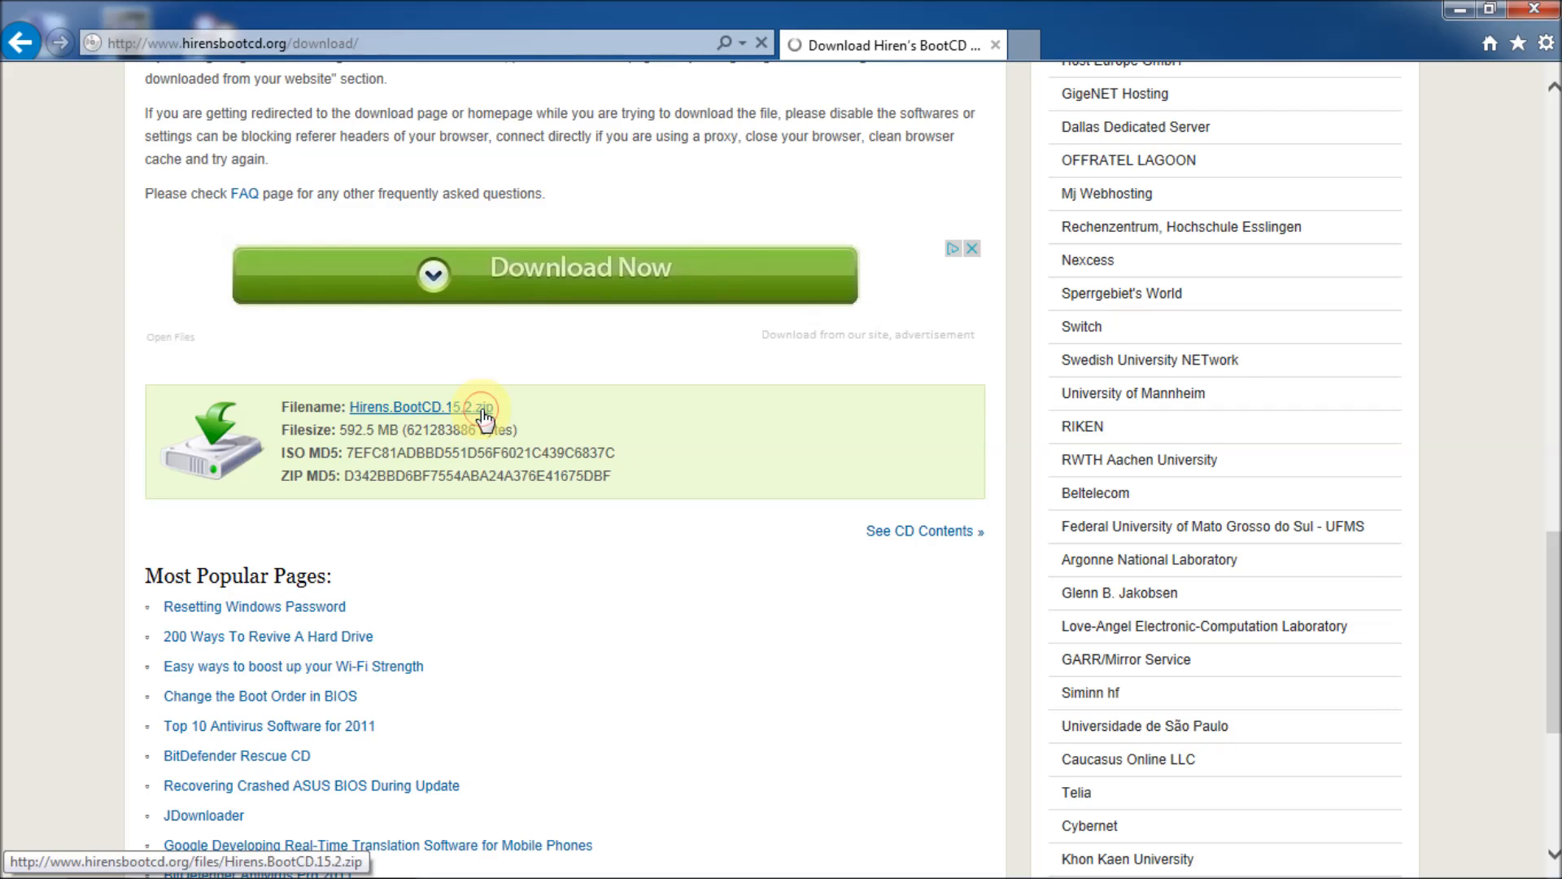
{"action": "left_click", "coordinate": [419, 407]}
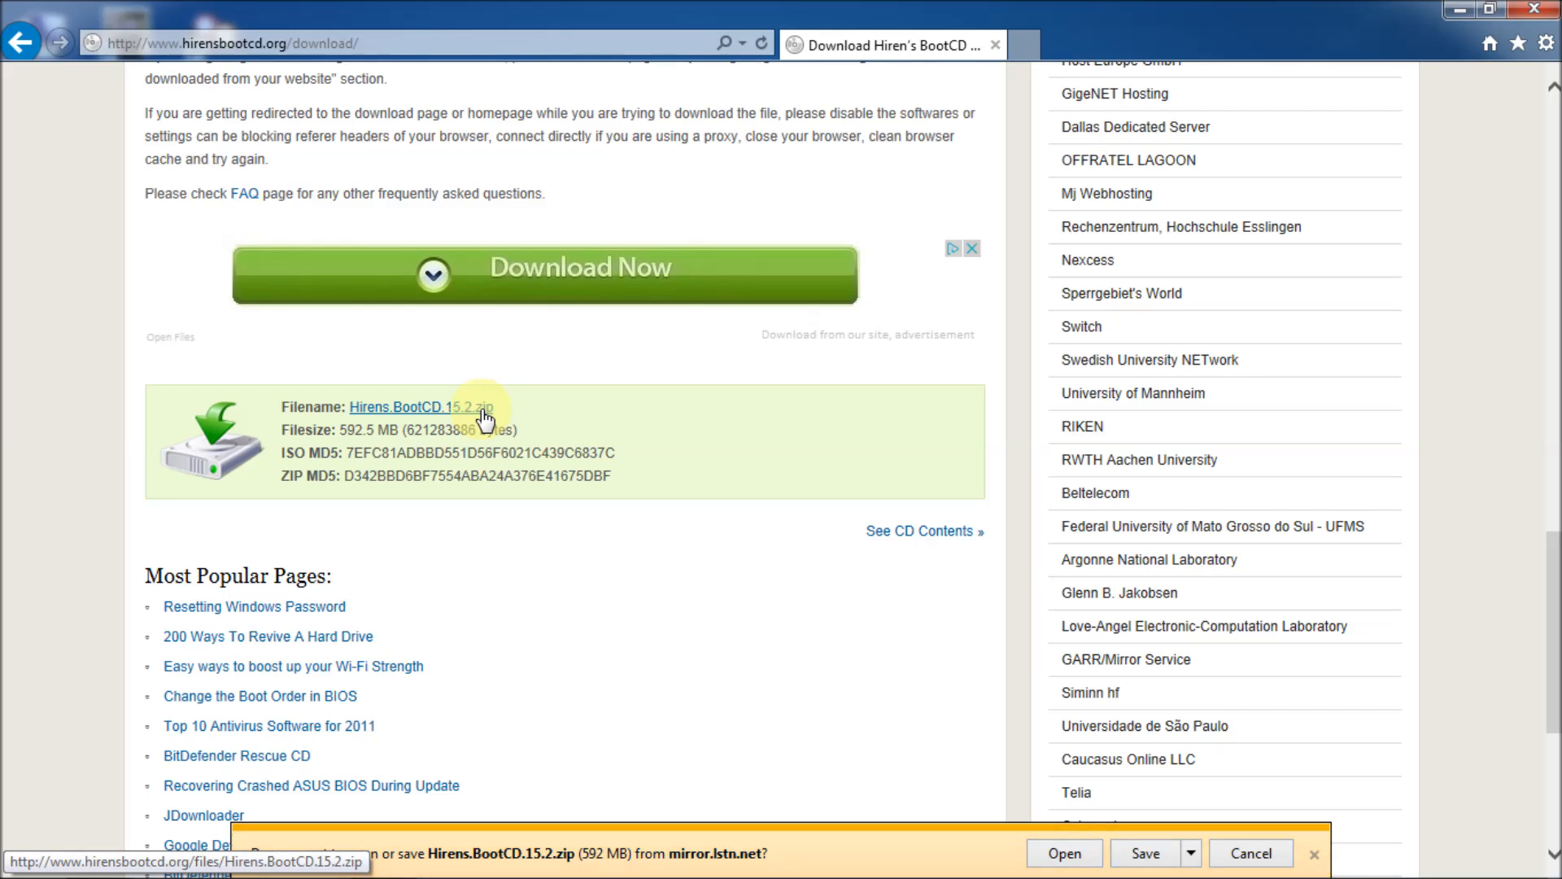
{"action": "mouse_move", "coordinate": [570, 574]}
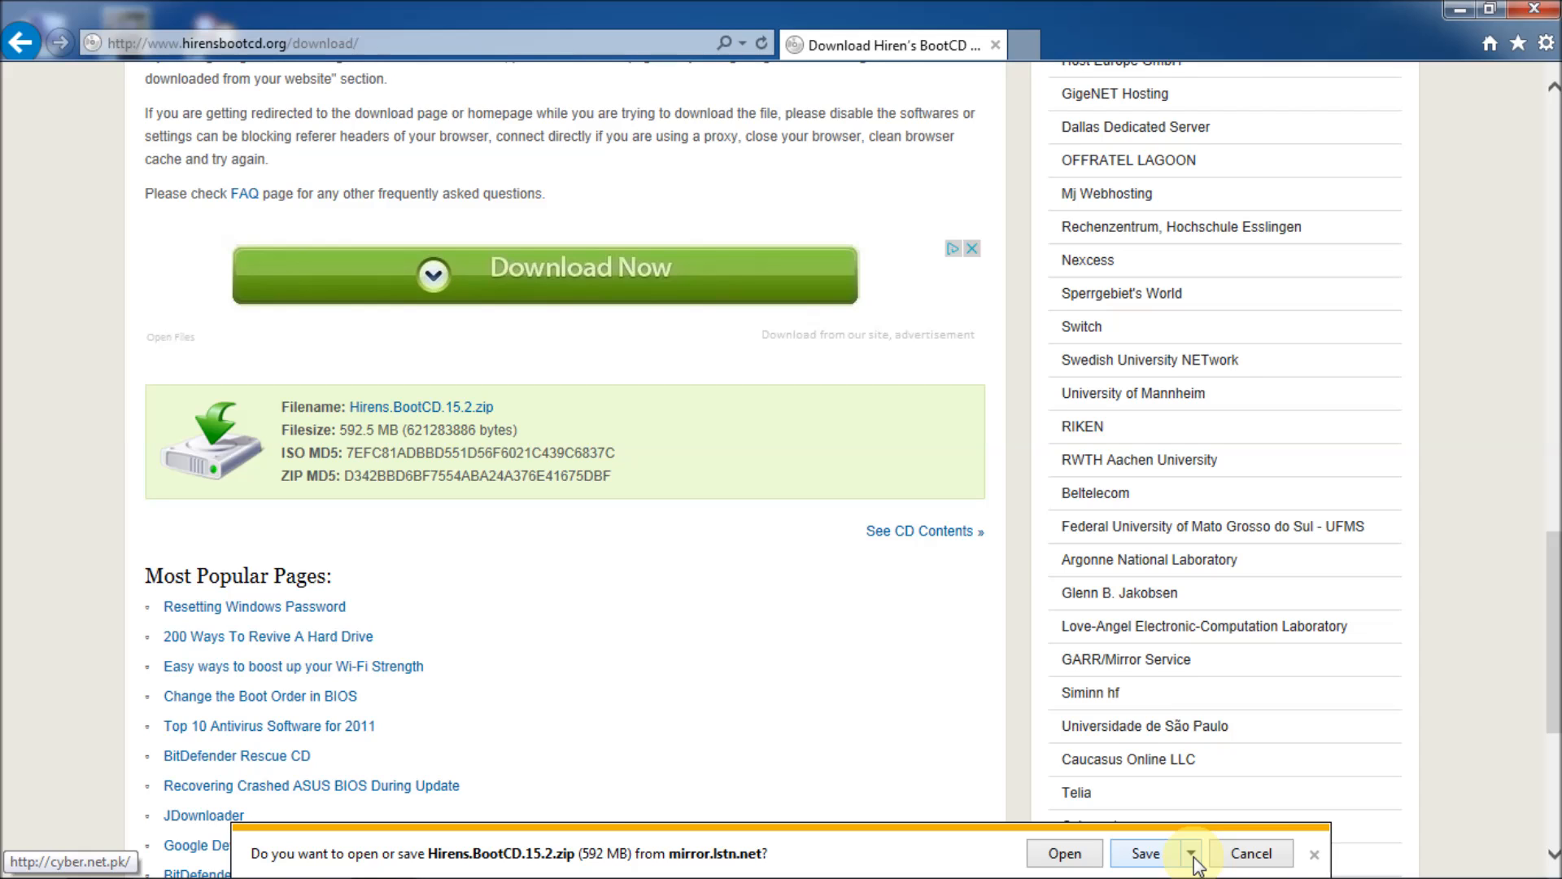
{"action": "left_click", "coordinate": [1191, 853]}
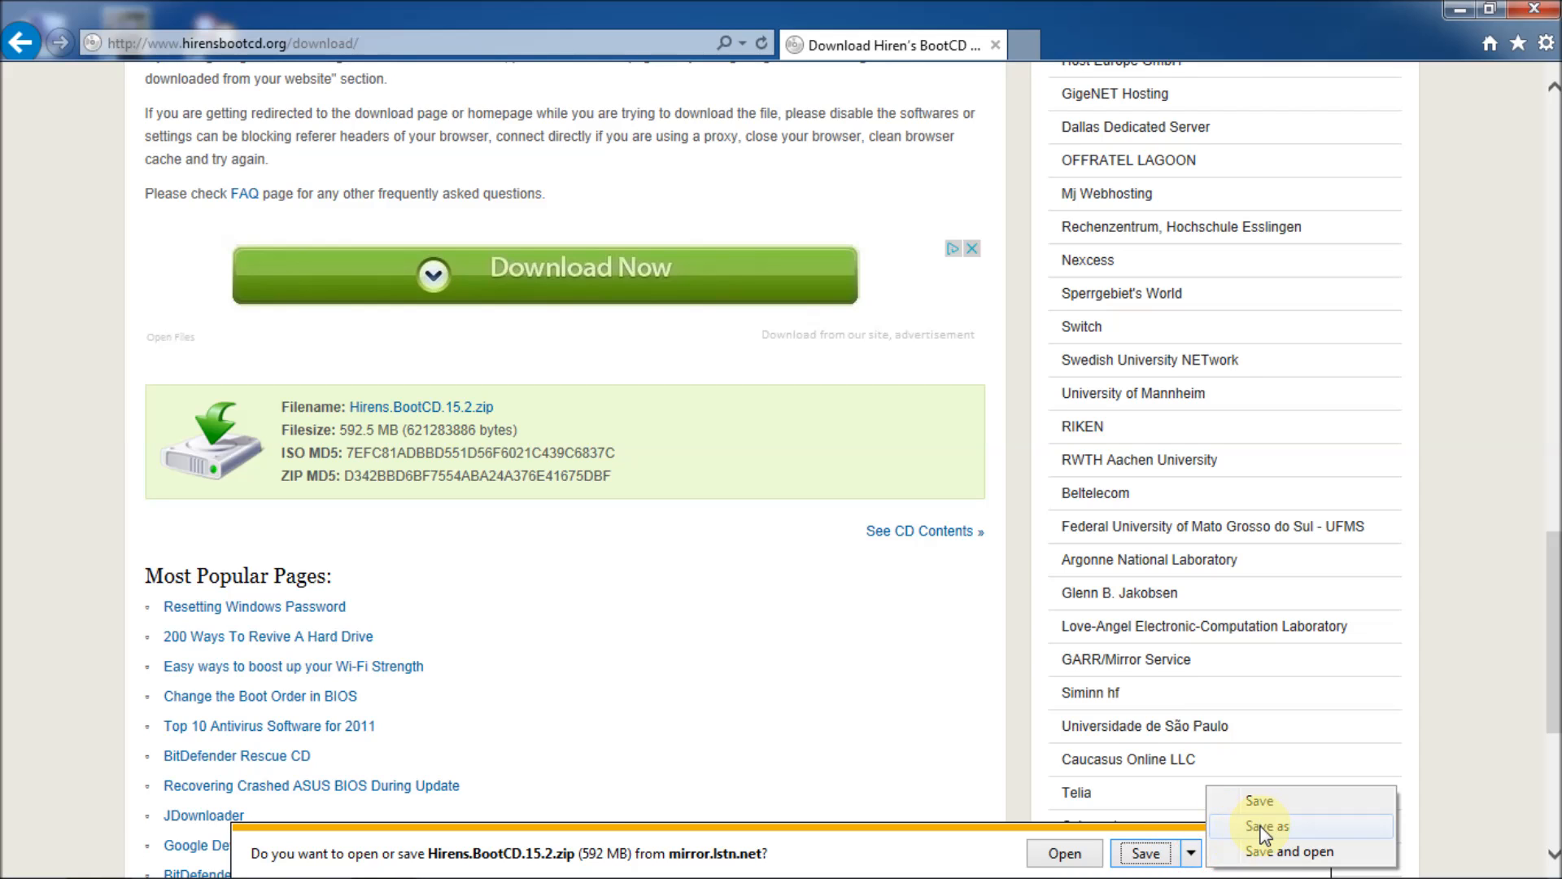
{"action": "left_click", "coordinate": [1267, 825]}
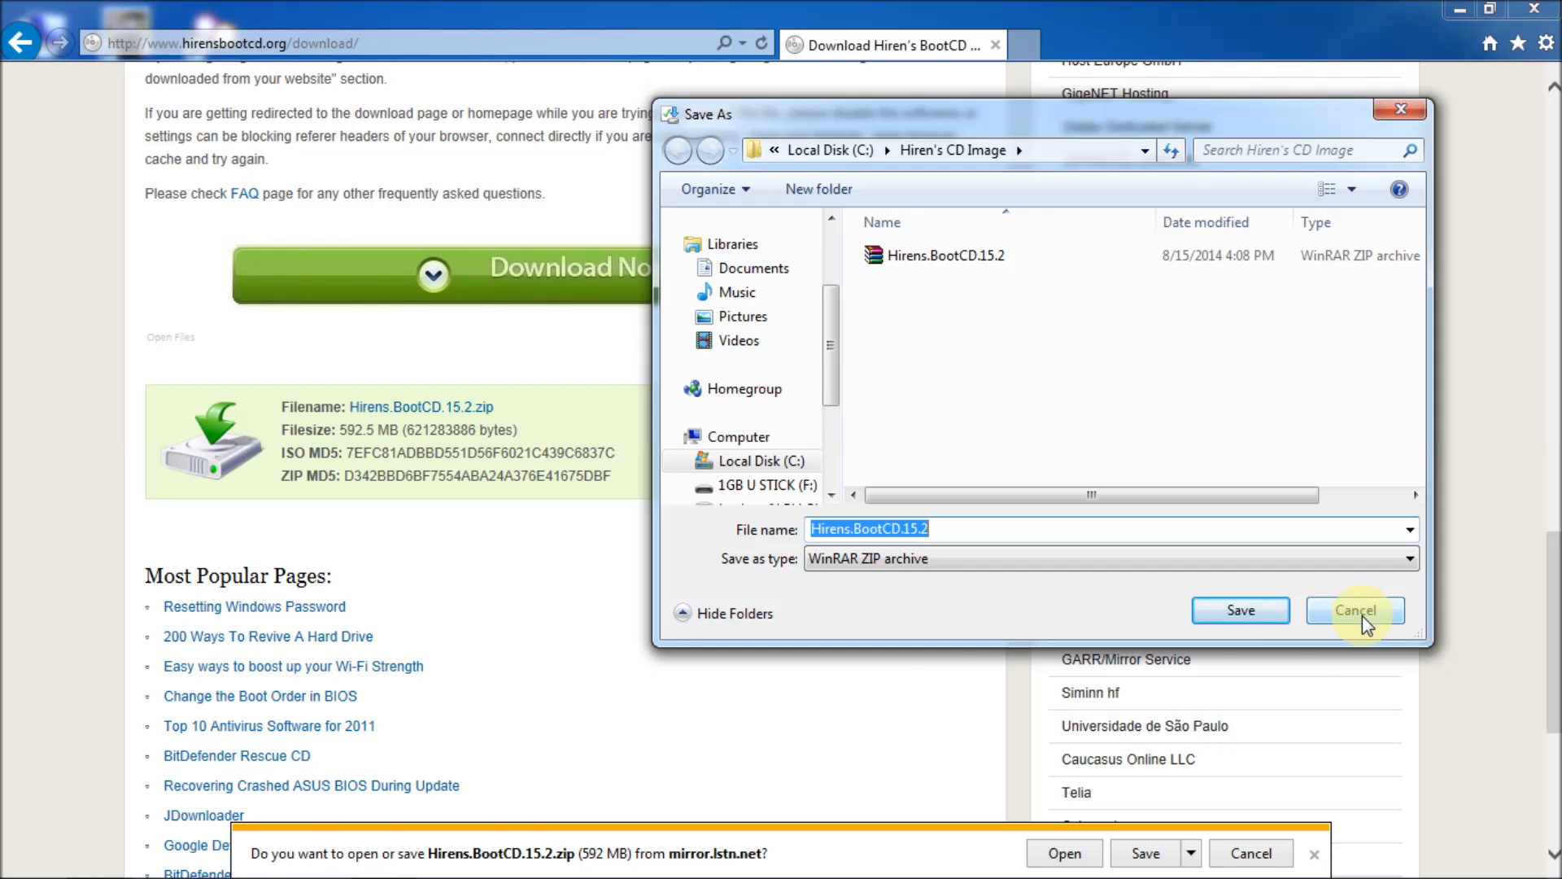
{"action": "left_click", "coordinate": [1354, 610]}
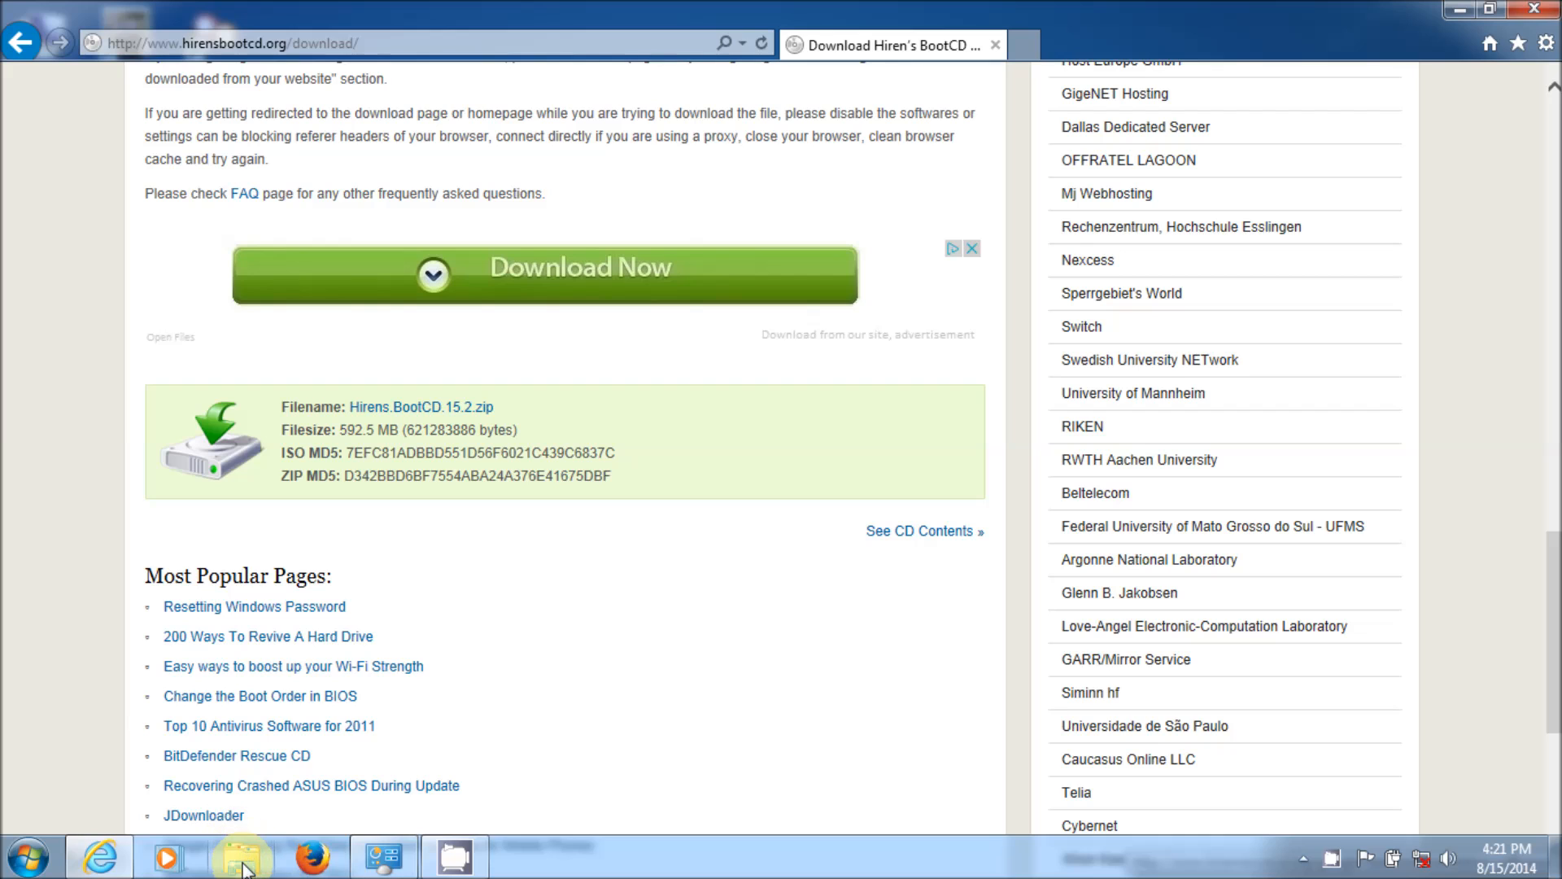
Browse to the C:\Hiren's CD Image folder in a new Explorer window.
{"action": "left_click", "coordinate": [243, 857]}
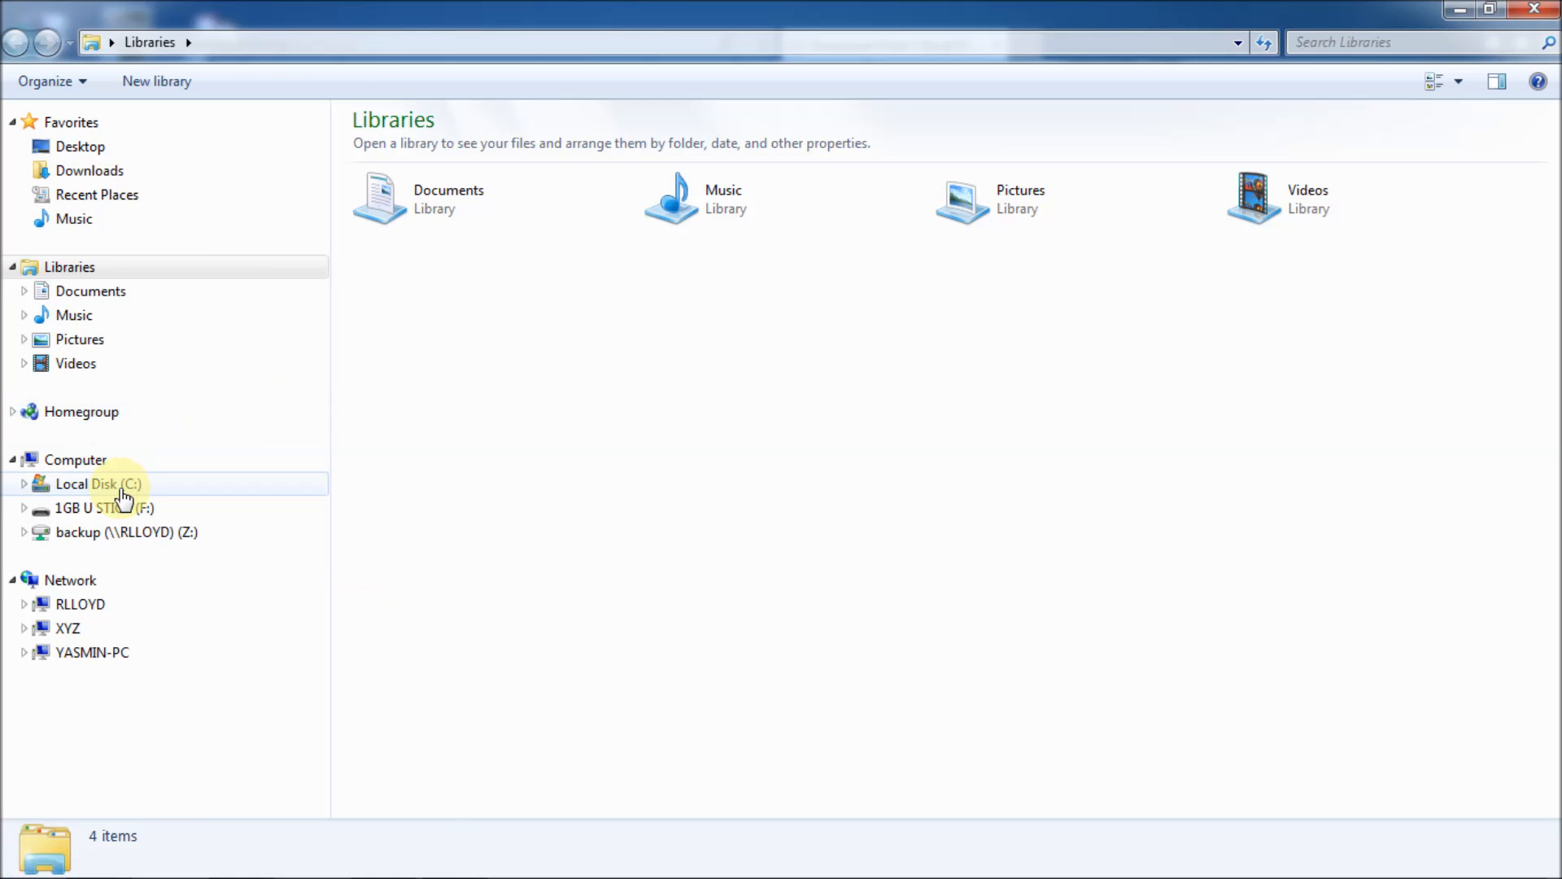
{"action": "double_click", "coordinate": [100, 483]}
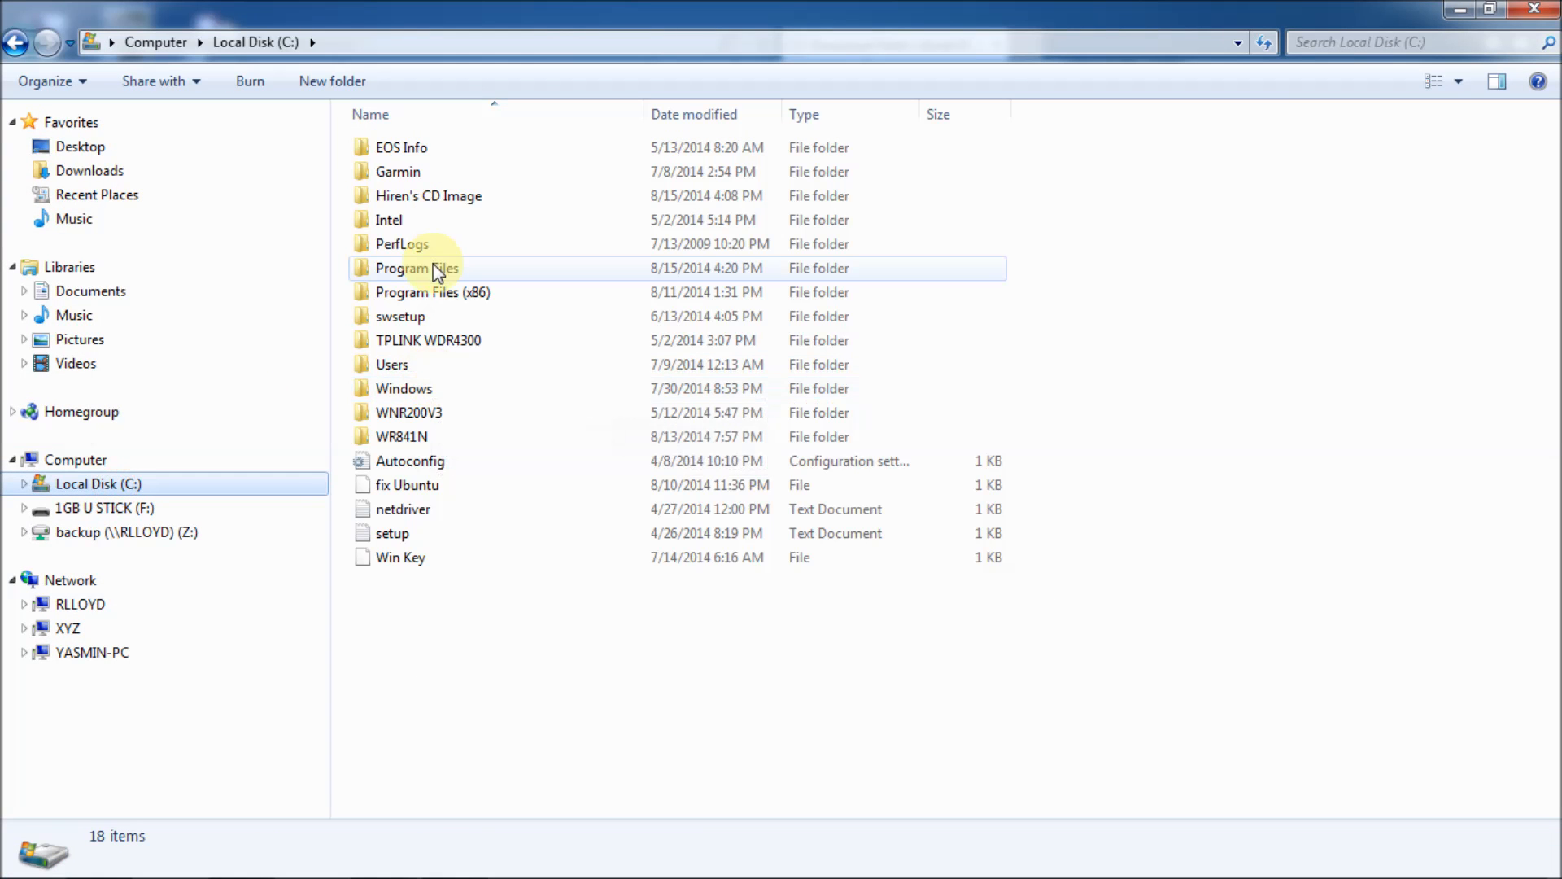
{"action": "double_click", "coordinate": [428, 195]}
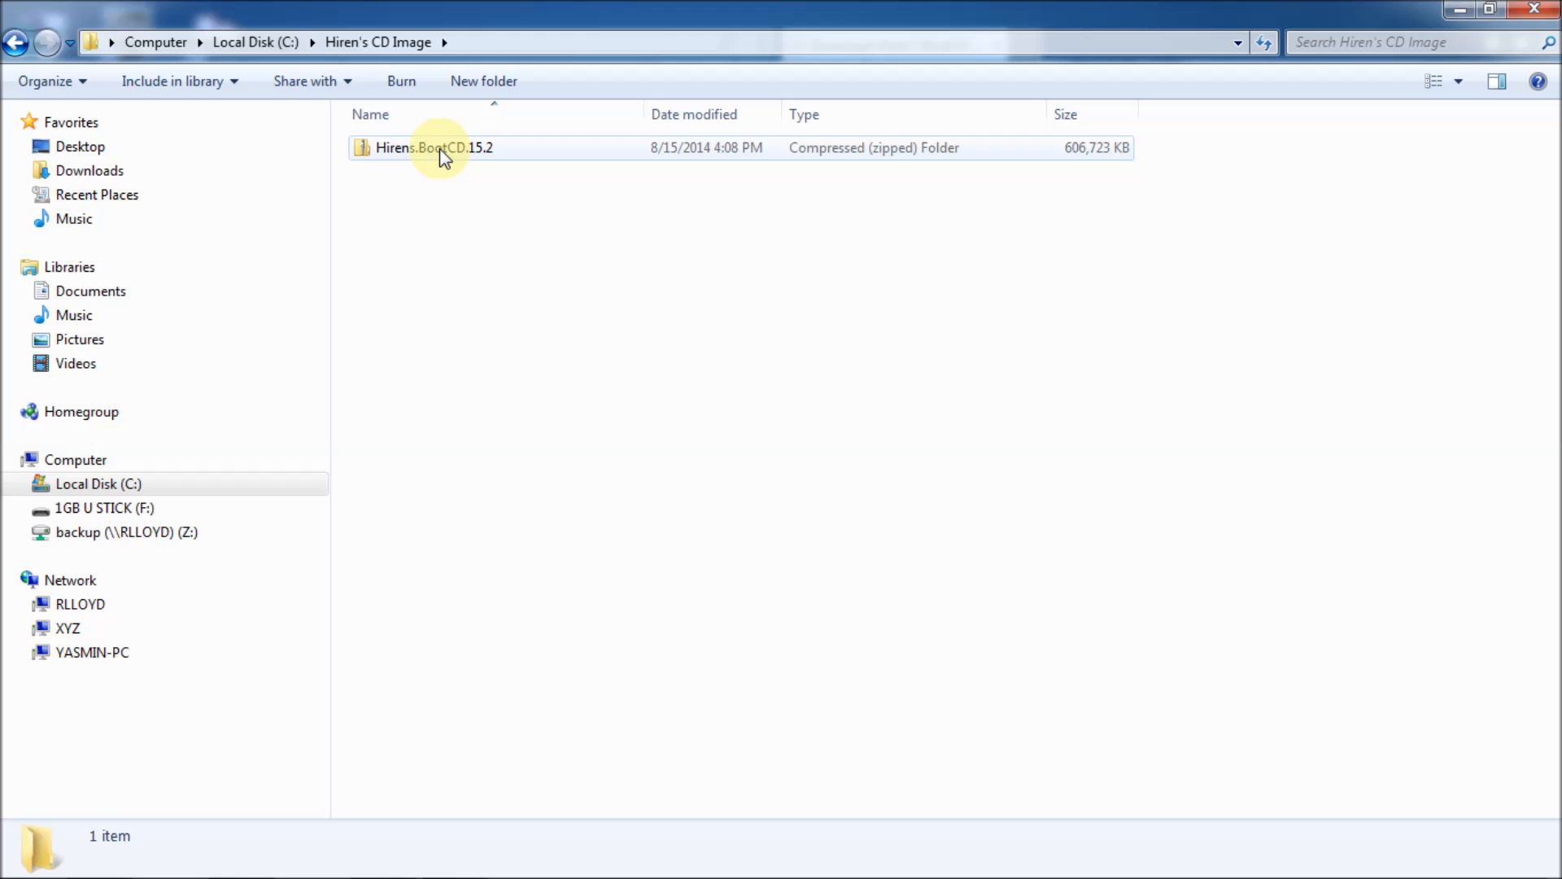
Copy the Hiren's.BootCD.15.2 disc image from inside the zip and return to Hiren's CD Image.
{"action": "double_click", "coordinate": [433, 148]}
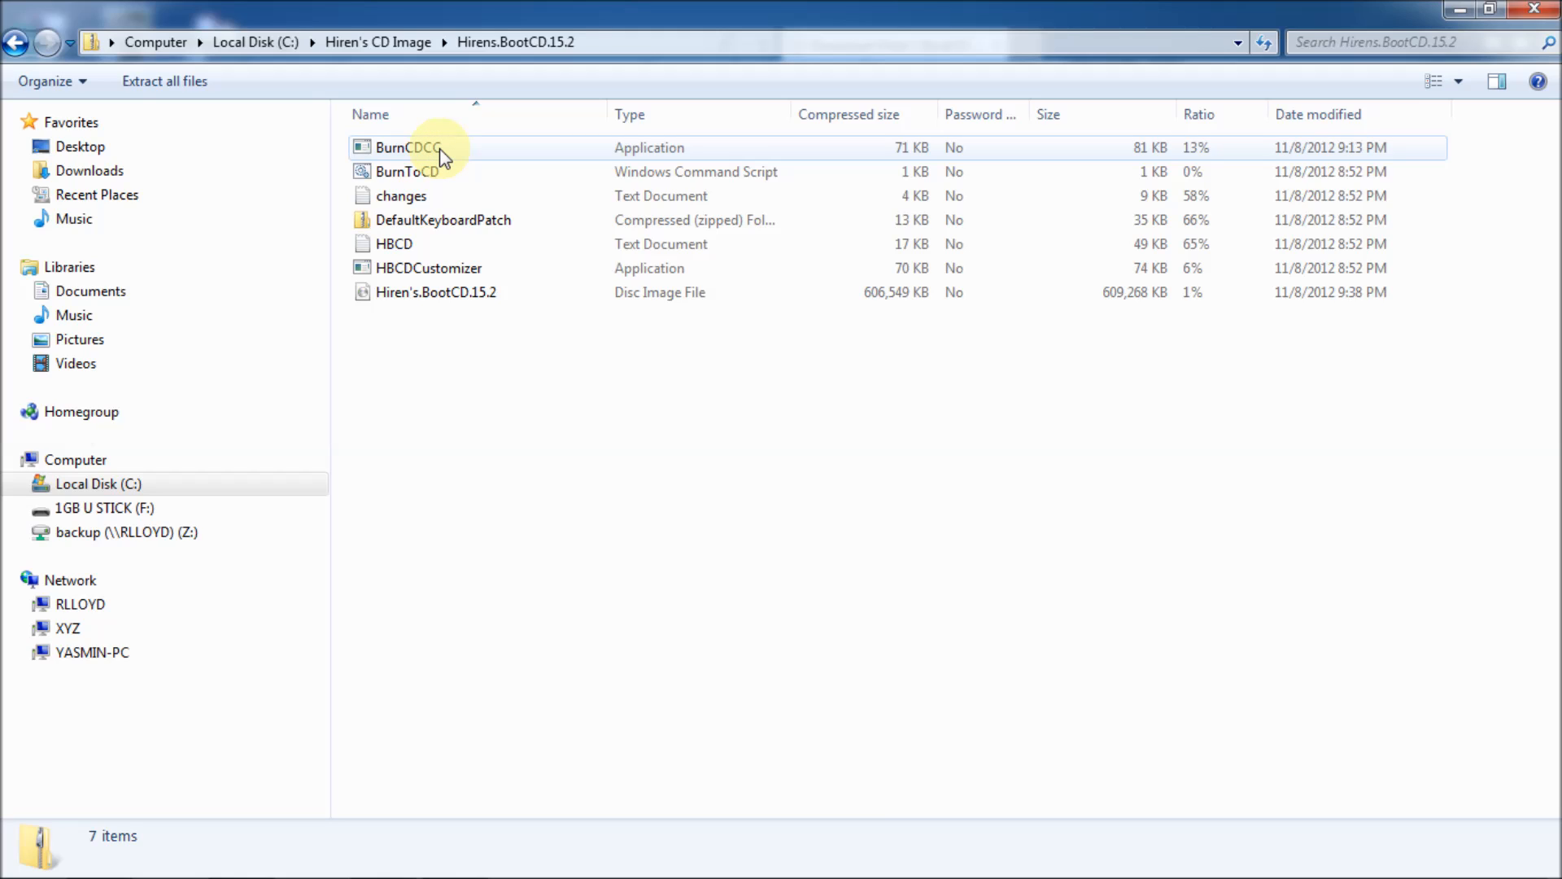
{"action": "left_click", "coordinate": [436, 291]}
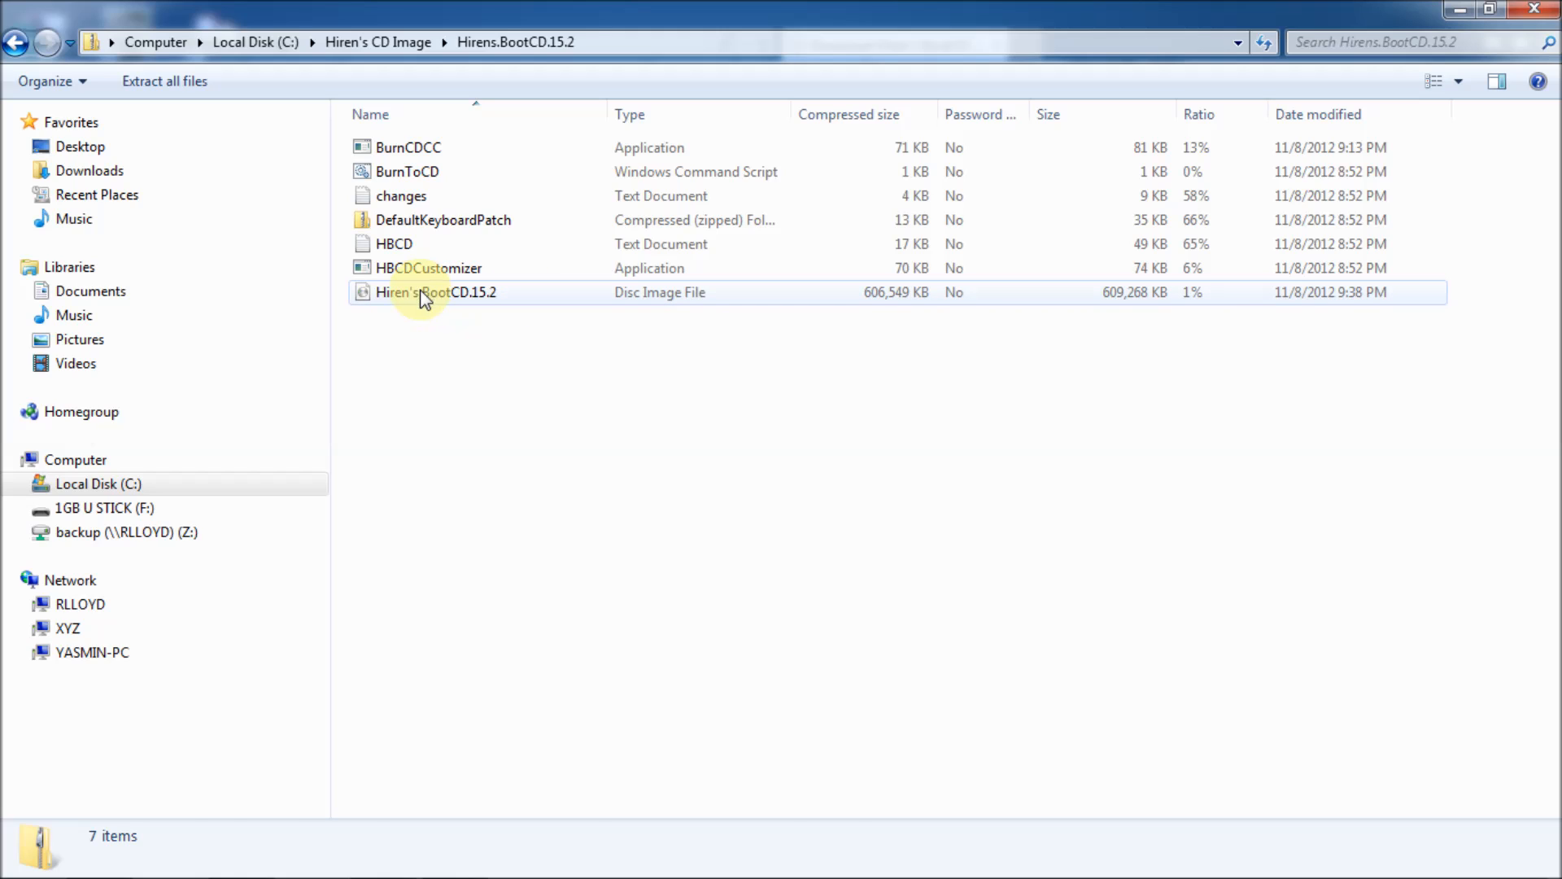
{"action": "right_click", "coordinate": [425, 292]}
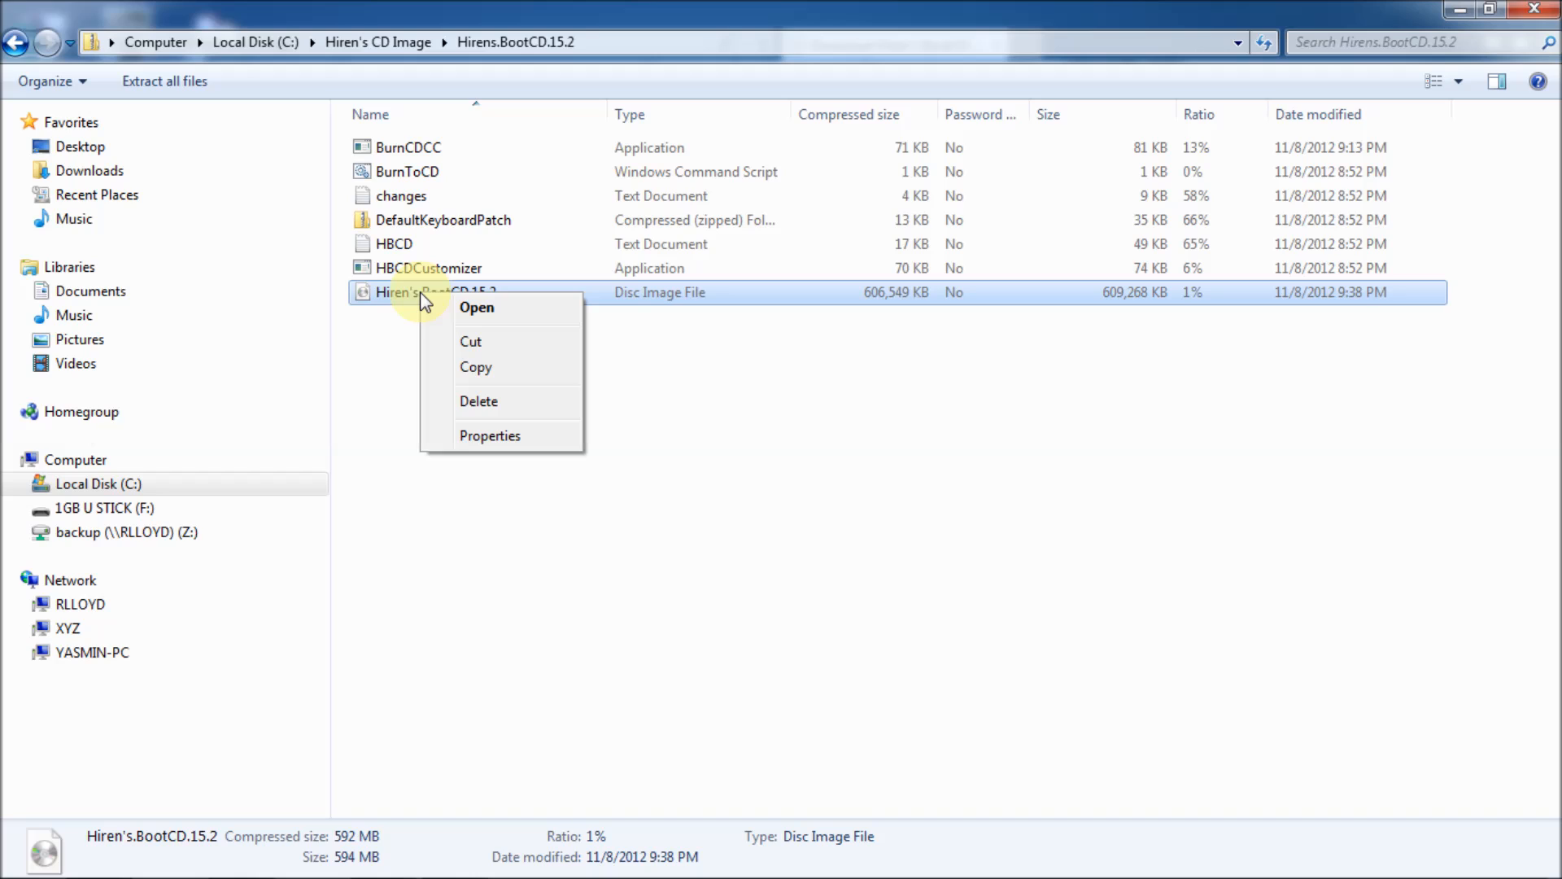
{"action": "mouse_move", "coordinate": [481, 312]}
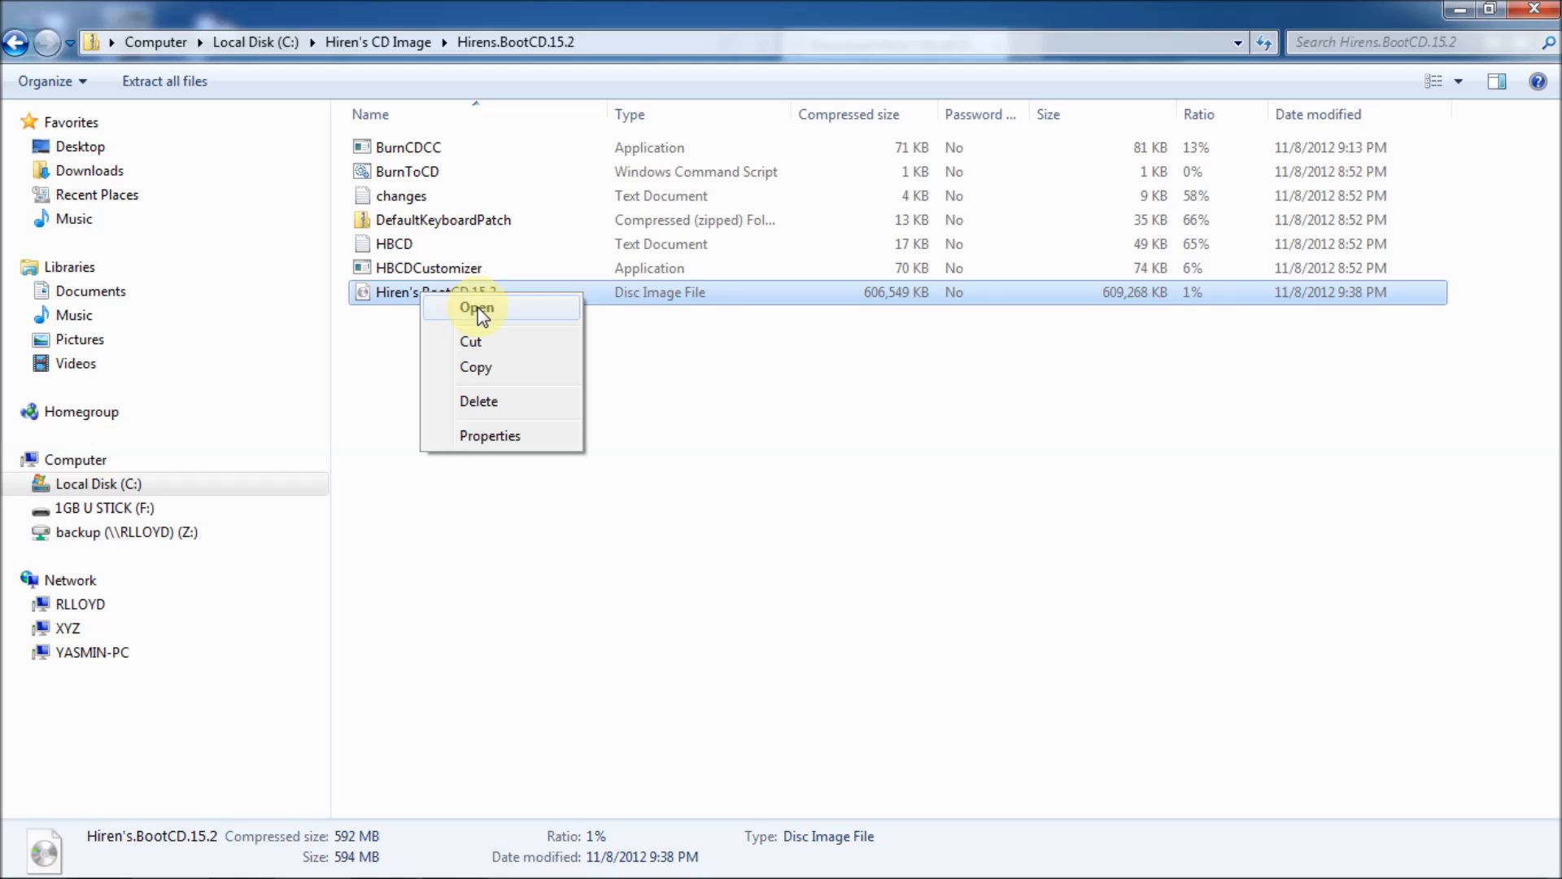
{"action": "mouse_move", "coordinate": [476, 366]}
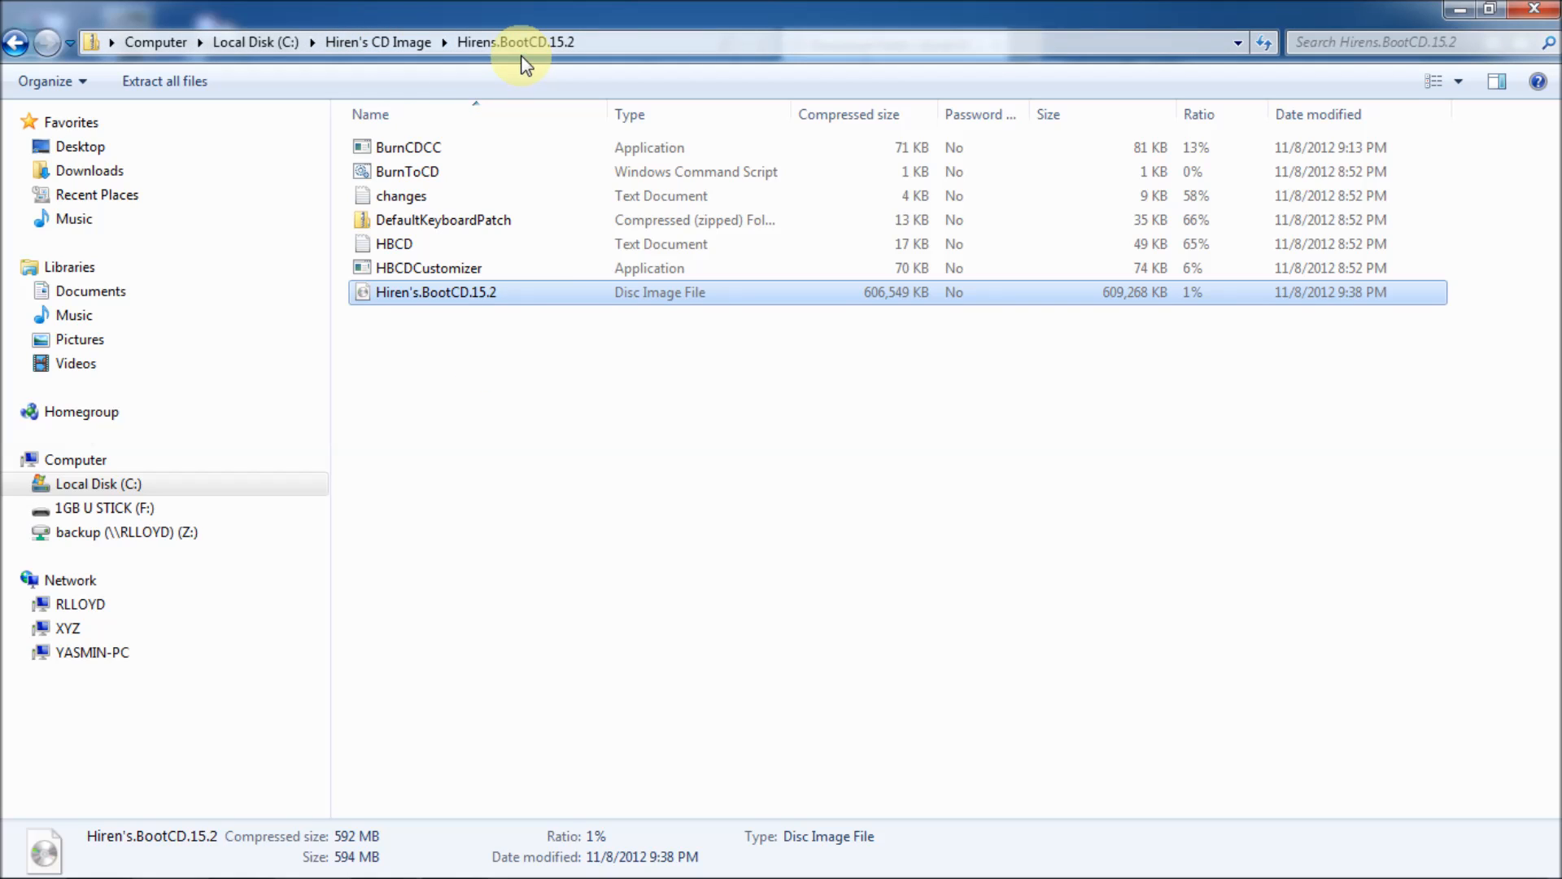
{"action": "left_click", "coordinate": [15, 43]}
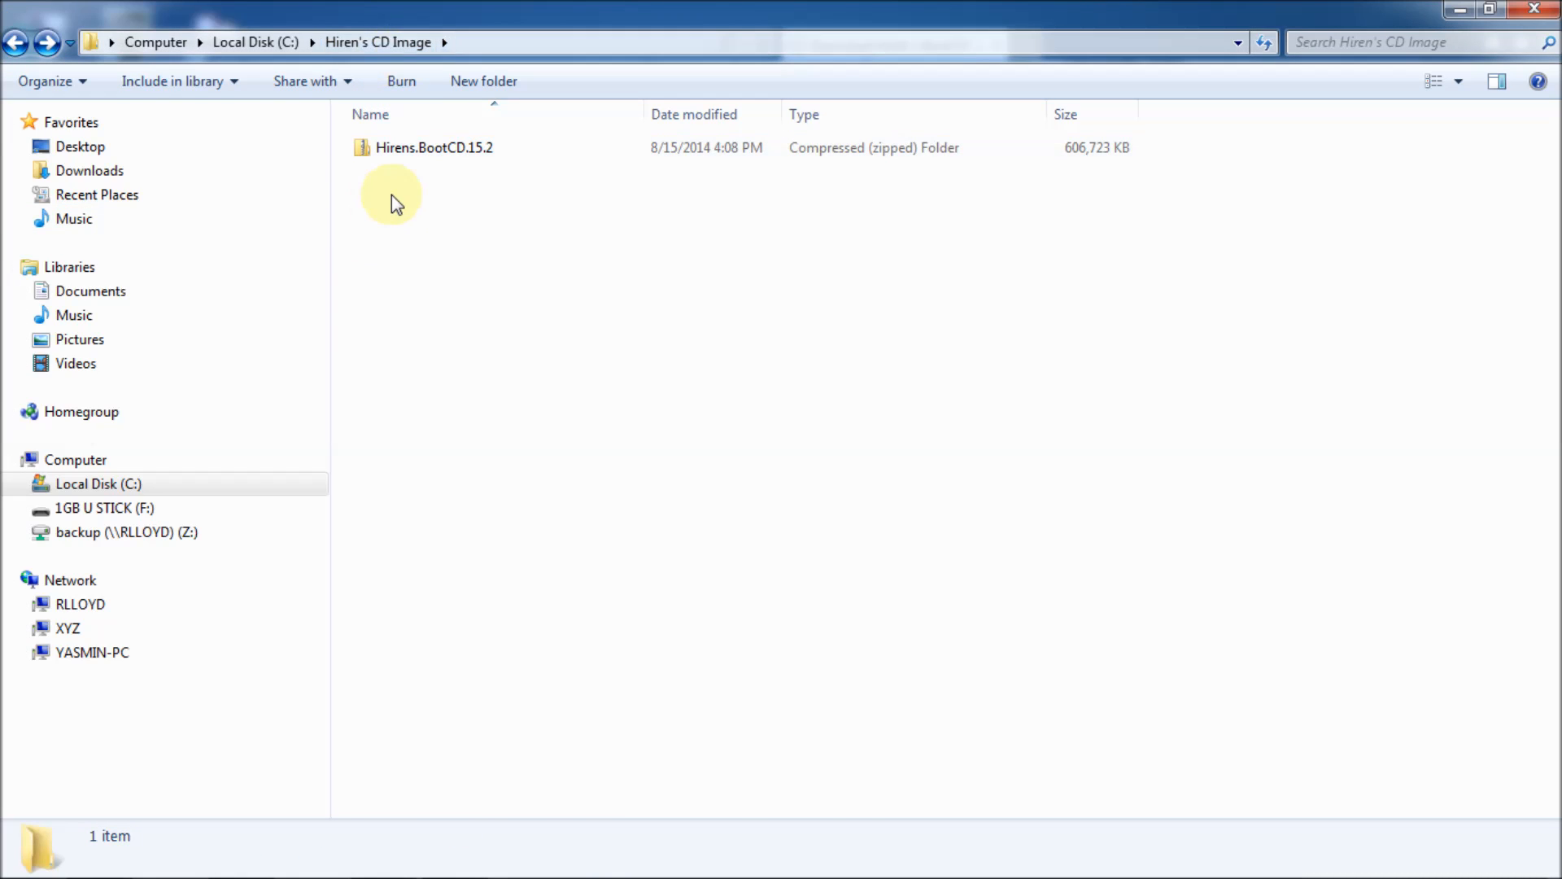
Paste the 594 MB disc image into the Hiren's CD Image folder, starting the copy.
{"action": "right_click", "coordinate": [392, 194]}
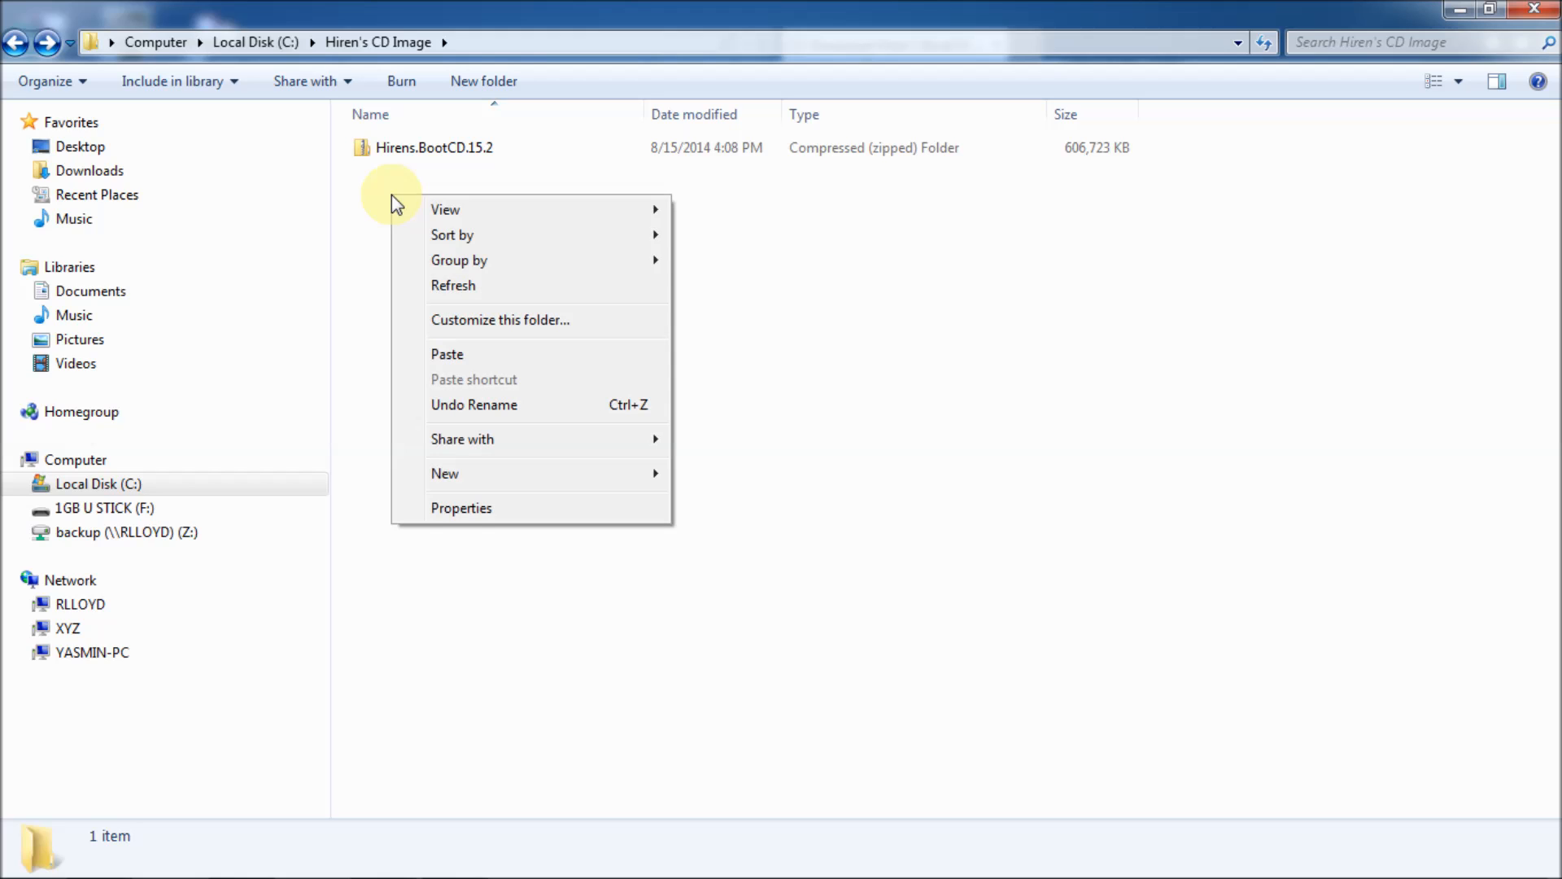
{"action": "mouse_move", "coordinate": [454, 356]}
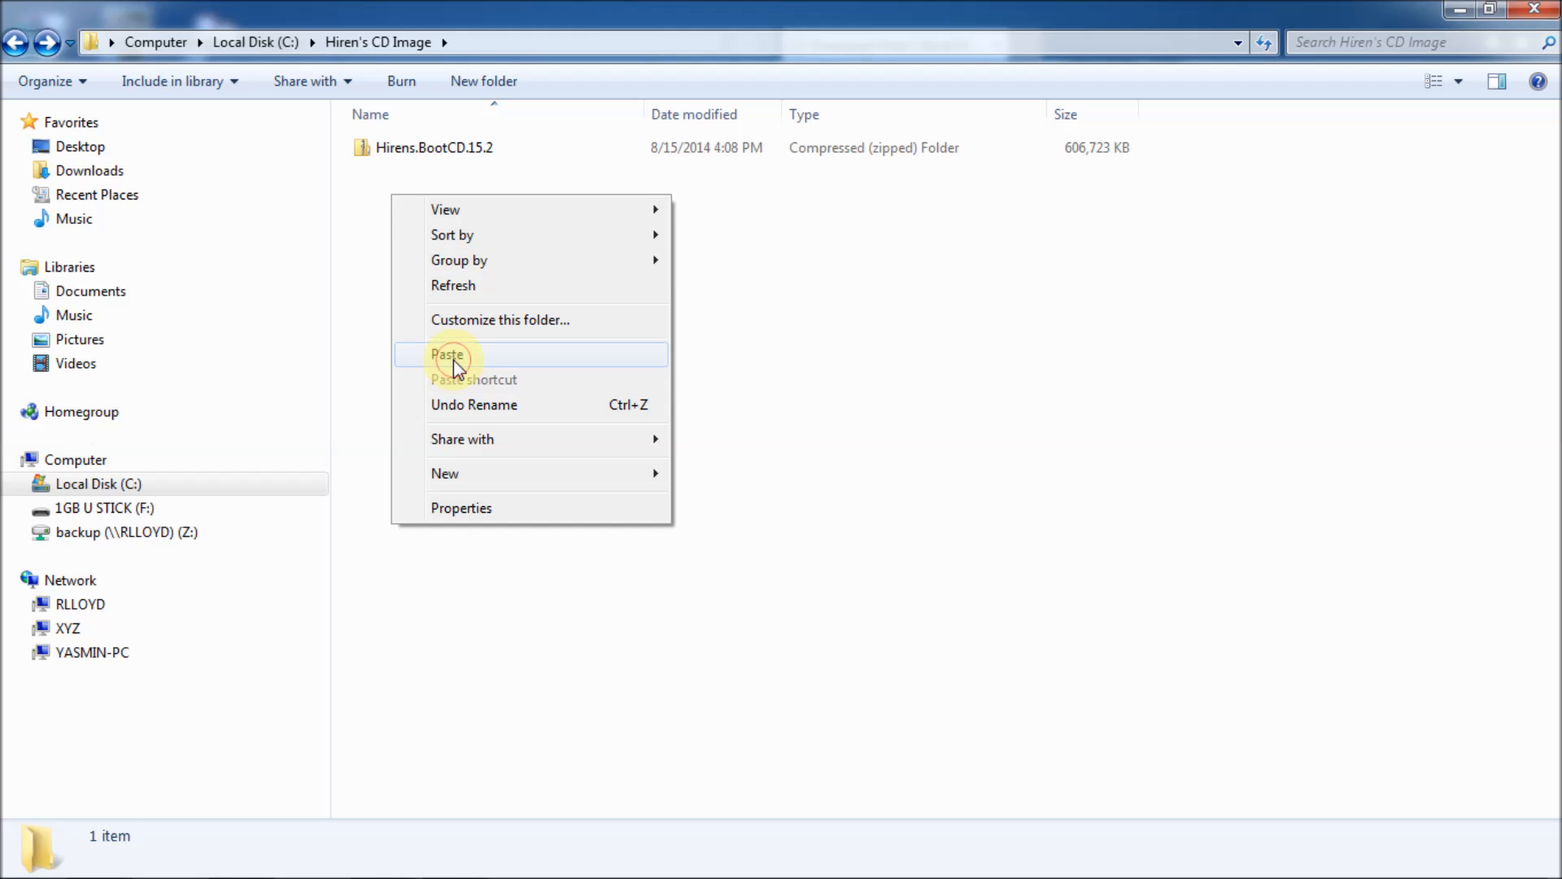
{"action": "left_click", "coordinate": [450, 355]}
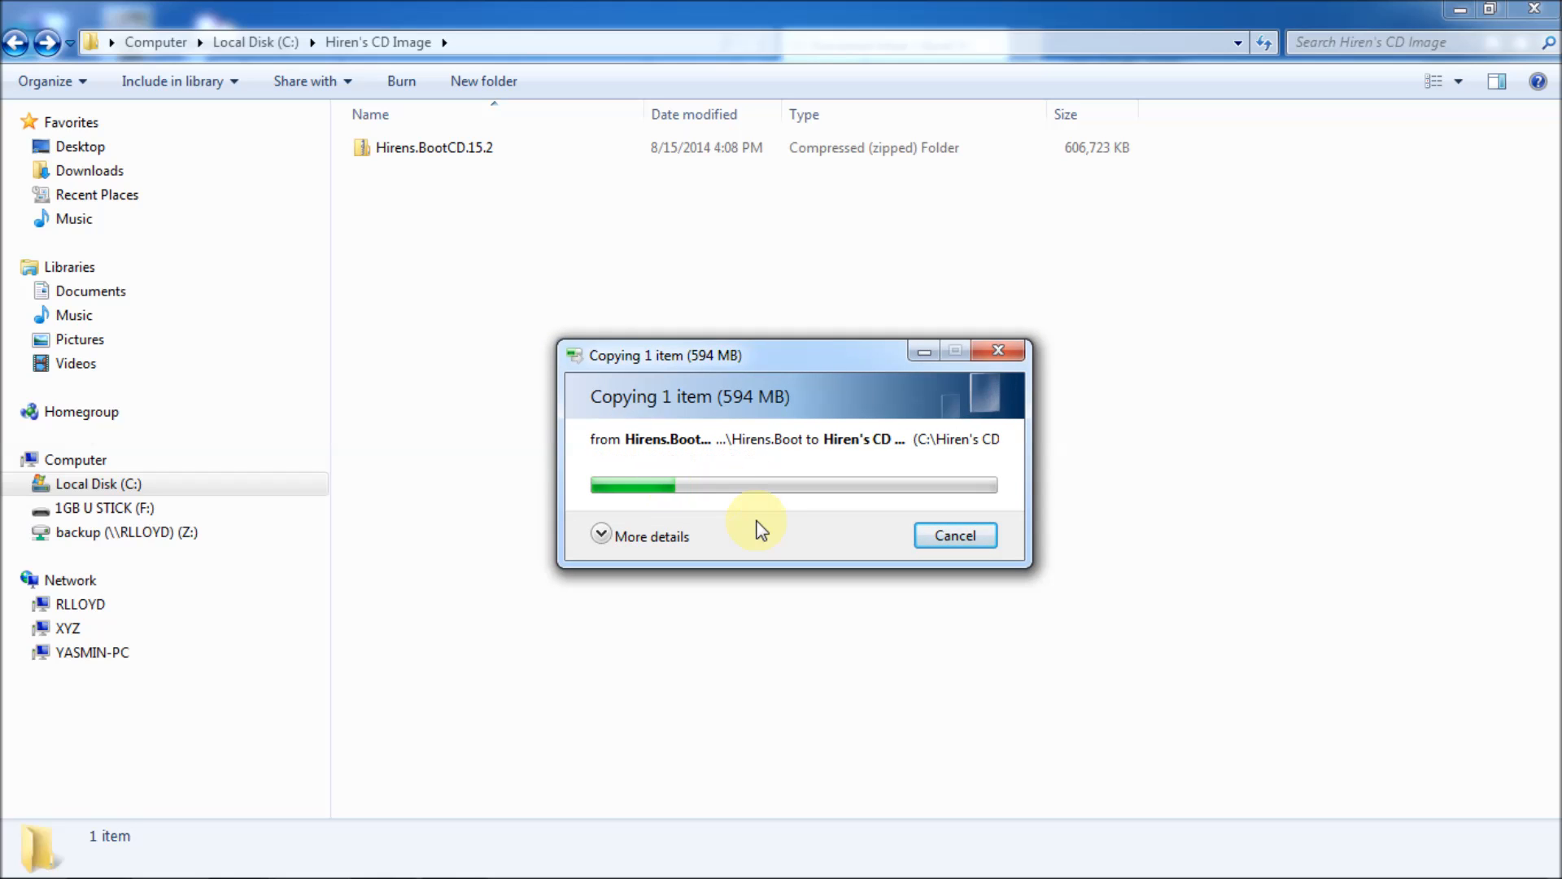
{"action": "mouse_move", "coordinate": [1225, 409]}
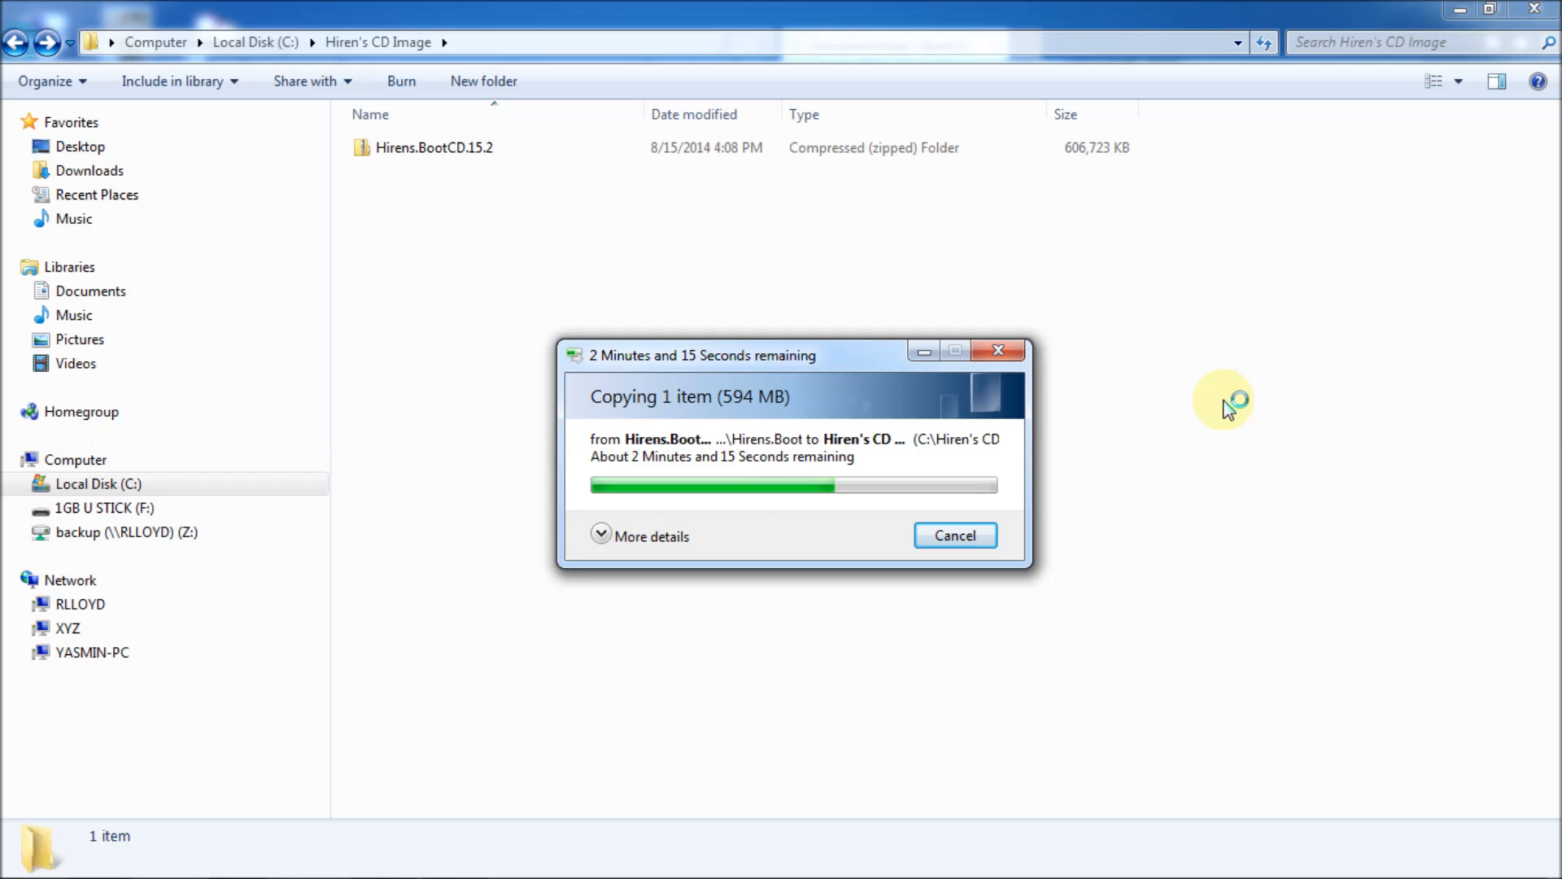
{"action": "mouse_move", "coordinate": [1249, 517]}
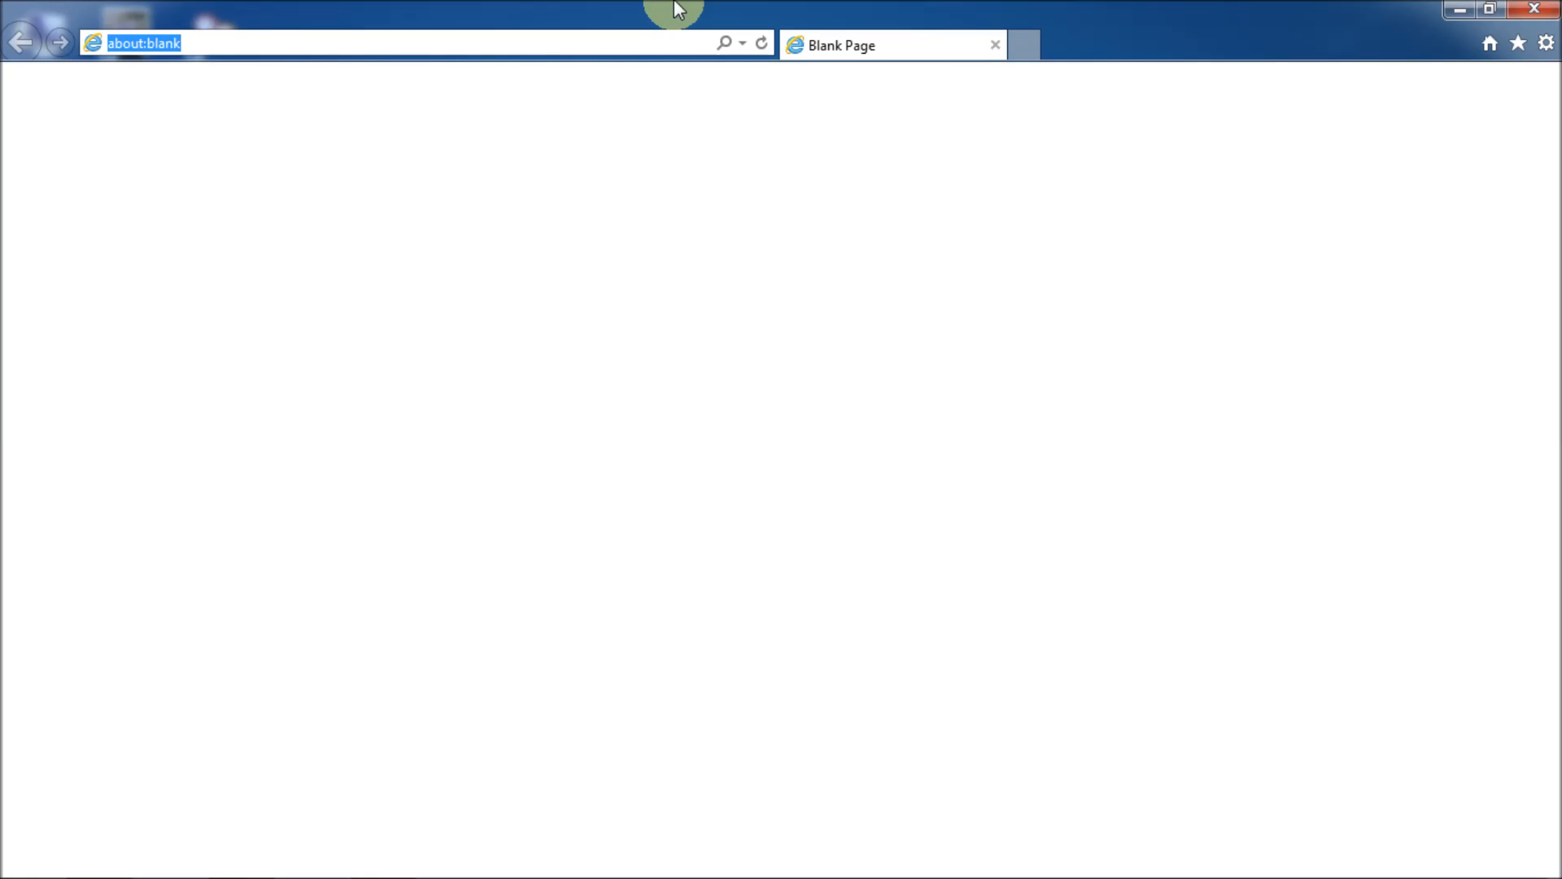
Search Google for 'yumi' and reach the DOWNLOAD YUMI link on the Pendrivelinux page.
{"action": "type", "text": "yu"}
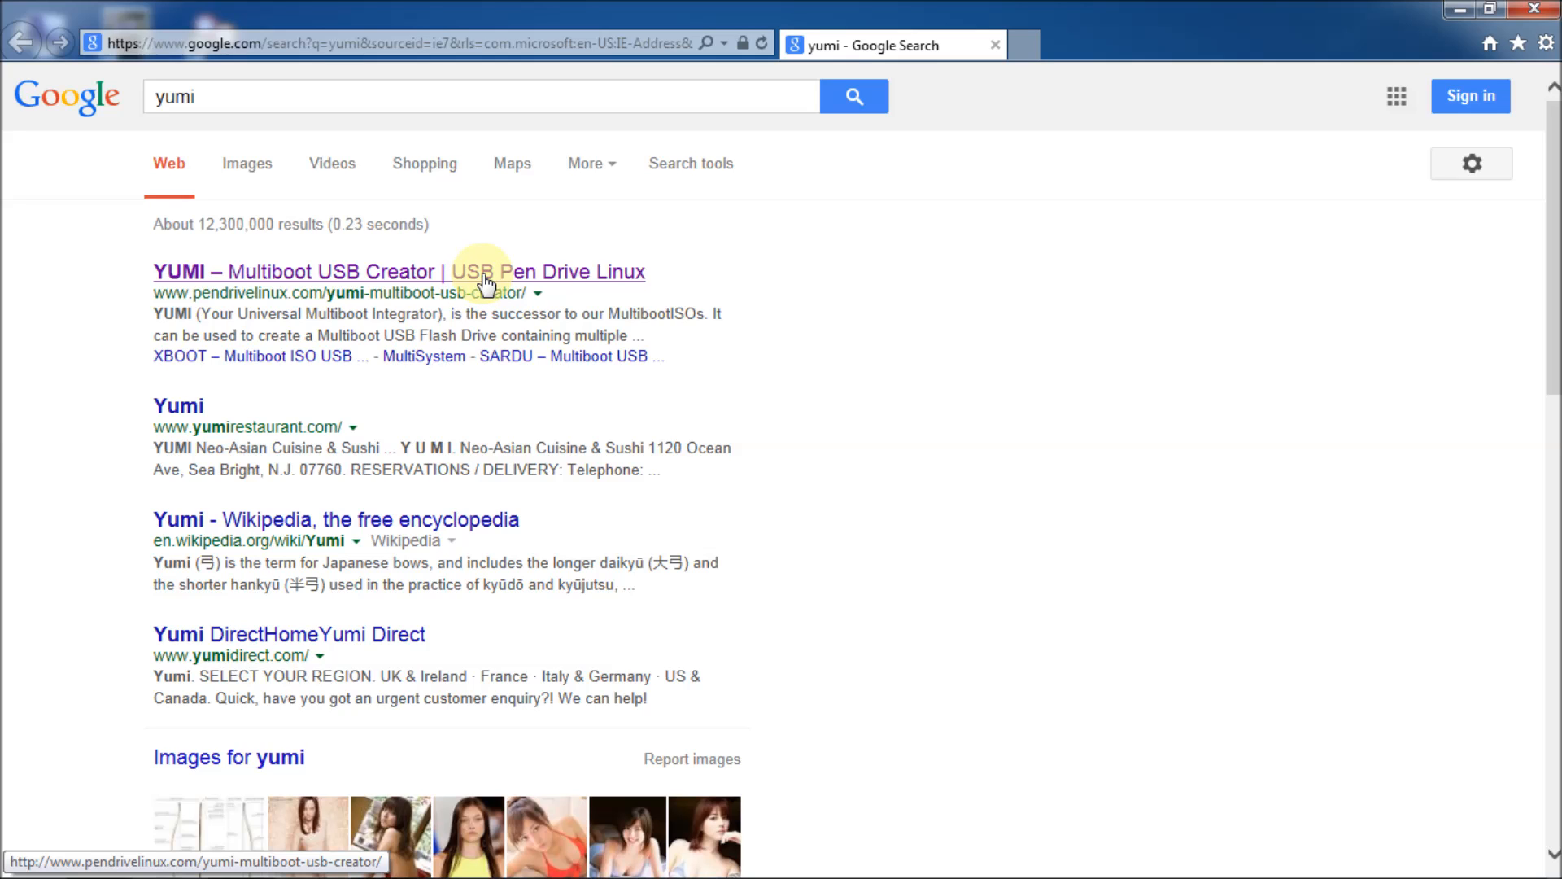
{"action": "left_click", "coordinate": [398, 272]}
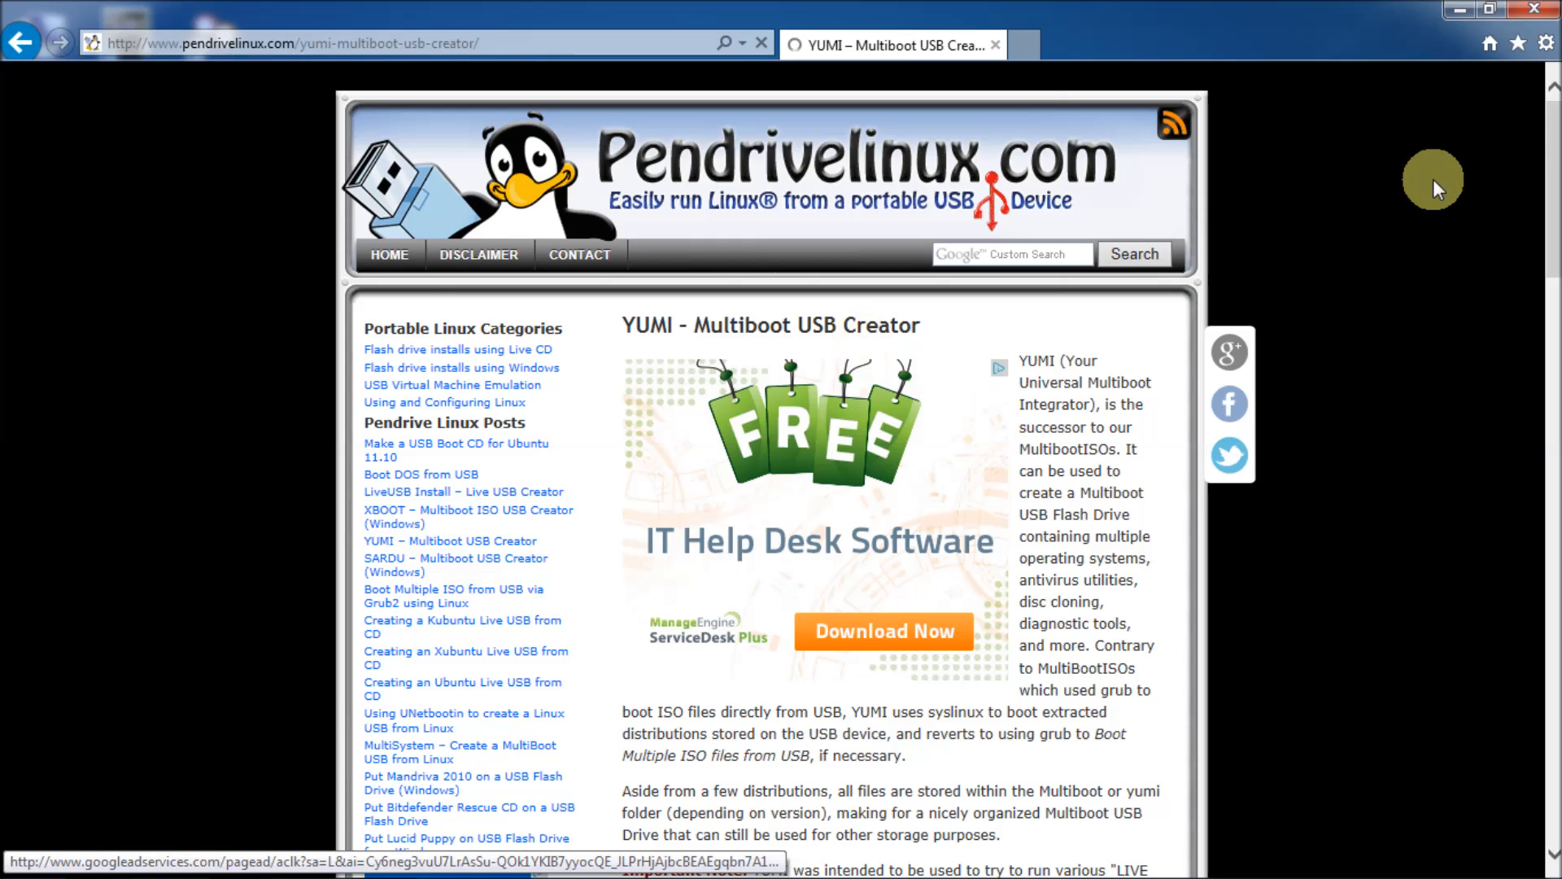
{"action": "scroll", "scroll_direction": "down", "scroll_amount": 3}
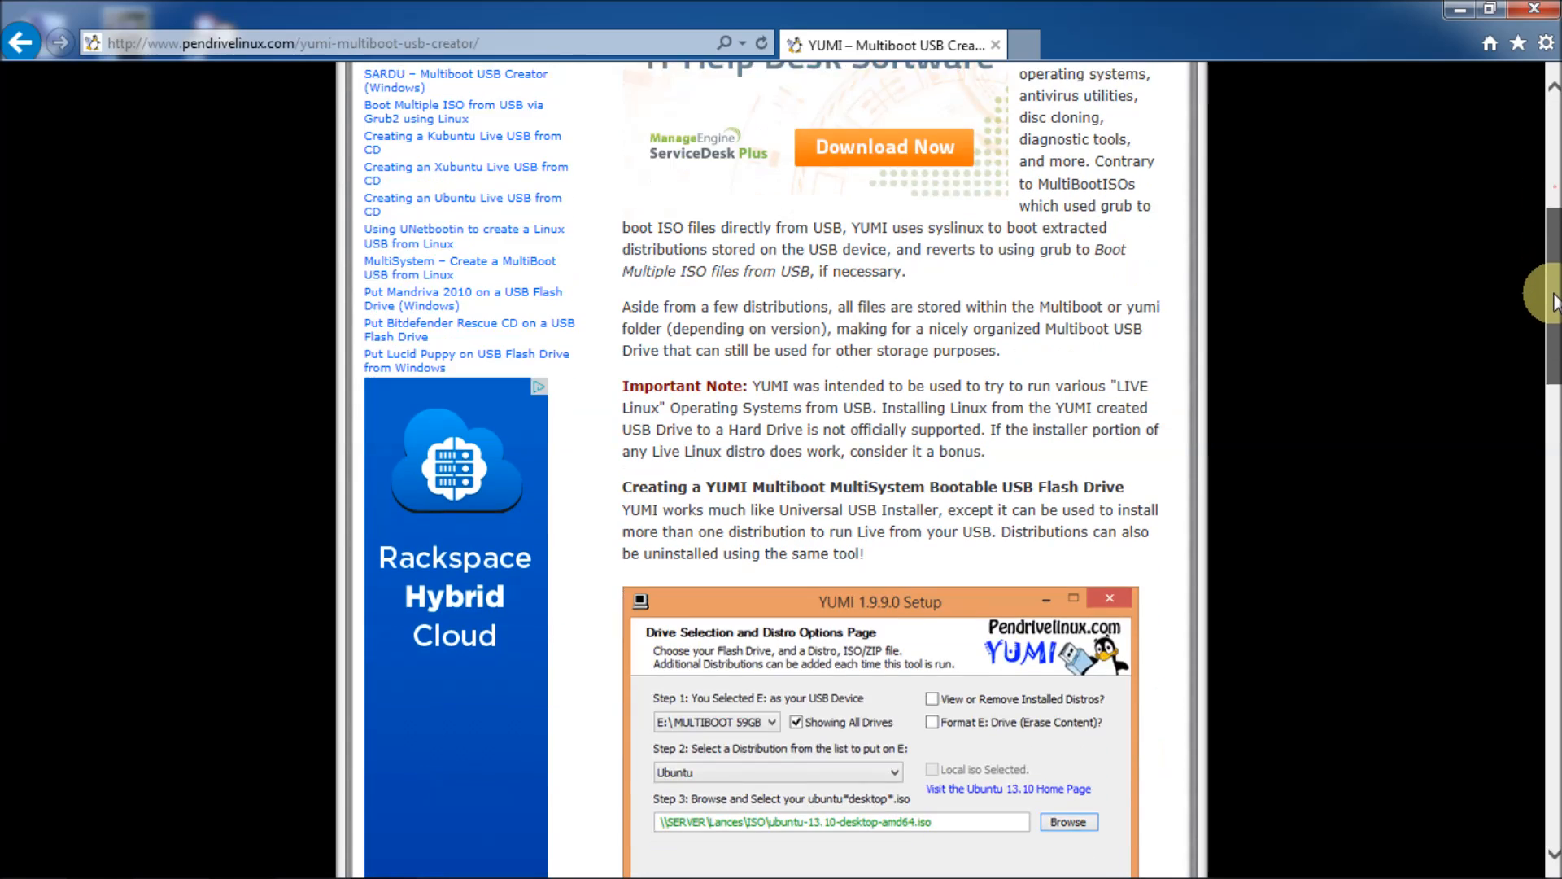
{"action": "scroll", "scroll_direction": "down", "scroll_amount": 3}
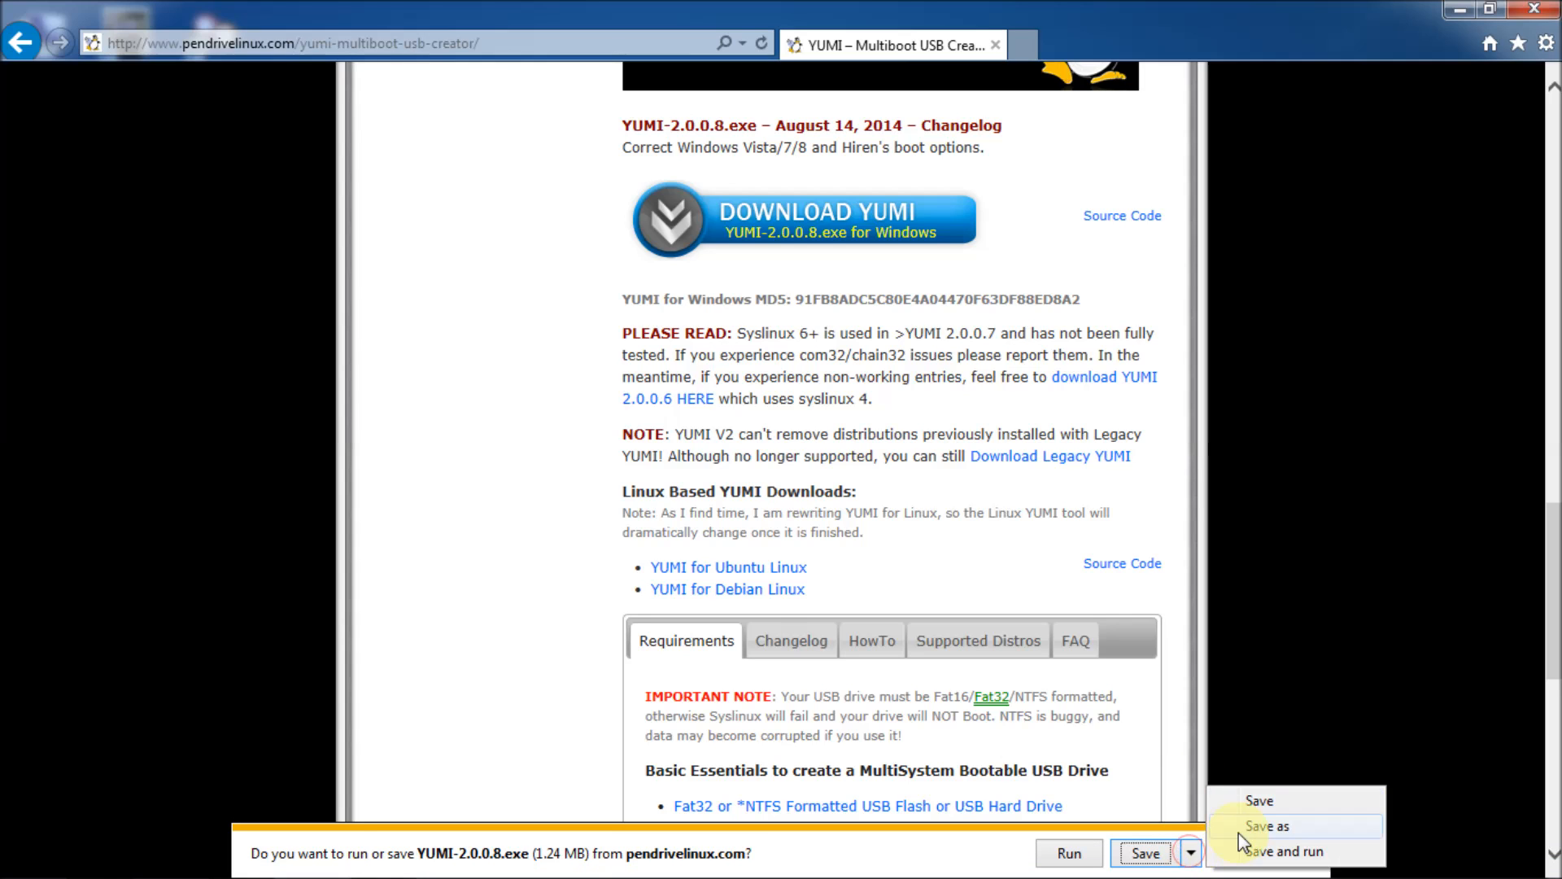
Save YUMI-2.0.0.8.exe into the Hiren's CD Image folder and let the download finish.
{"action": "left_click", "coordinate": [1266, 826]}
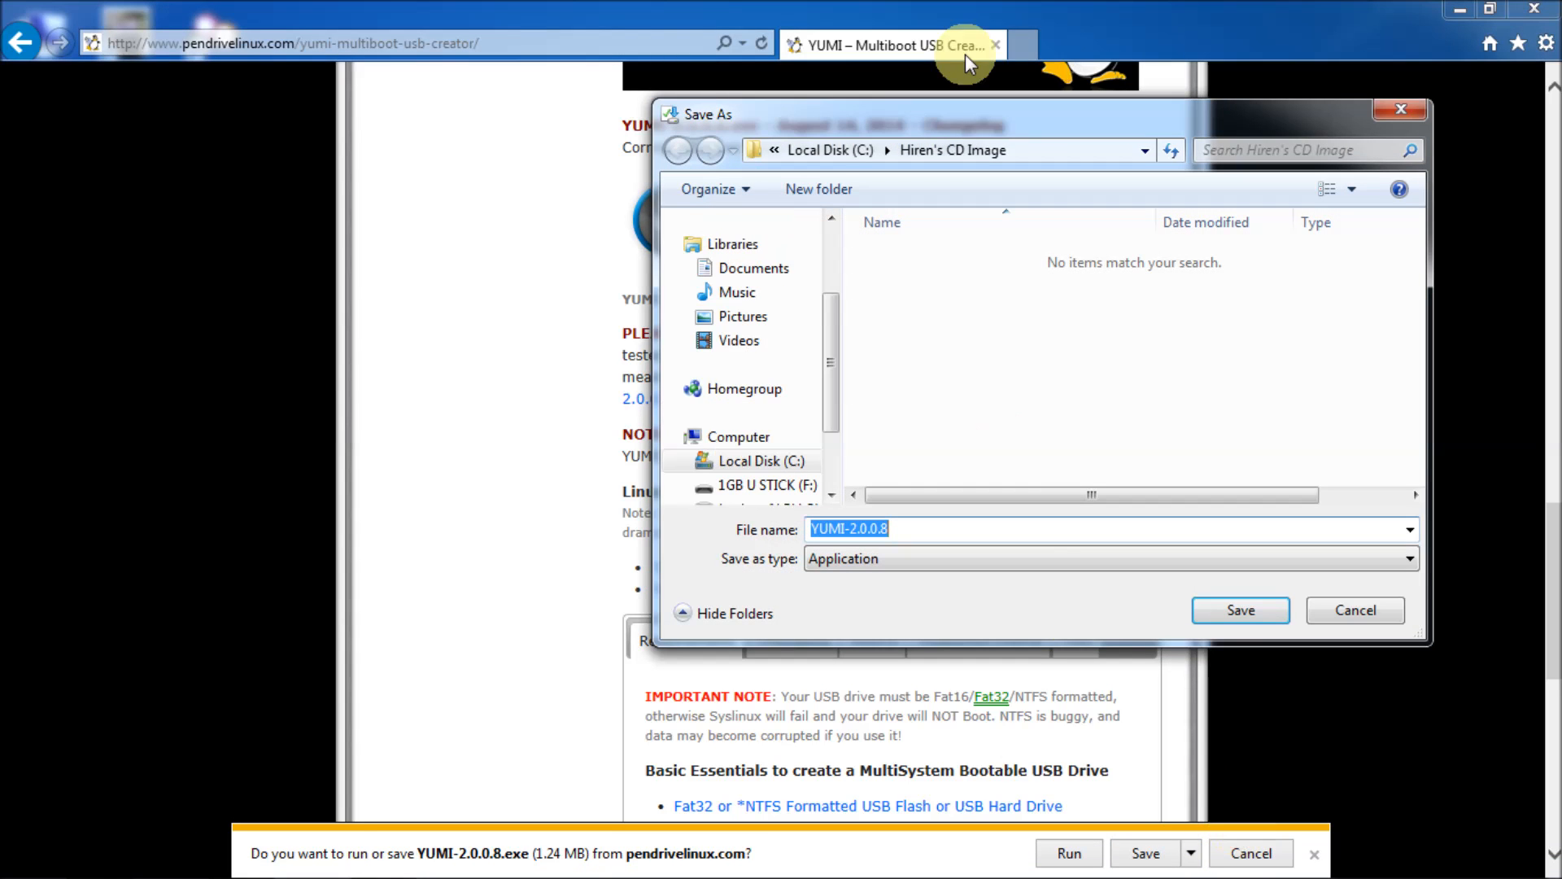
{"action": "mouse_move", "coordinate": [986, 443]}
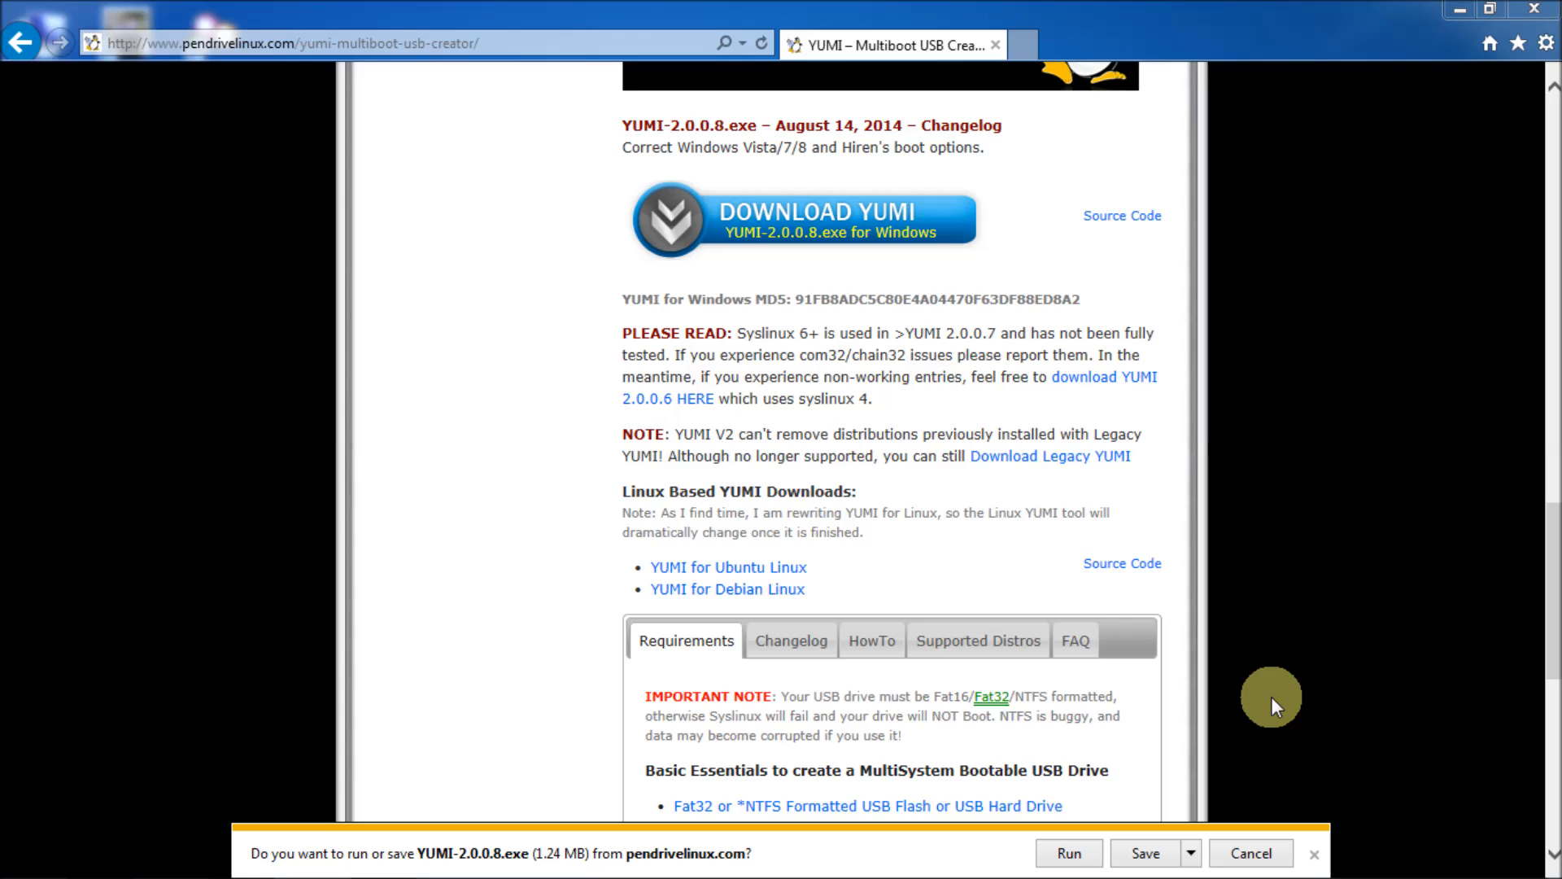
{"action": "left_click", "coordinate": [1144, 853]}
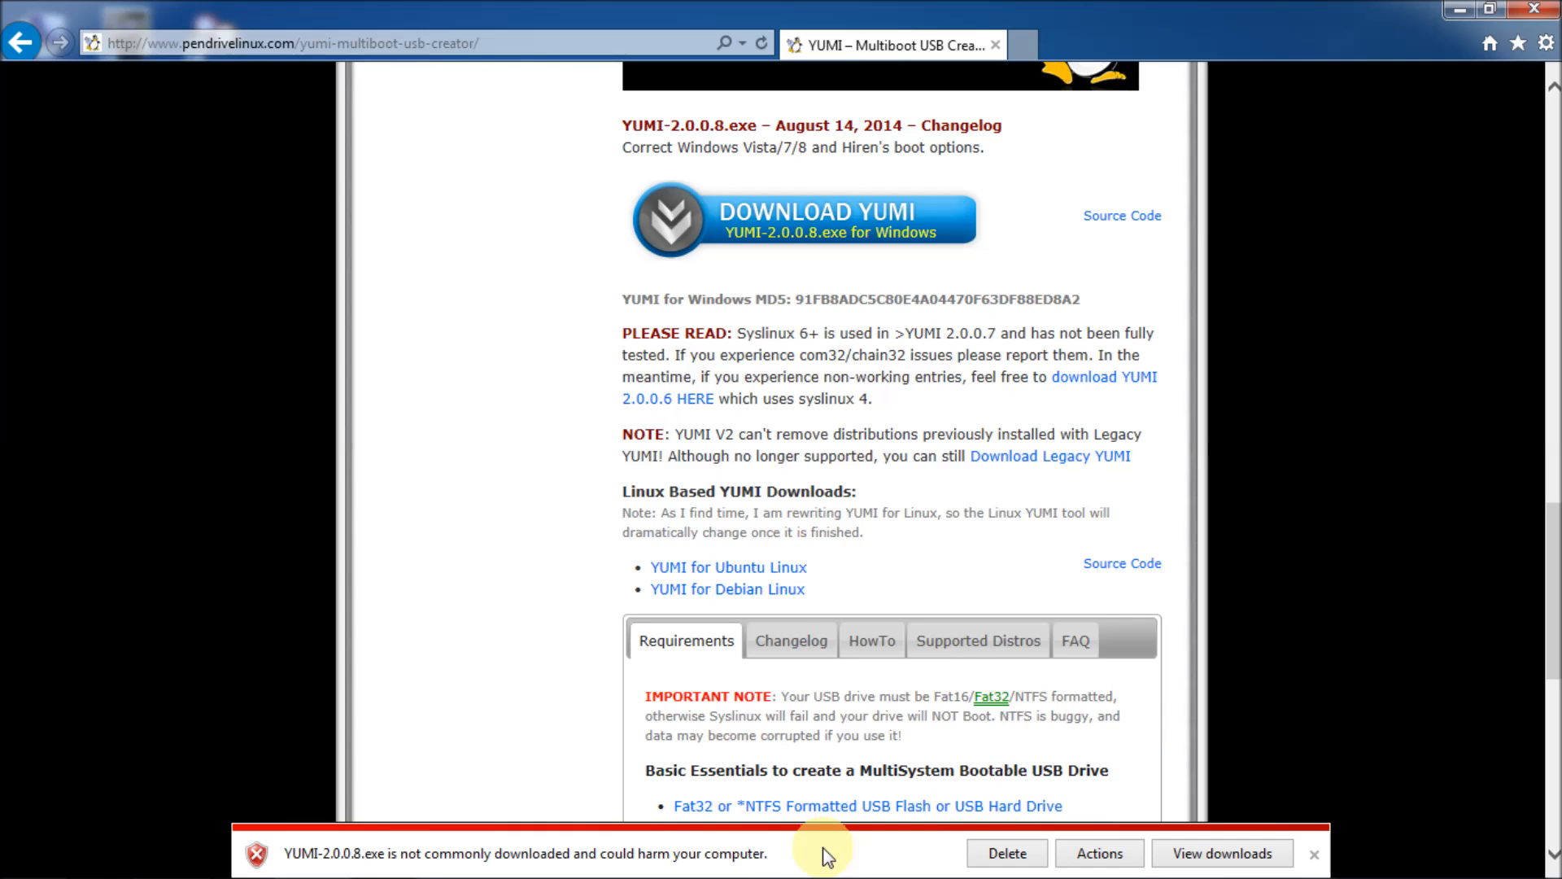
{"action": "mouse_move", "coordinate": [837, 854]}
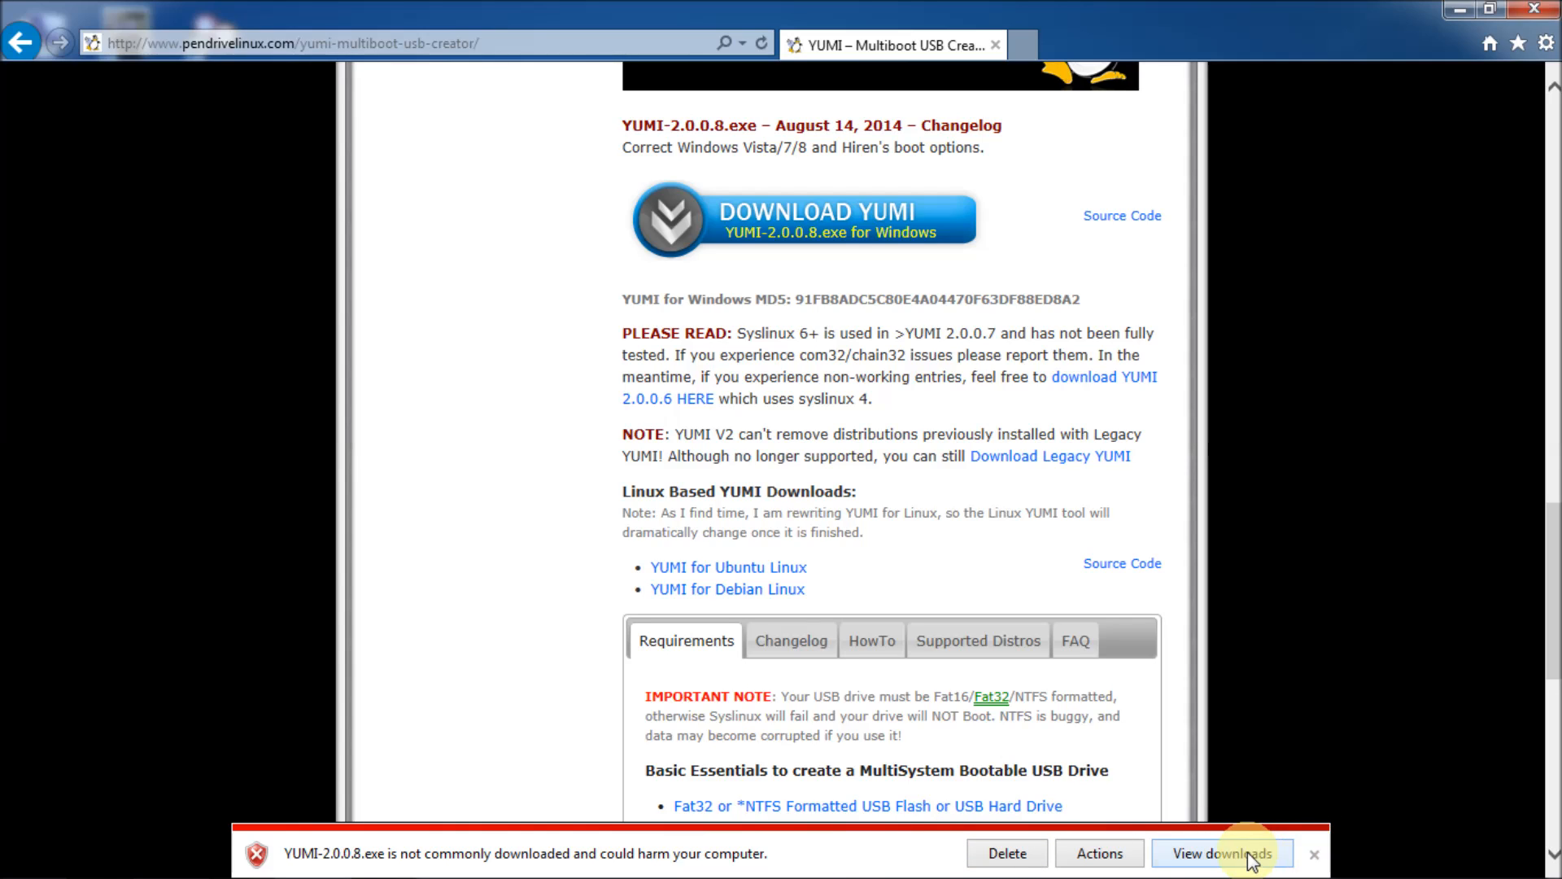
Review the downloads list showing the flagged YUMI-2.0.0.8.exe, then return to the desktop.
{"action": "left_click", "coordinate": [1222, 853]}
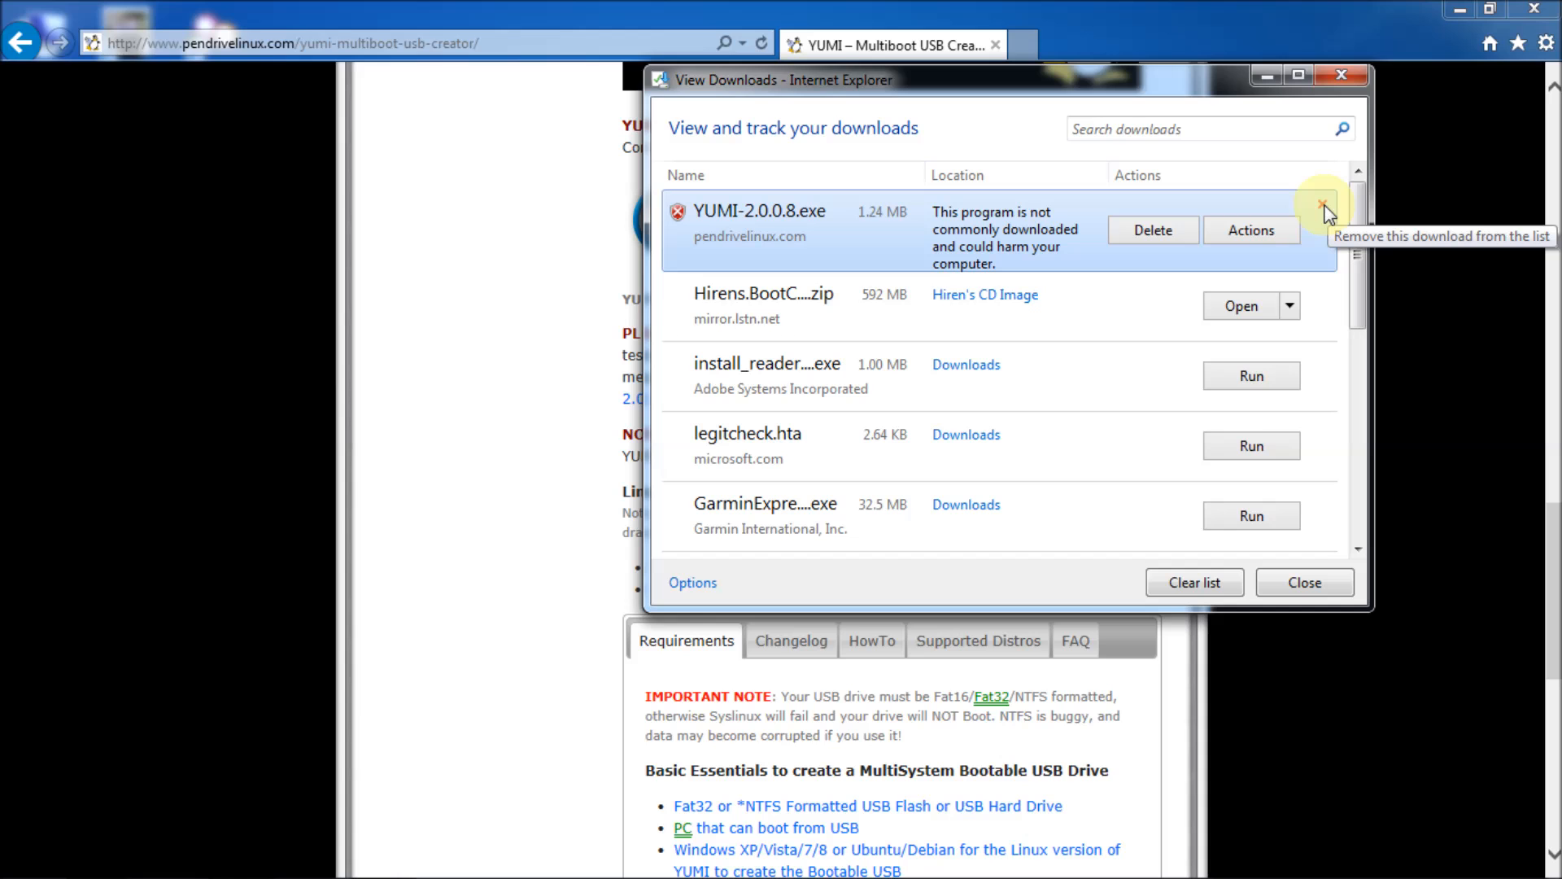
{"action": "left_click", "coordinate": [1303, 582]}
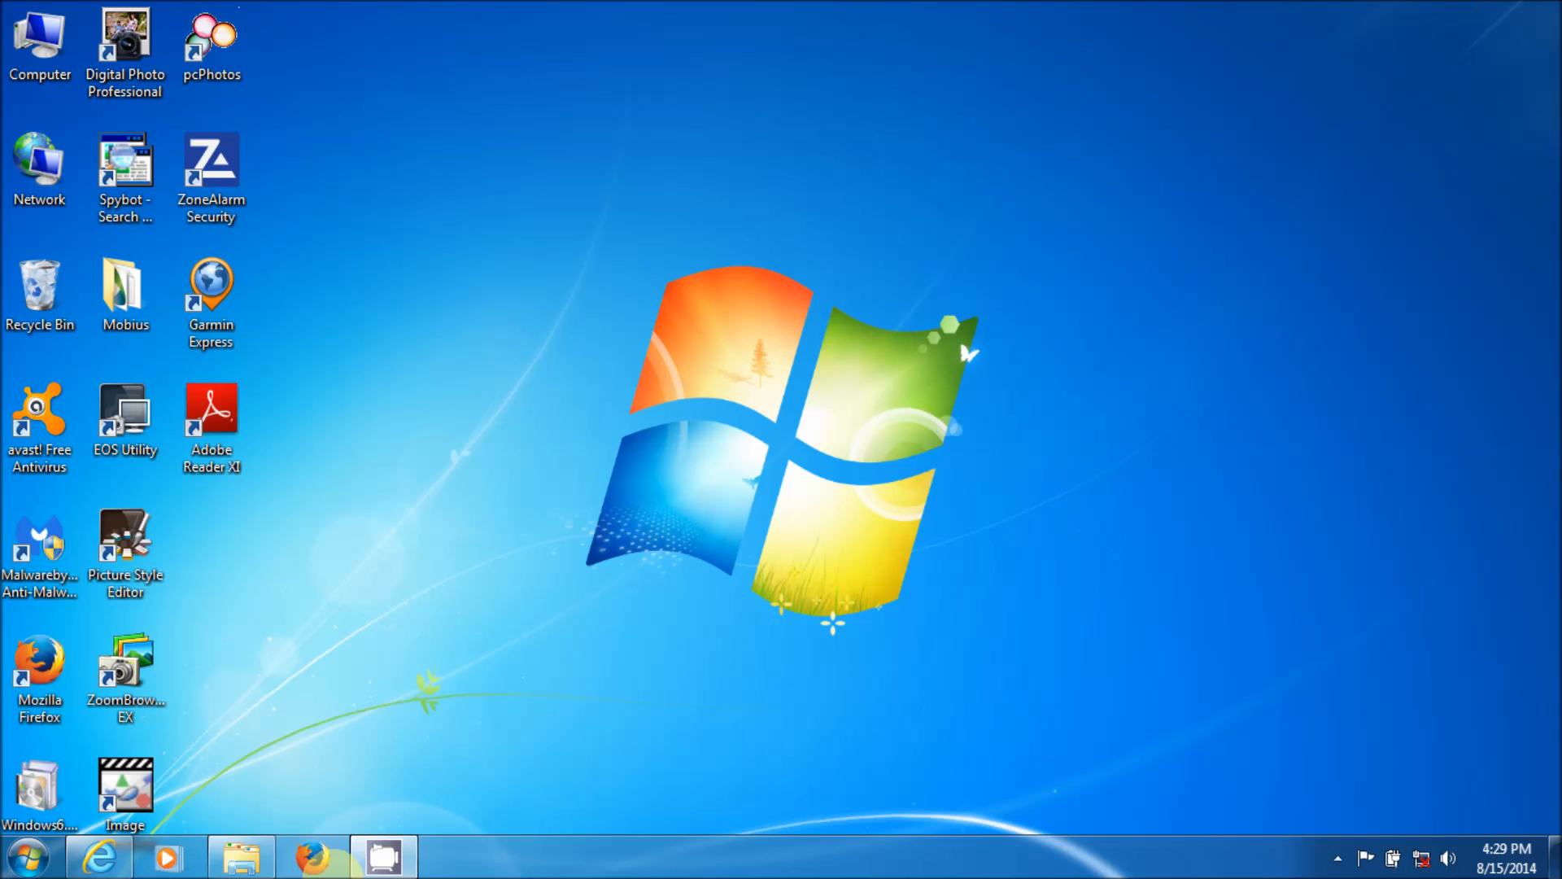
Launch YUMI-2.0.0.8 from the Hiren's CD Image folder and accept its license agreement.
{"action": "left_click", "coordinate": [239, 858]}
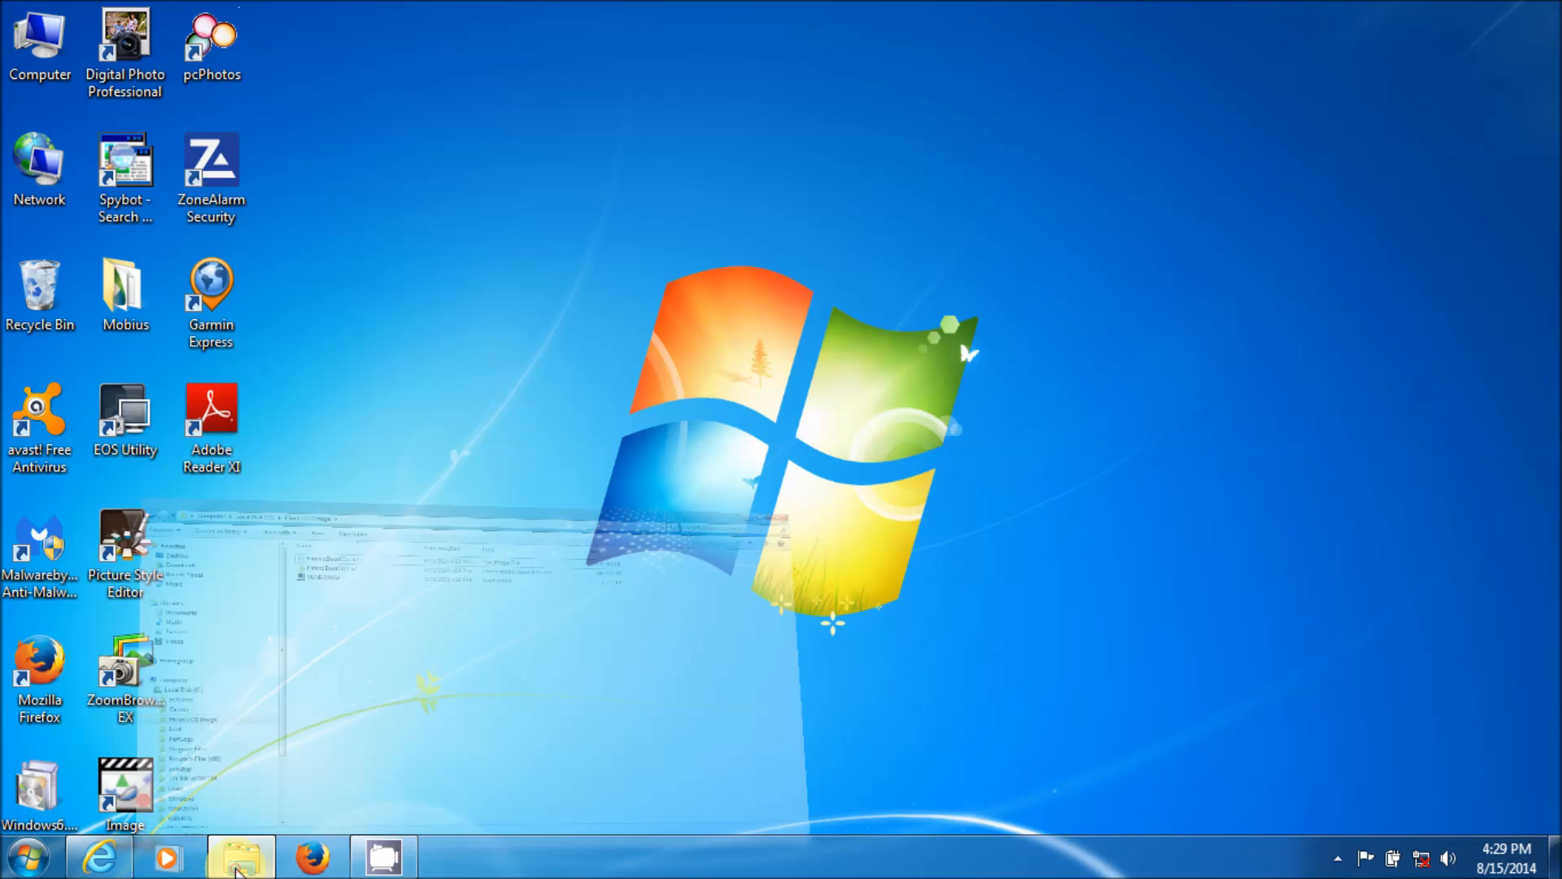
{"action": "left_click", "coordinate": [239, 856]}
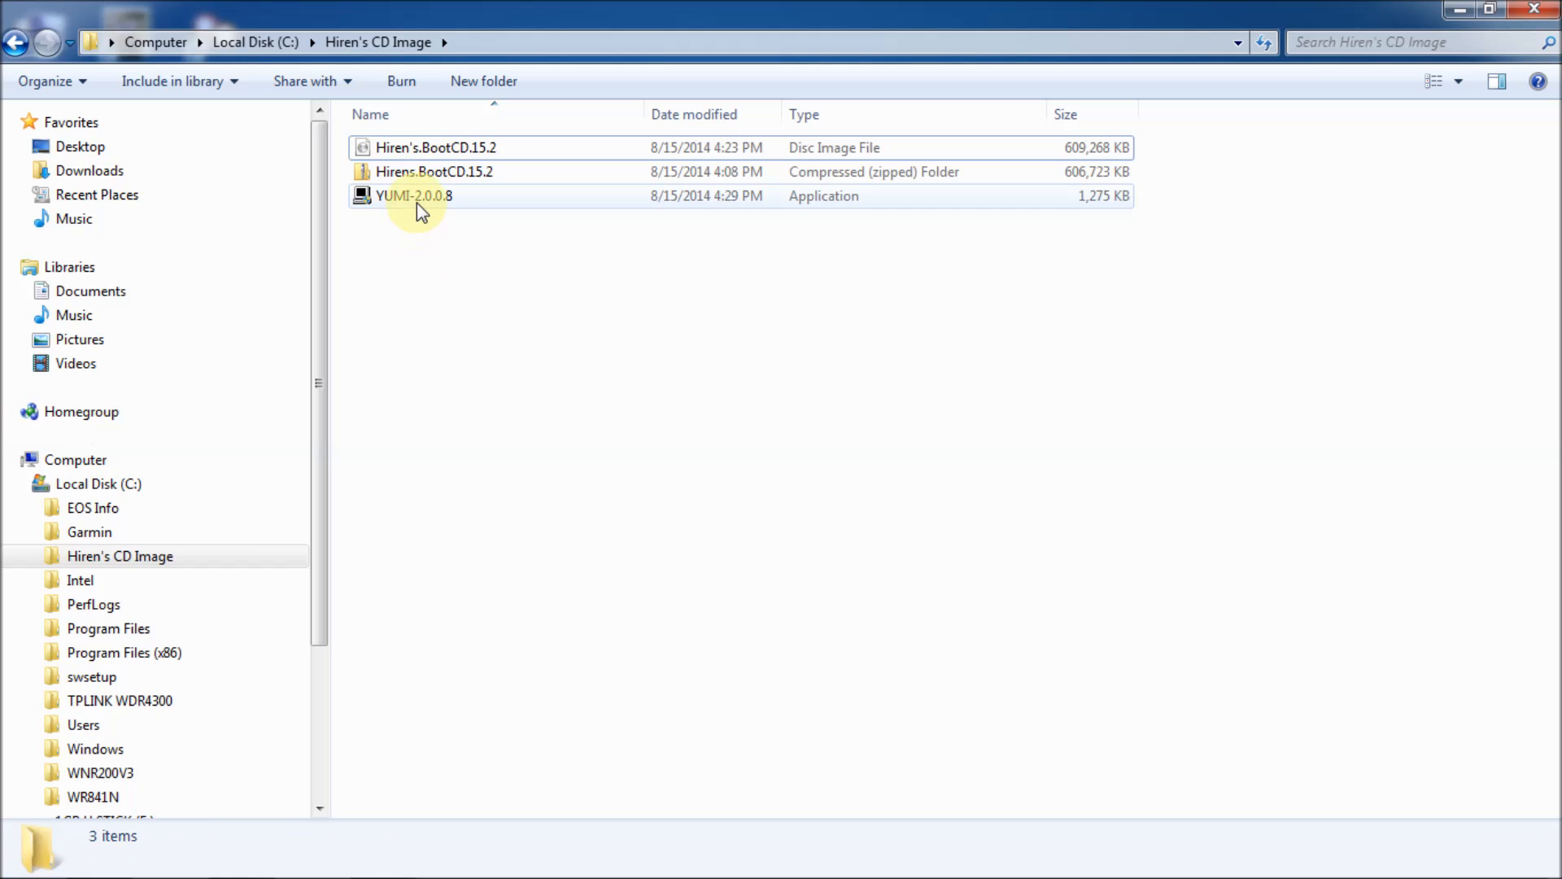
{"action": "mouse_move", "coordinate": [418, 195]}
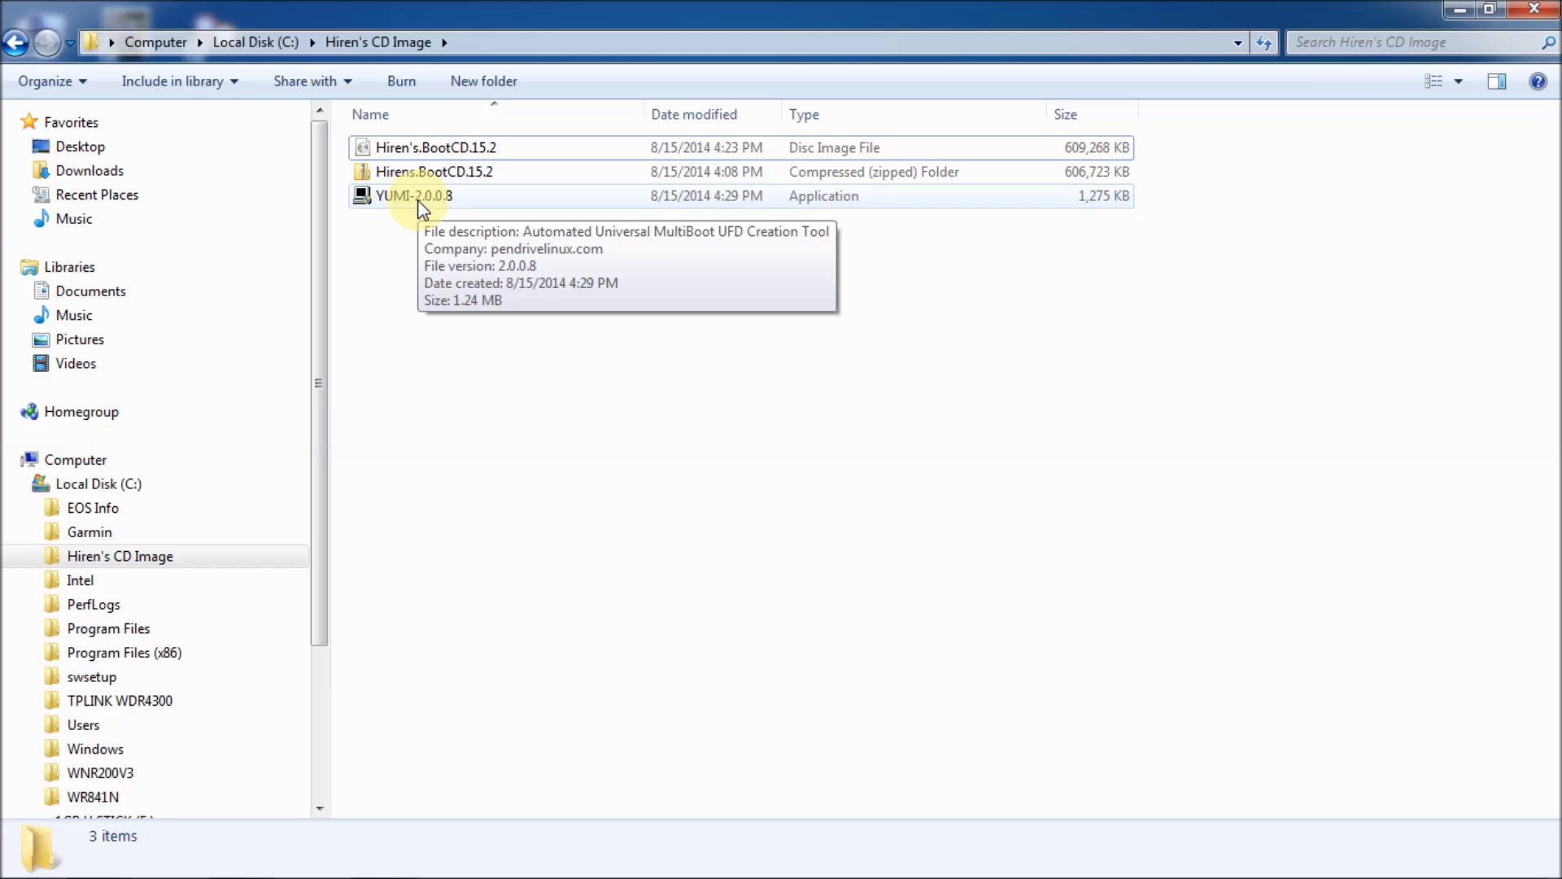
{"action": "left_click", "coordinate": [413, 196]}
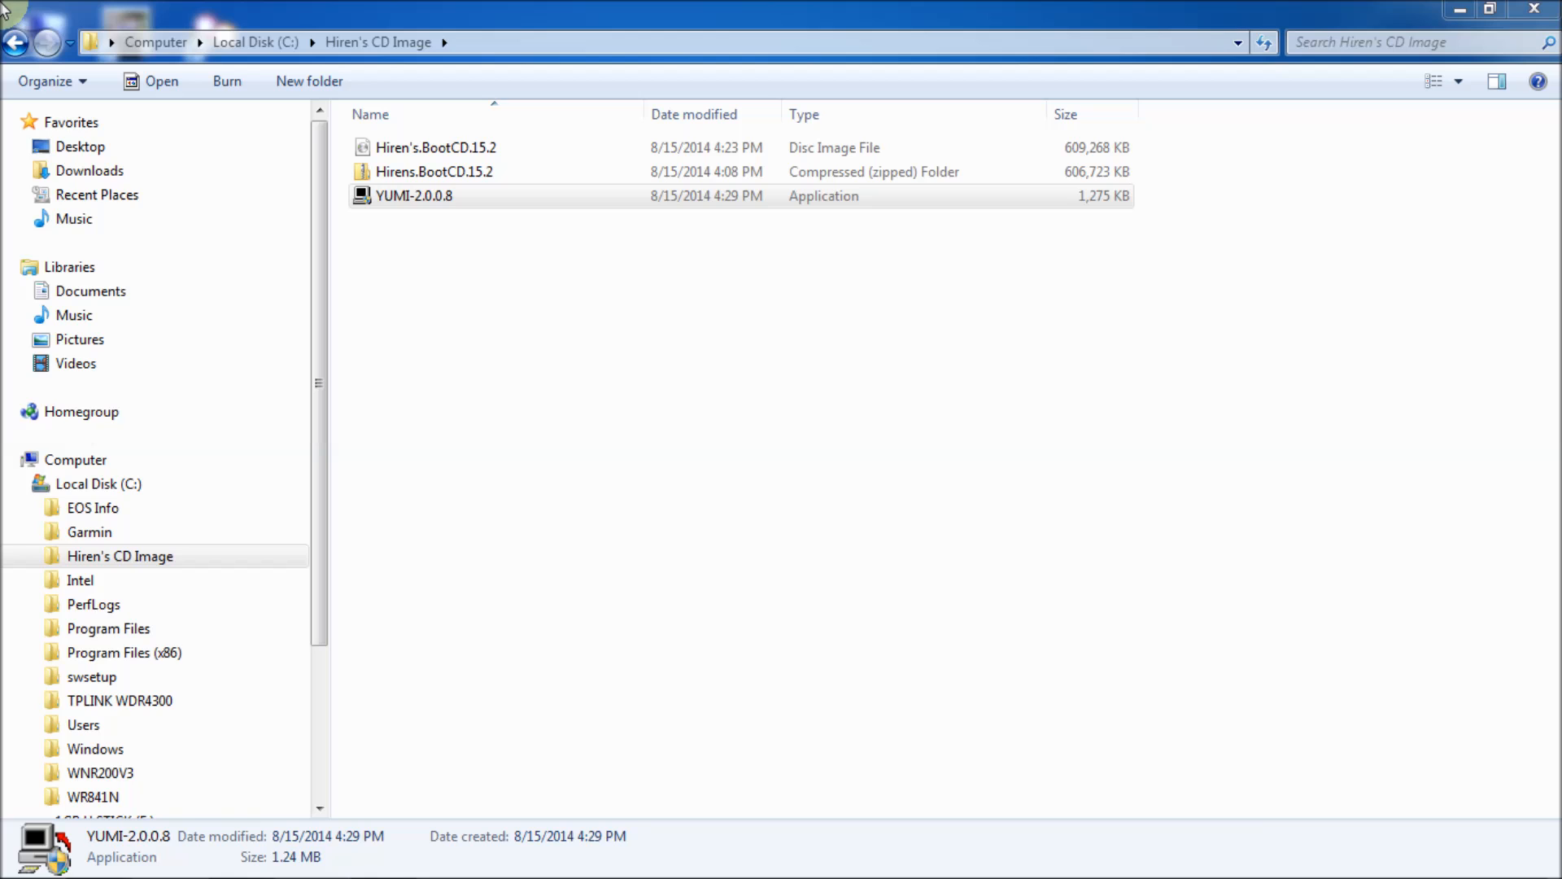
{"action": "double_click", "coordinate": [411, 196]}
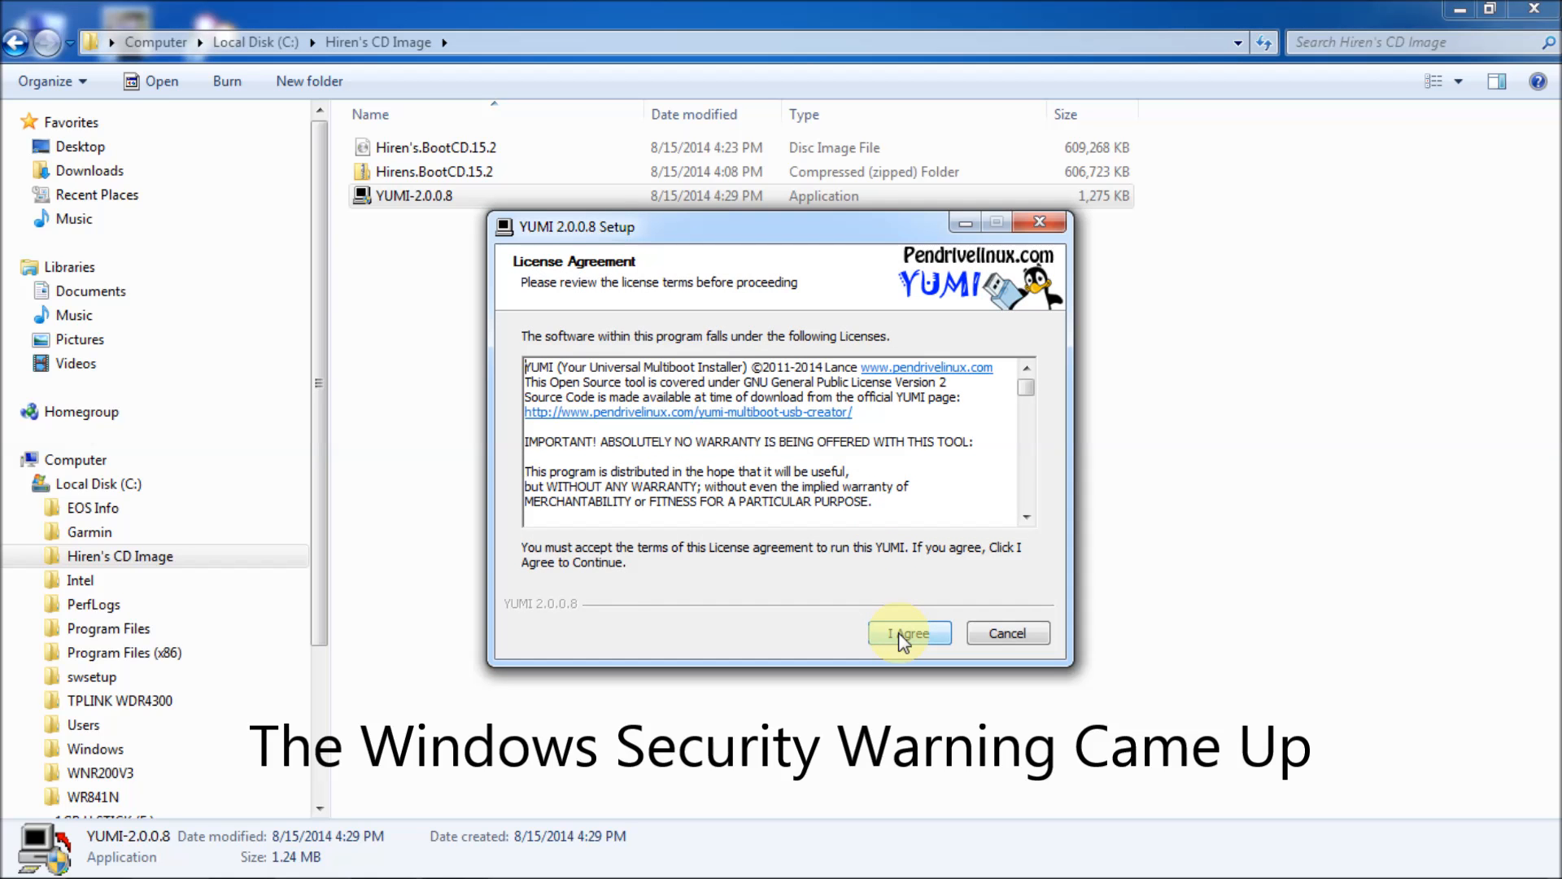
{"action": "left_click", "coordinate": [908, 633]}
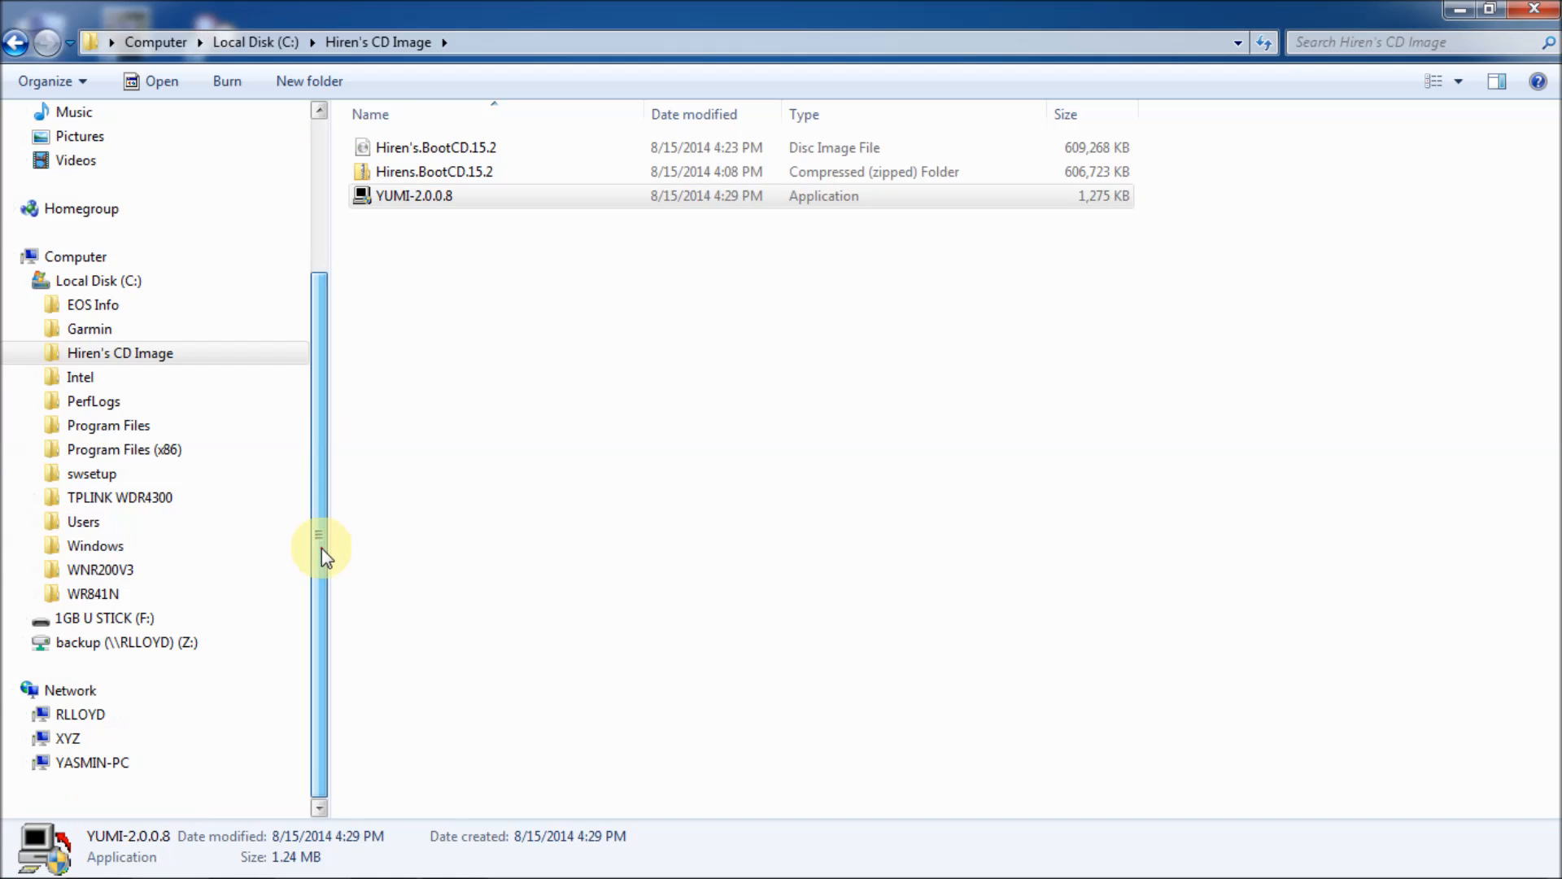
Set up a full (non-quick) FAT format of 1GB U STICK (F:), then close the format dialog unused.
{"action": "left_click", "coordinate": [104, 618]}
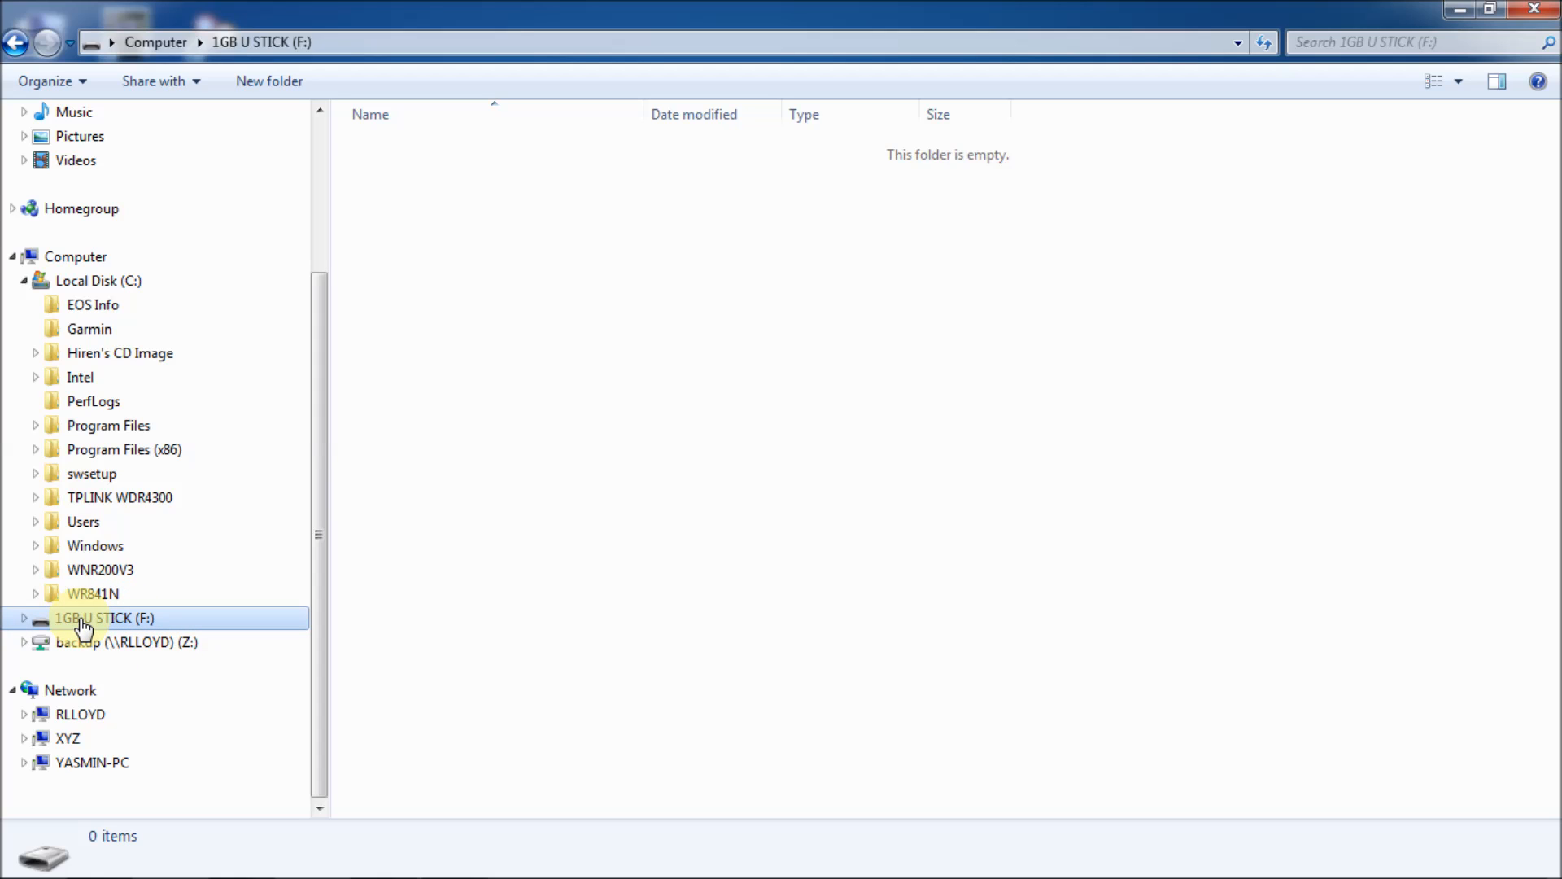
{"action": "right_click", "coordinate": [104, 618]}
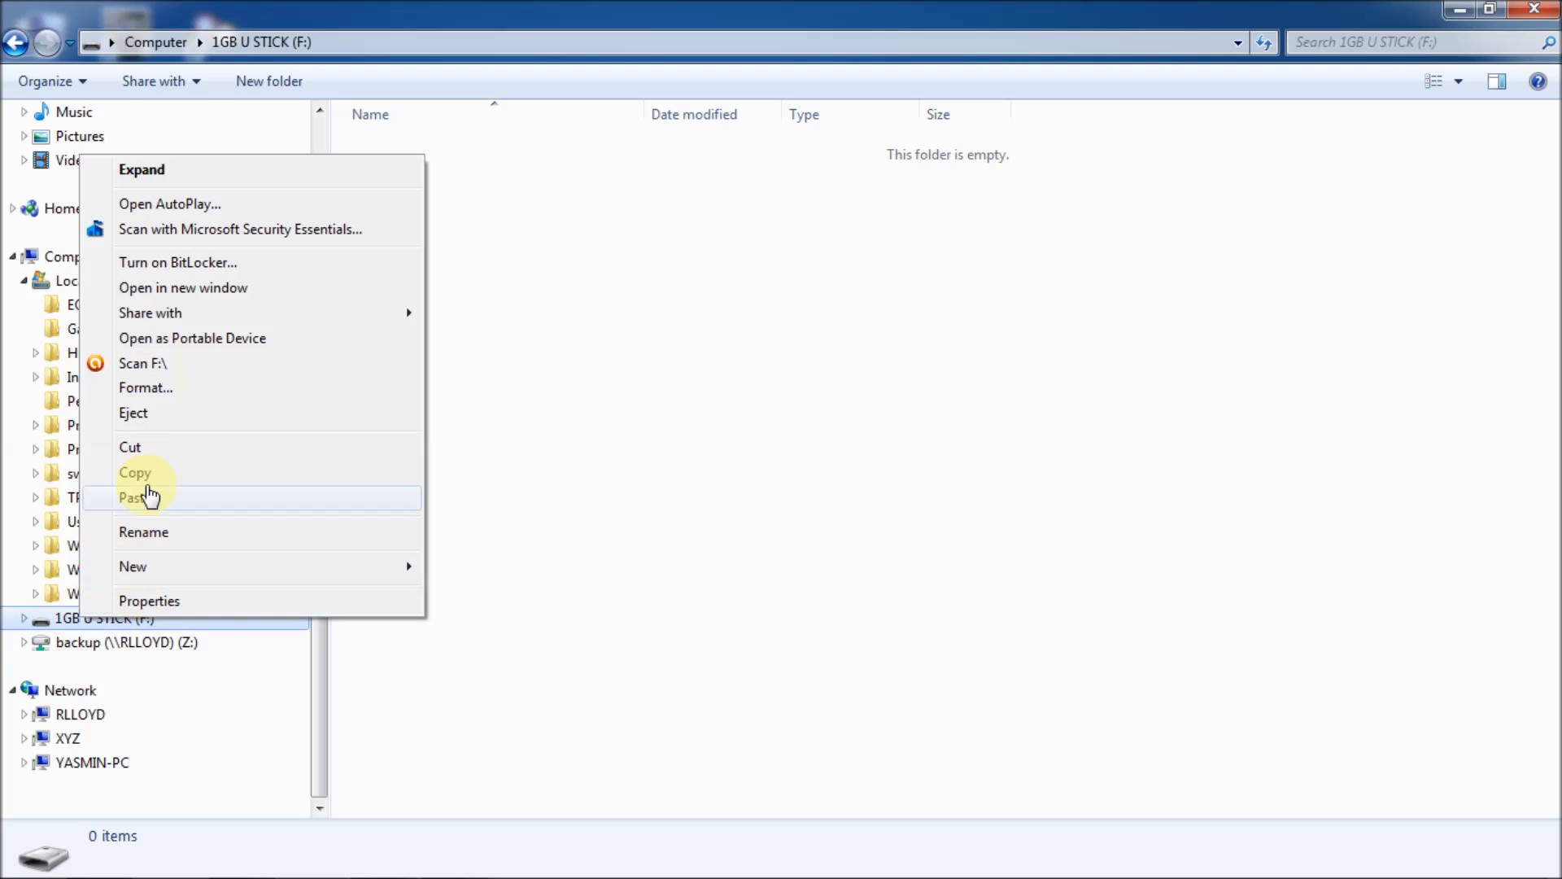
{"action": "mouse_move", "coordinate": [181, 394]}
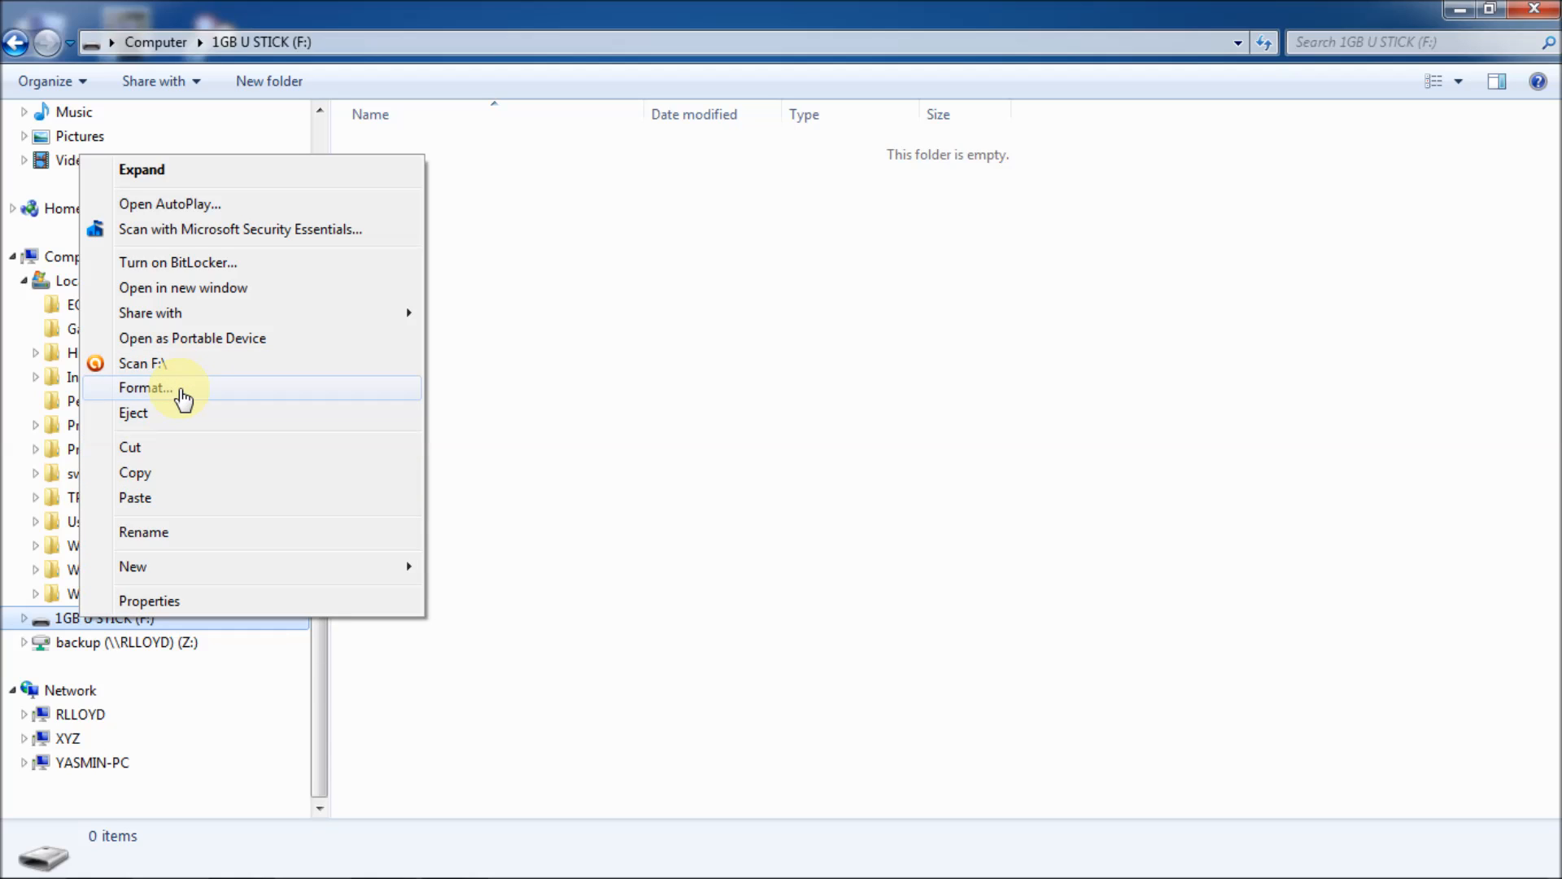
{"action": "left_click", "coordinate": [145, 387]}
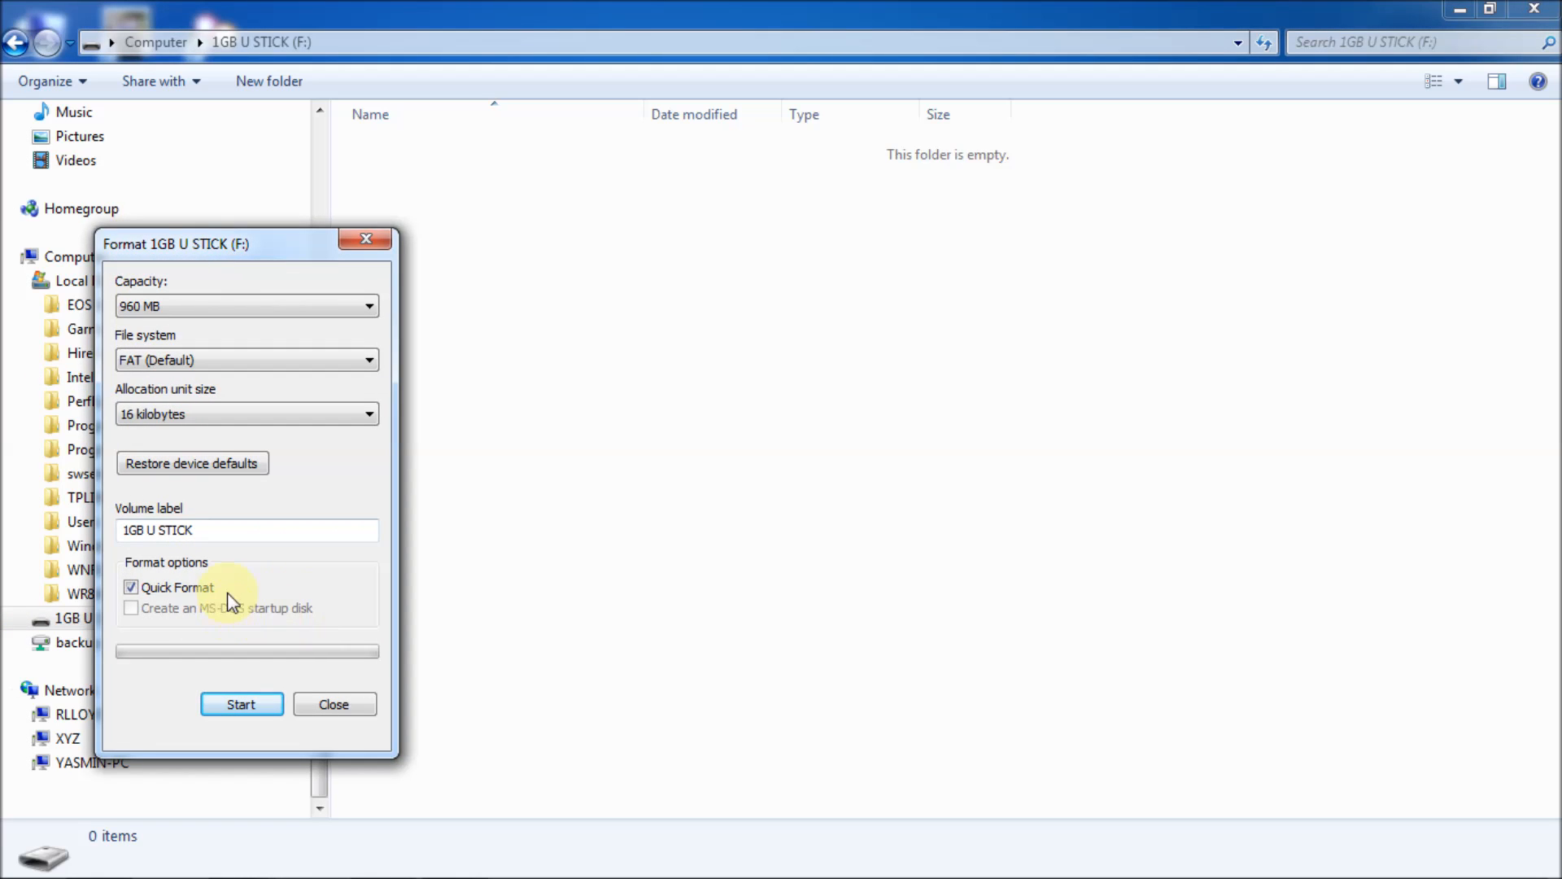
{"action": "left_click", "coordinate": [130, 587]}
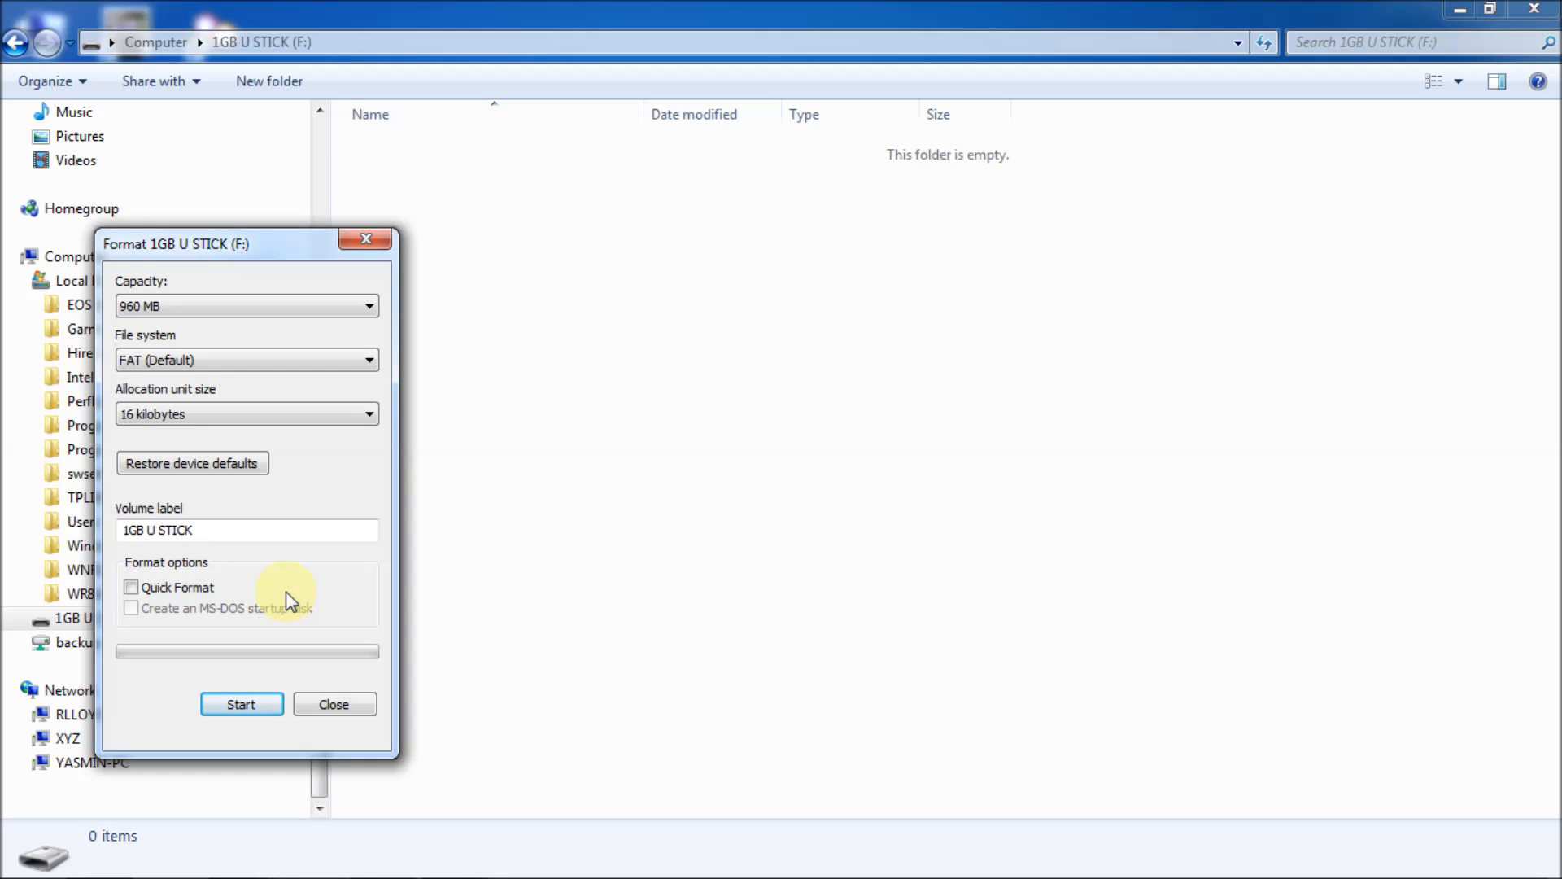
{"action": "mouse_move", "coordinate": [286, 556]}
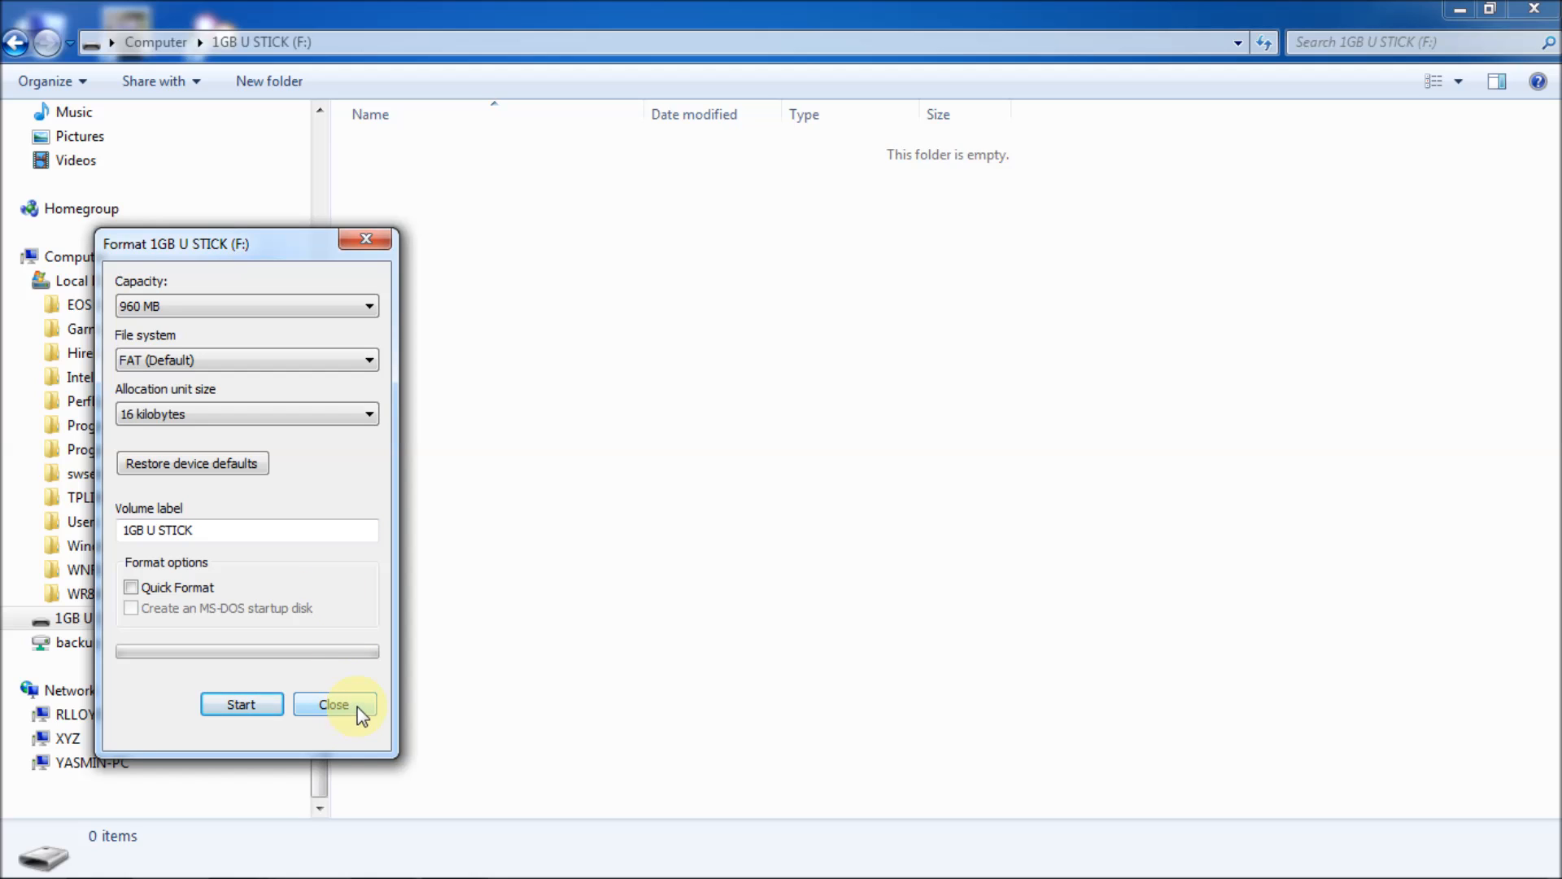
{"action": "left_click", "coordinate": [336, 705]}
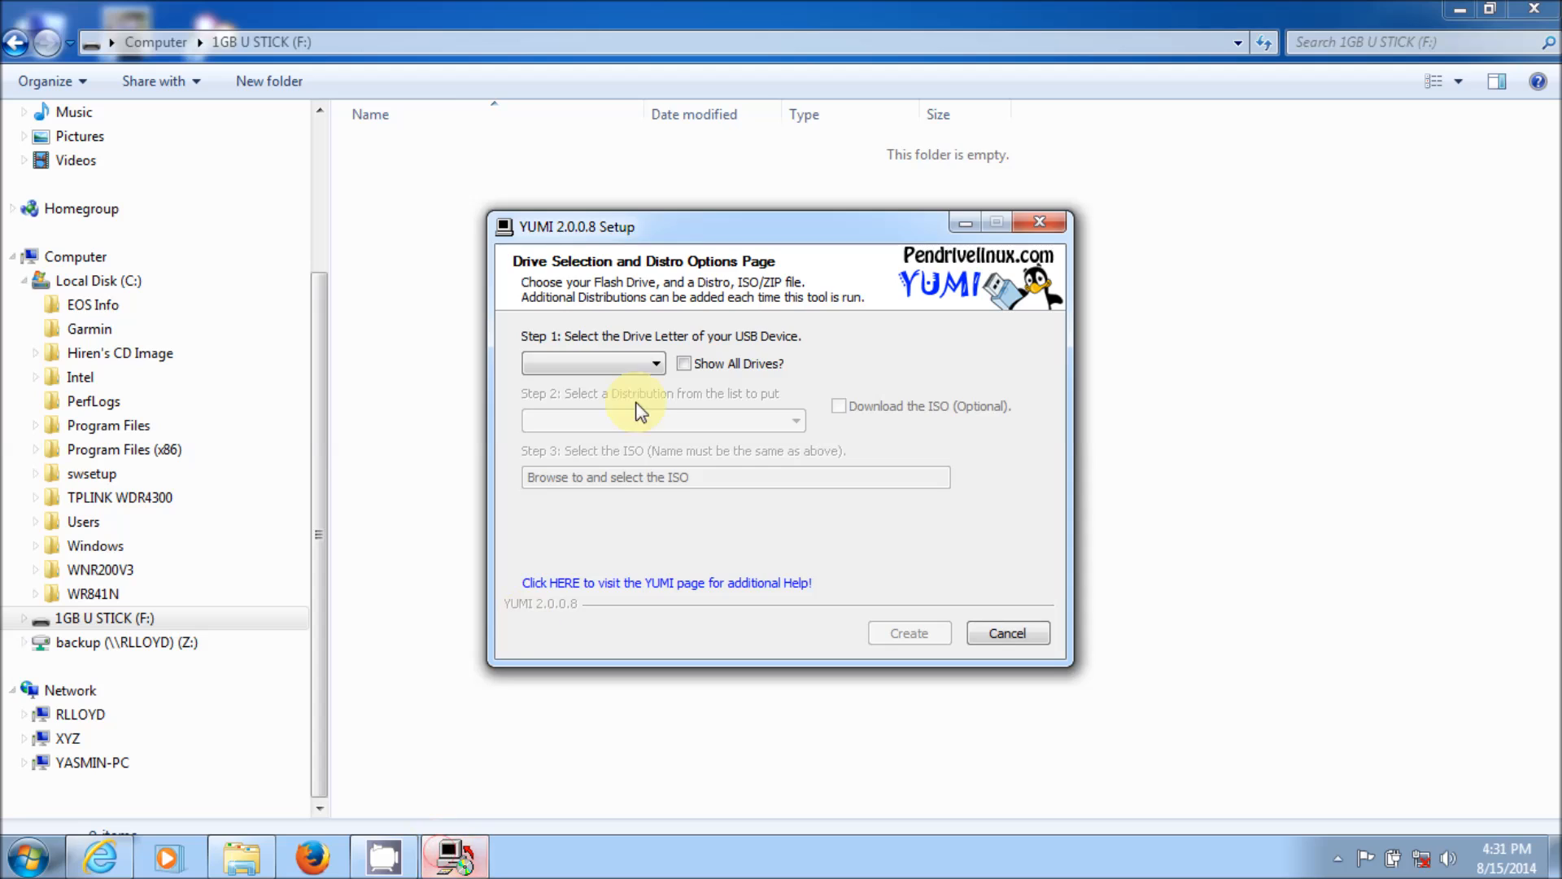
{"action": "mouse_move", "coordinate": [714, 334]}
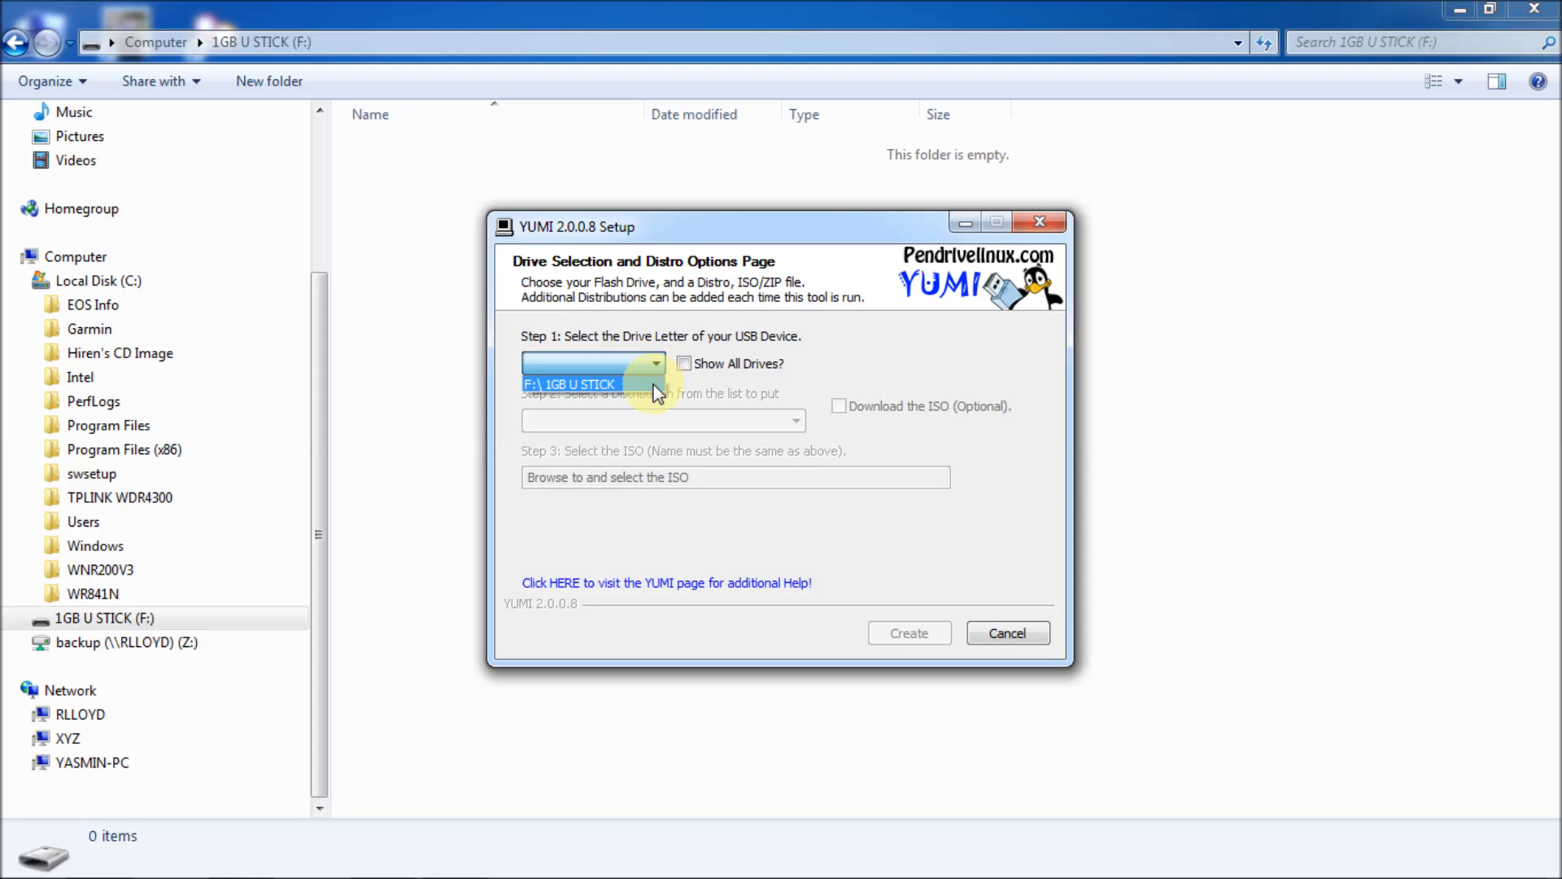
Choose F:\ 1GB U STICK as YUMI's target USB device after checking the drive list.
{"action": "left_click", "coordinate": [685, 363]}
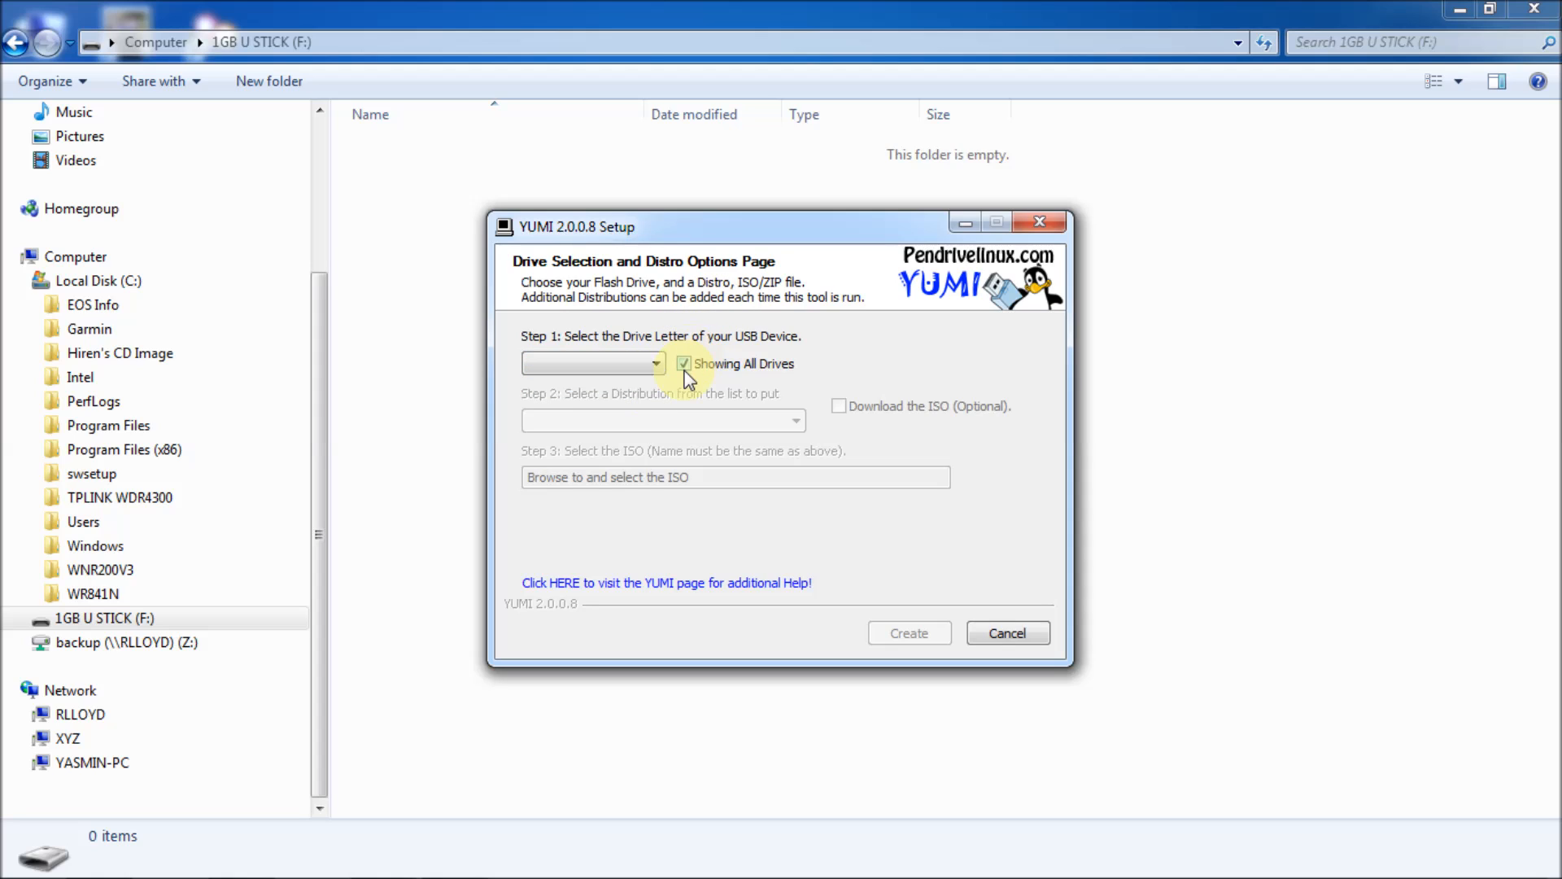
{"action": "left_click", "coordinate": [655, 363]}
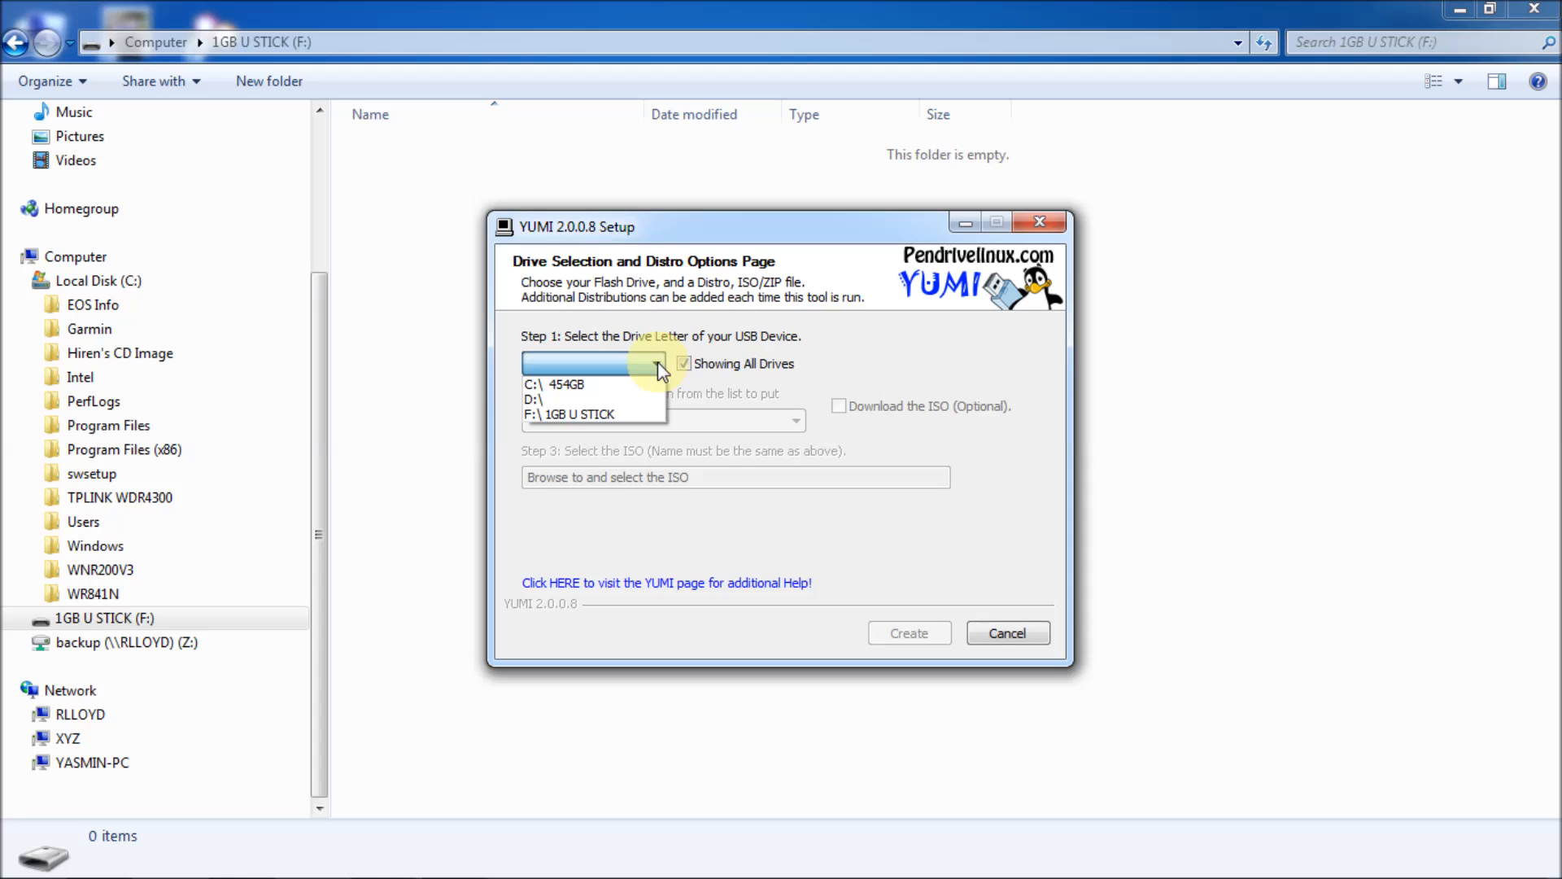
{"action": "left_click", "coordinate": [656, 363]}
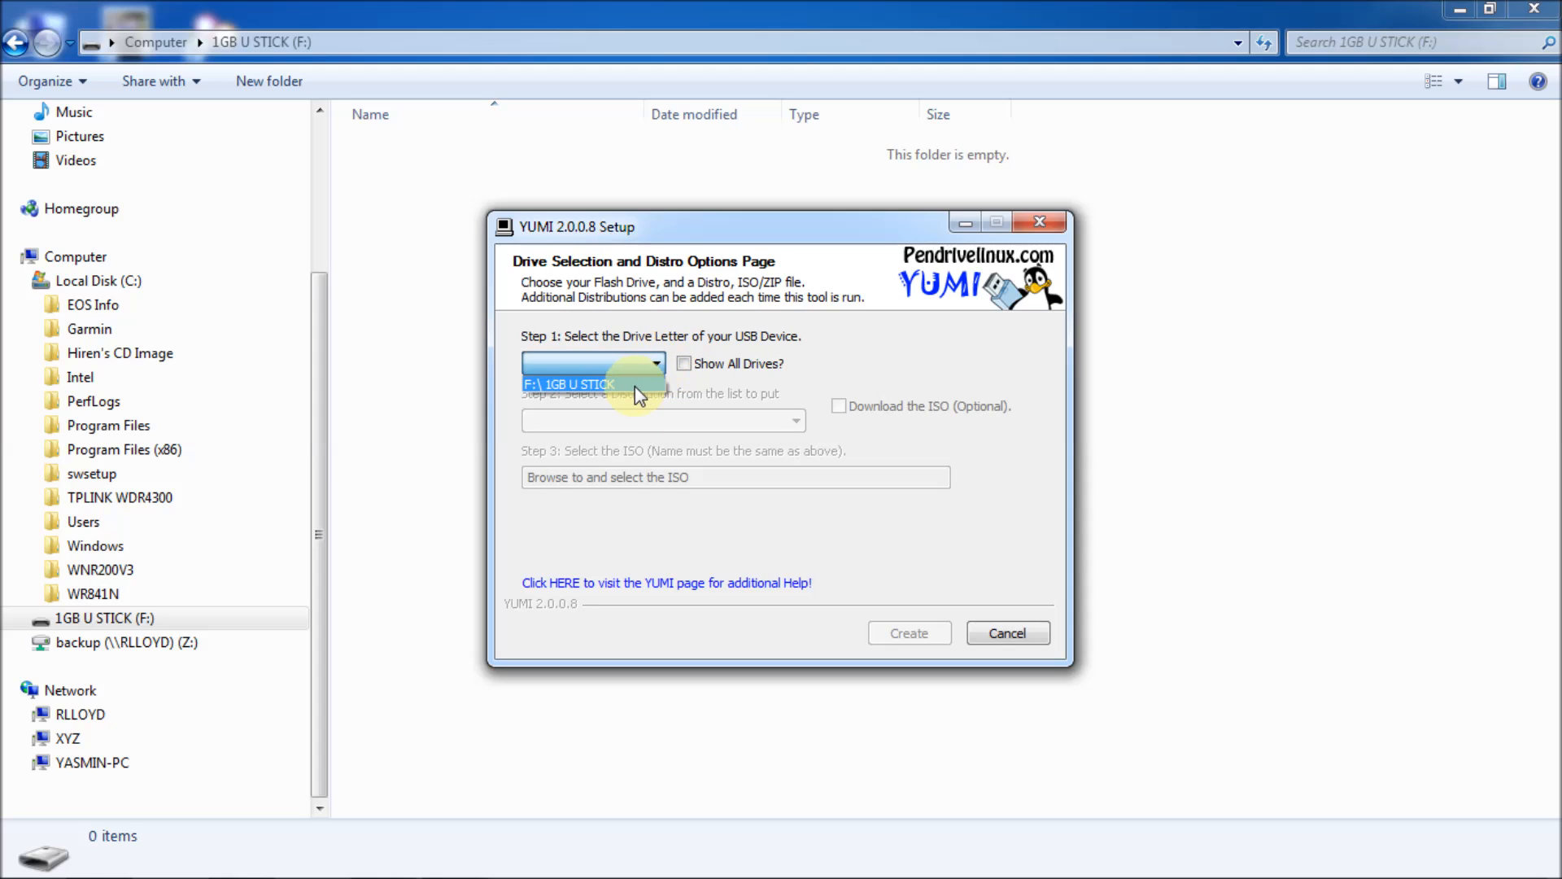
{"action": "mouse_move", "coordinate": [597, 392]}
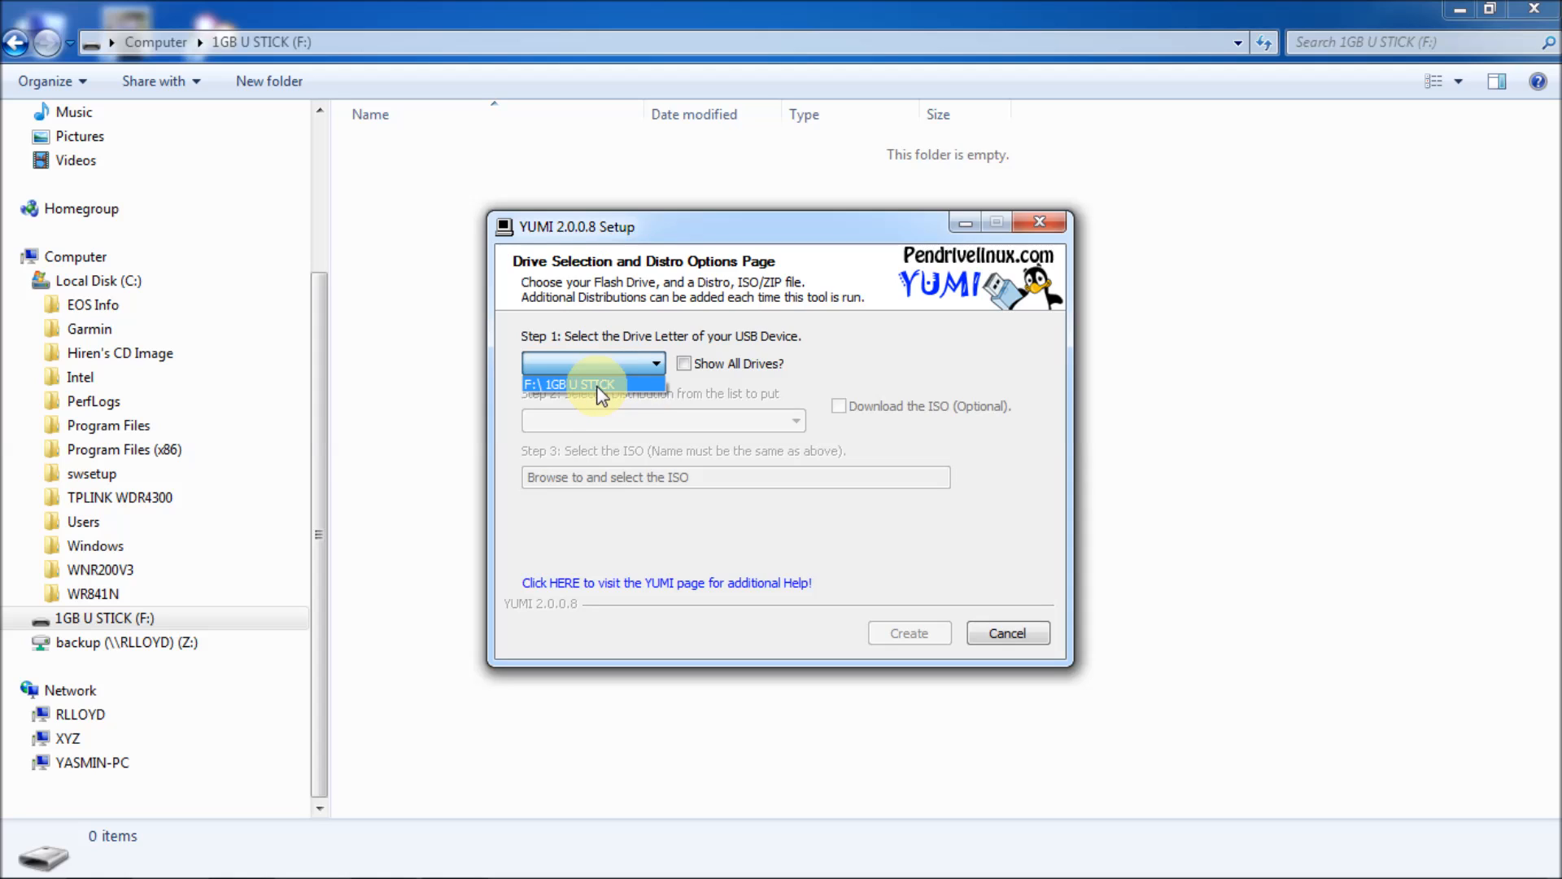
{"action": "left_click", "coordinate": [570, 384]}
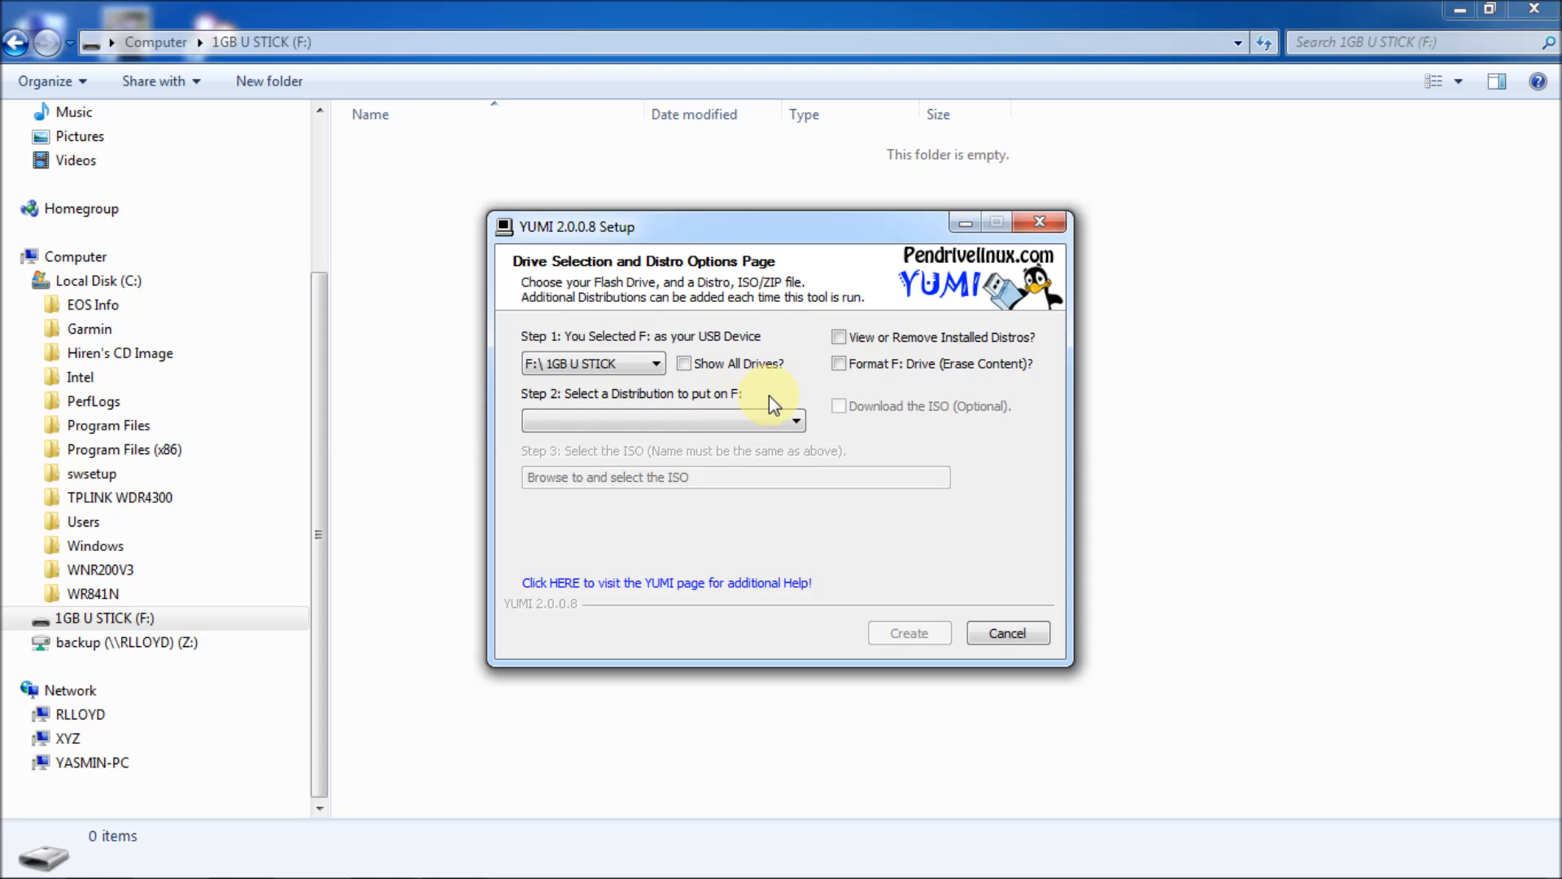
{"action": "mouse_move", "coordinate": [902, 379]}
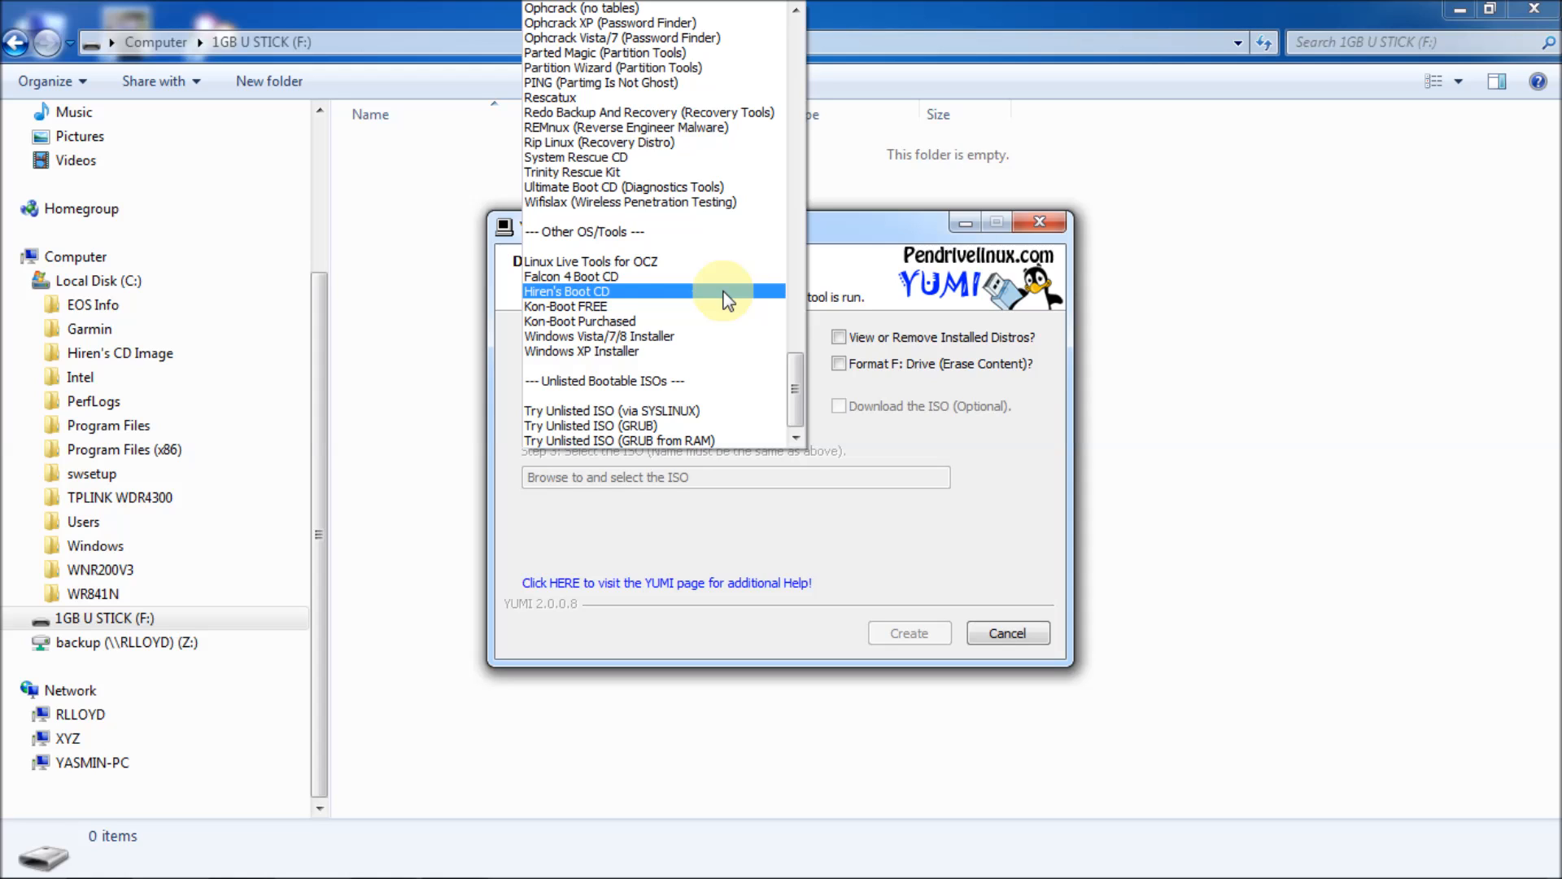
Select Hiren's Boot CD with C:\Hiren's CD Image\Hiren's.BootCD.15.2.iso as its ISO.
{"action": "left_click", "coordinate": [566, 291]}
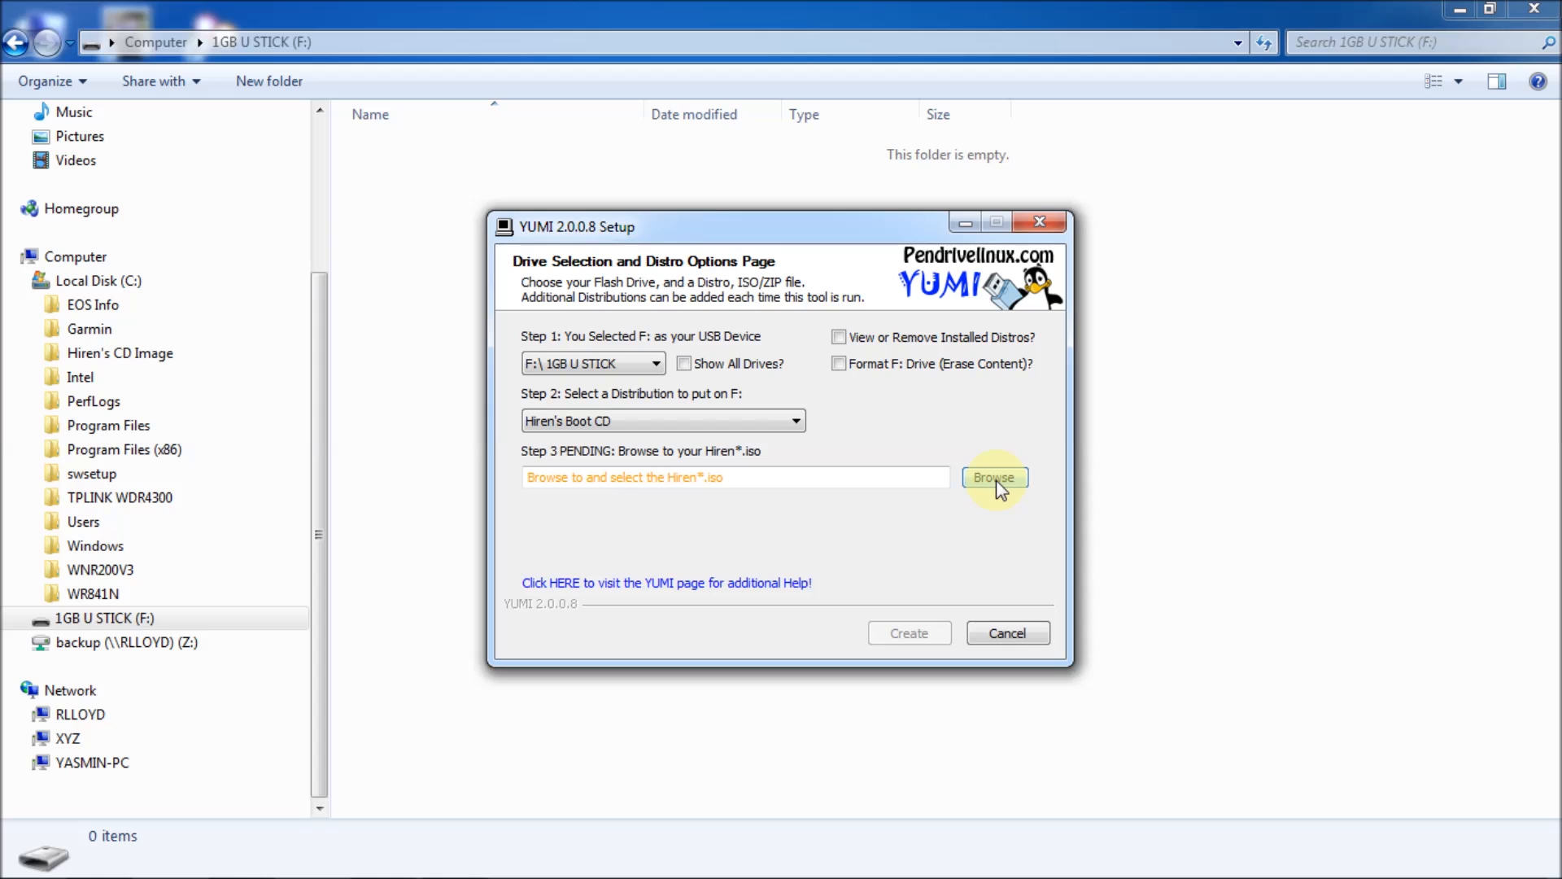
{"action": "left_click", "coordinate": [993, 477]}
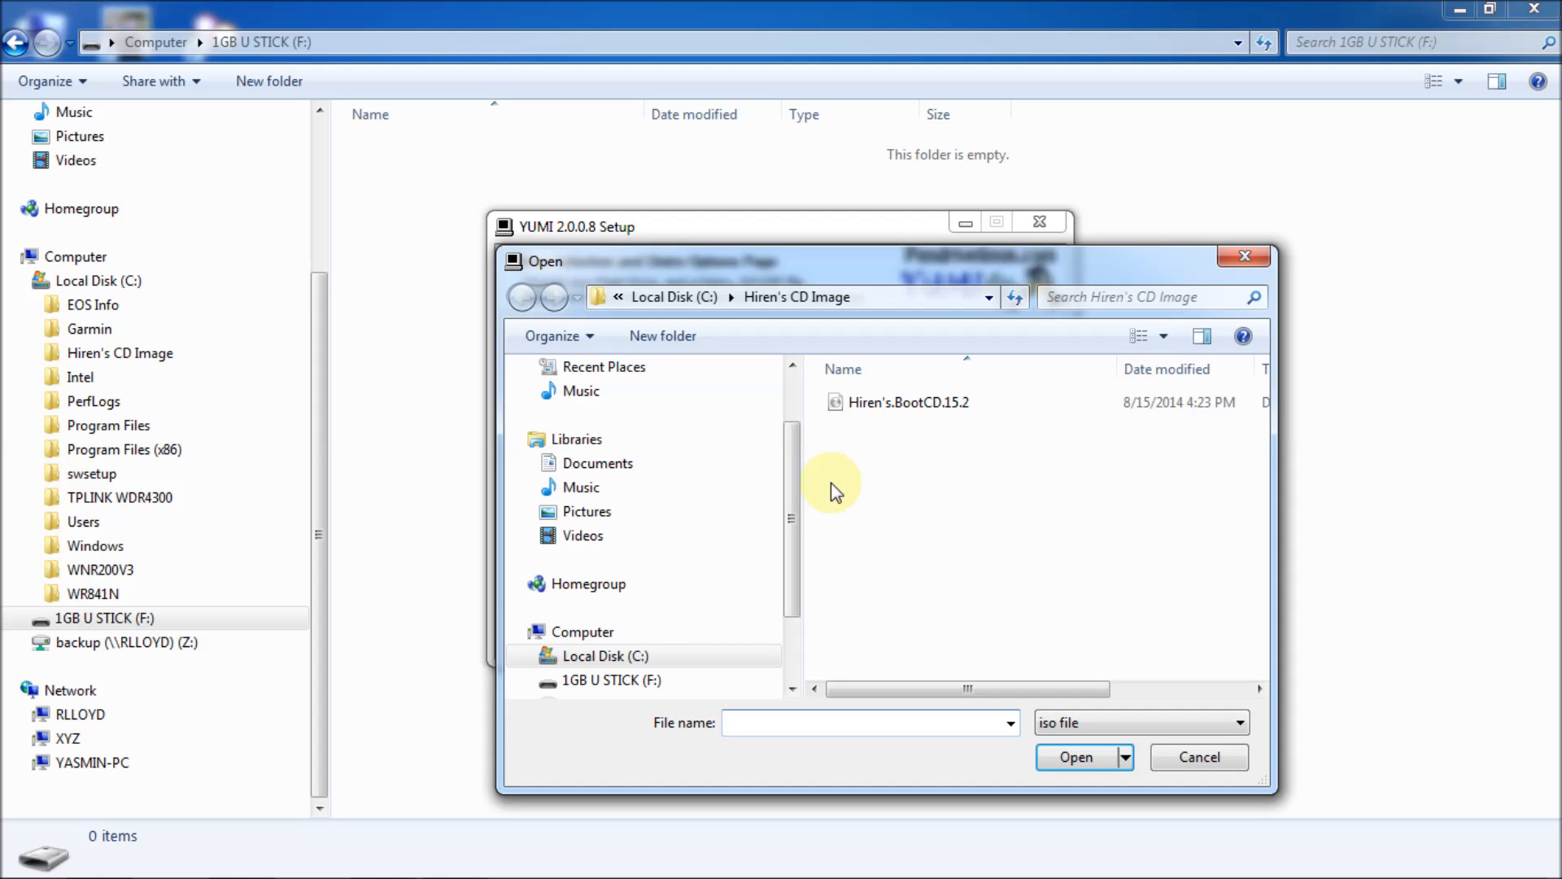
{"action": "left_click", "coordinate": [664, 296]}
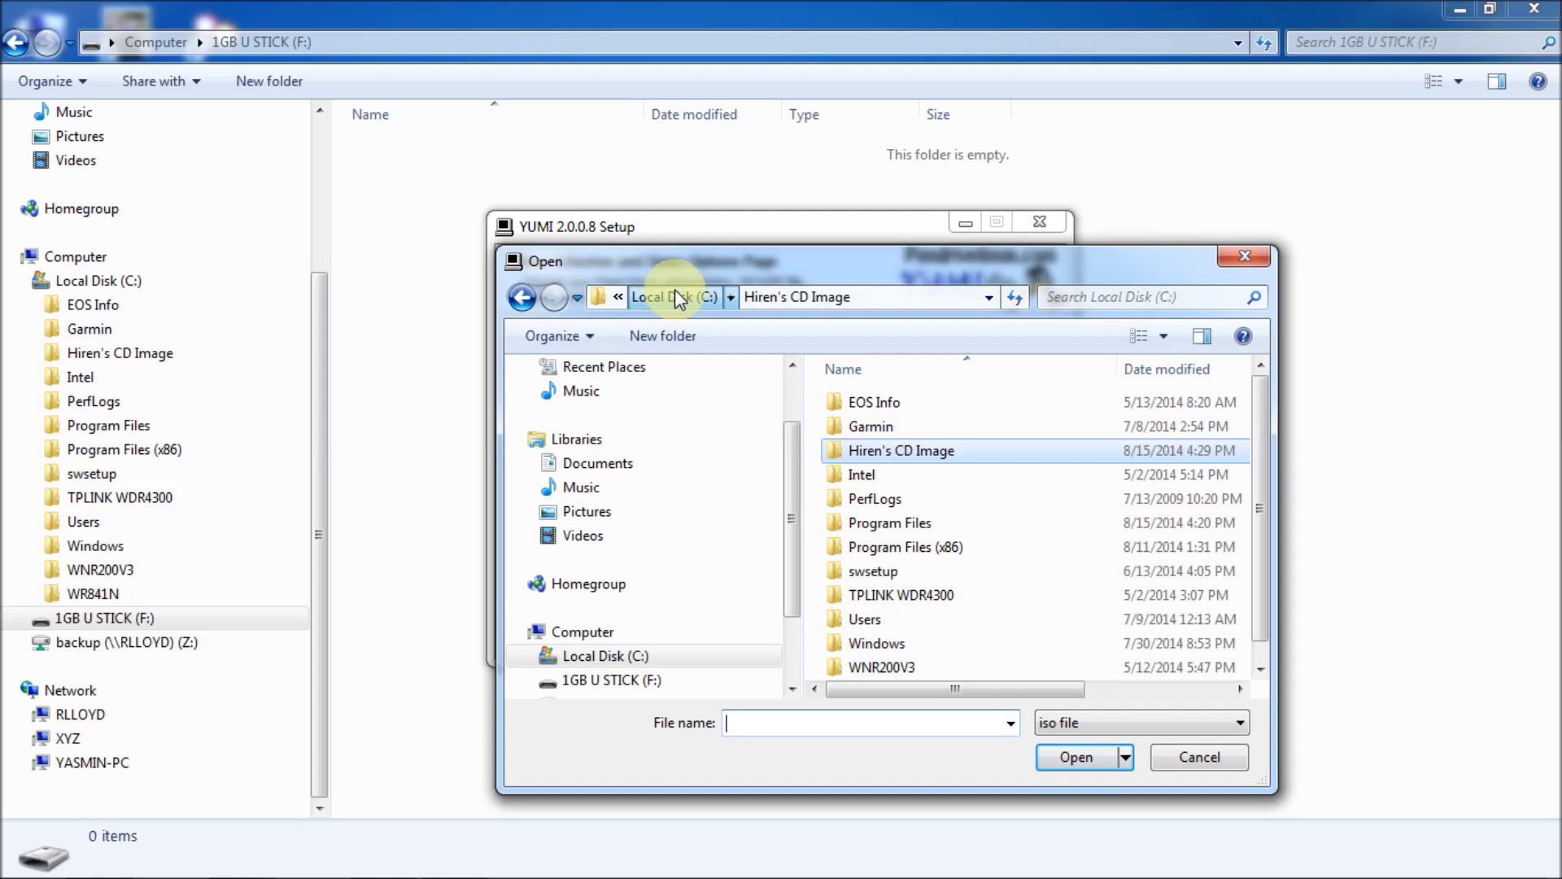
{"action": "double_click", "coordinate": [901, 451]}
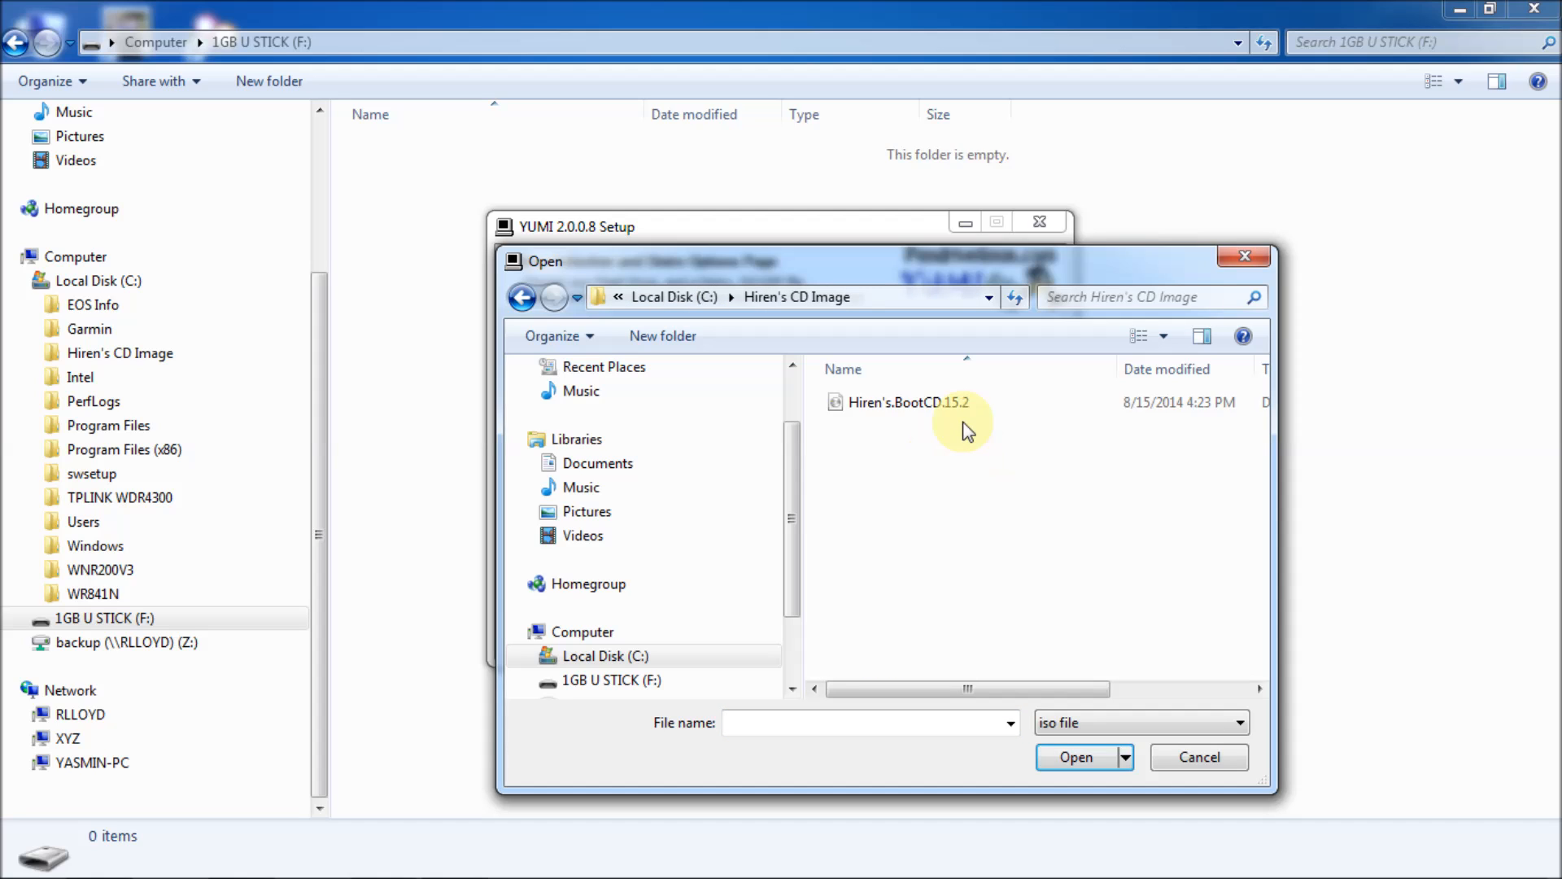
{"action": "left_click", "coordinate": [906, 402]}
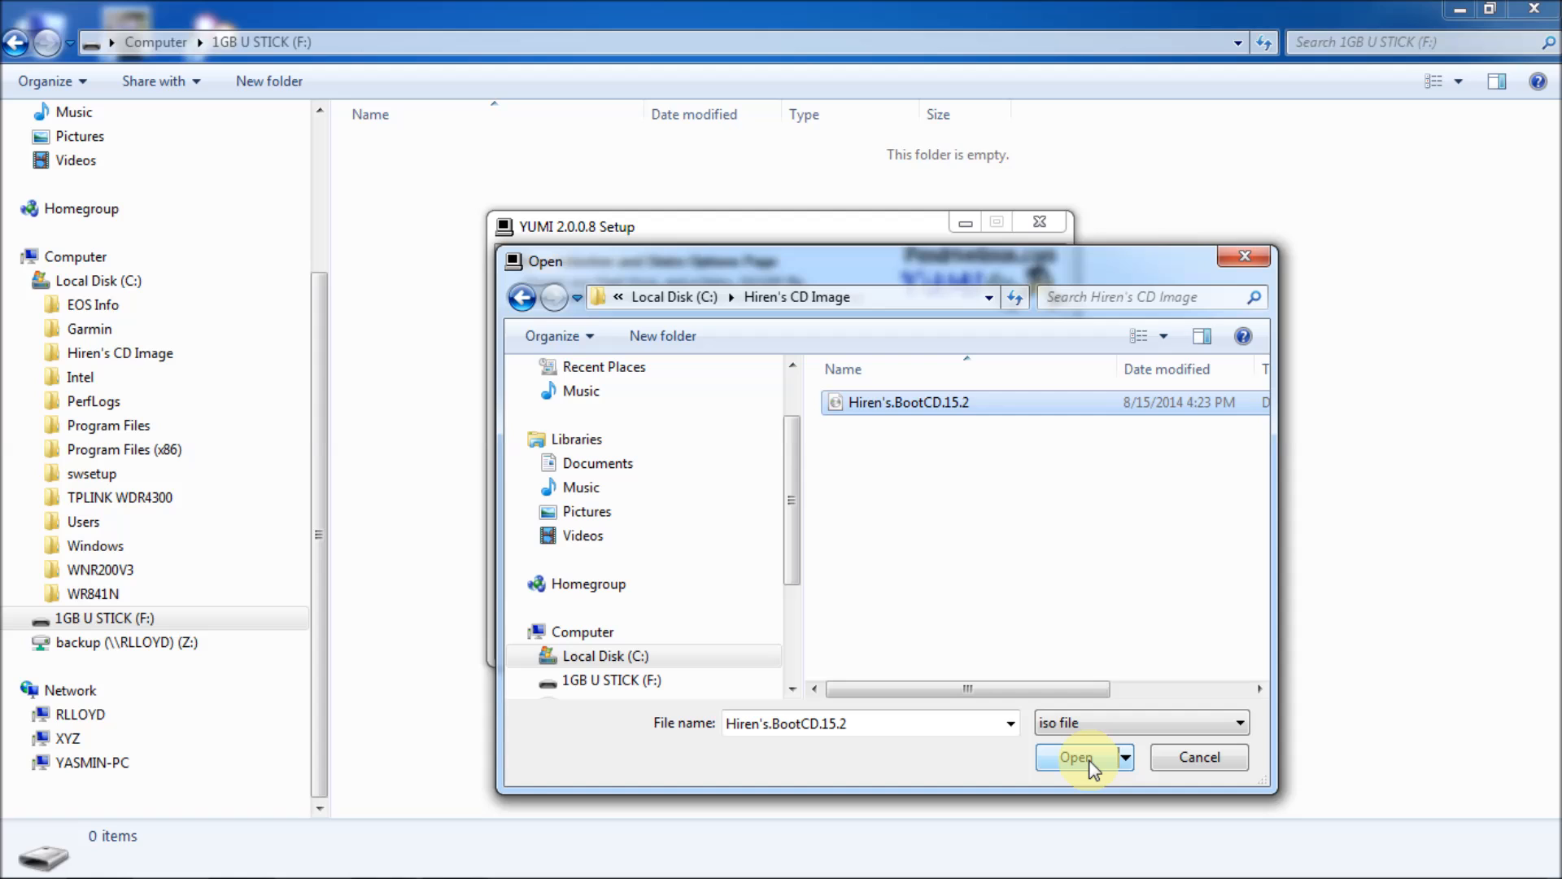
{"action": "left_click", "coordinate": [1076, 757]}
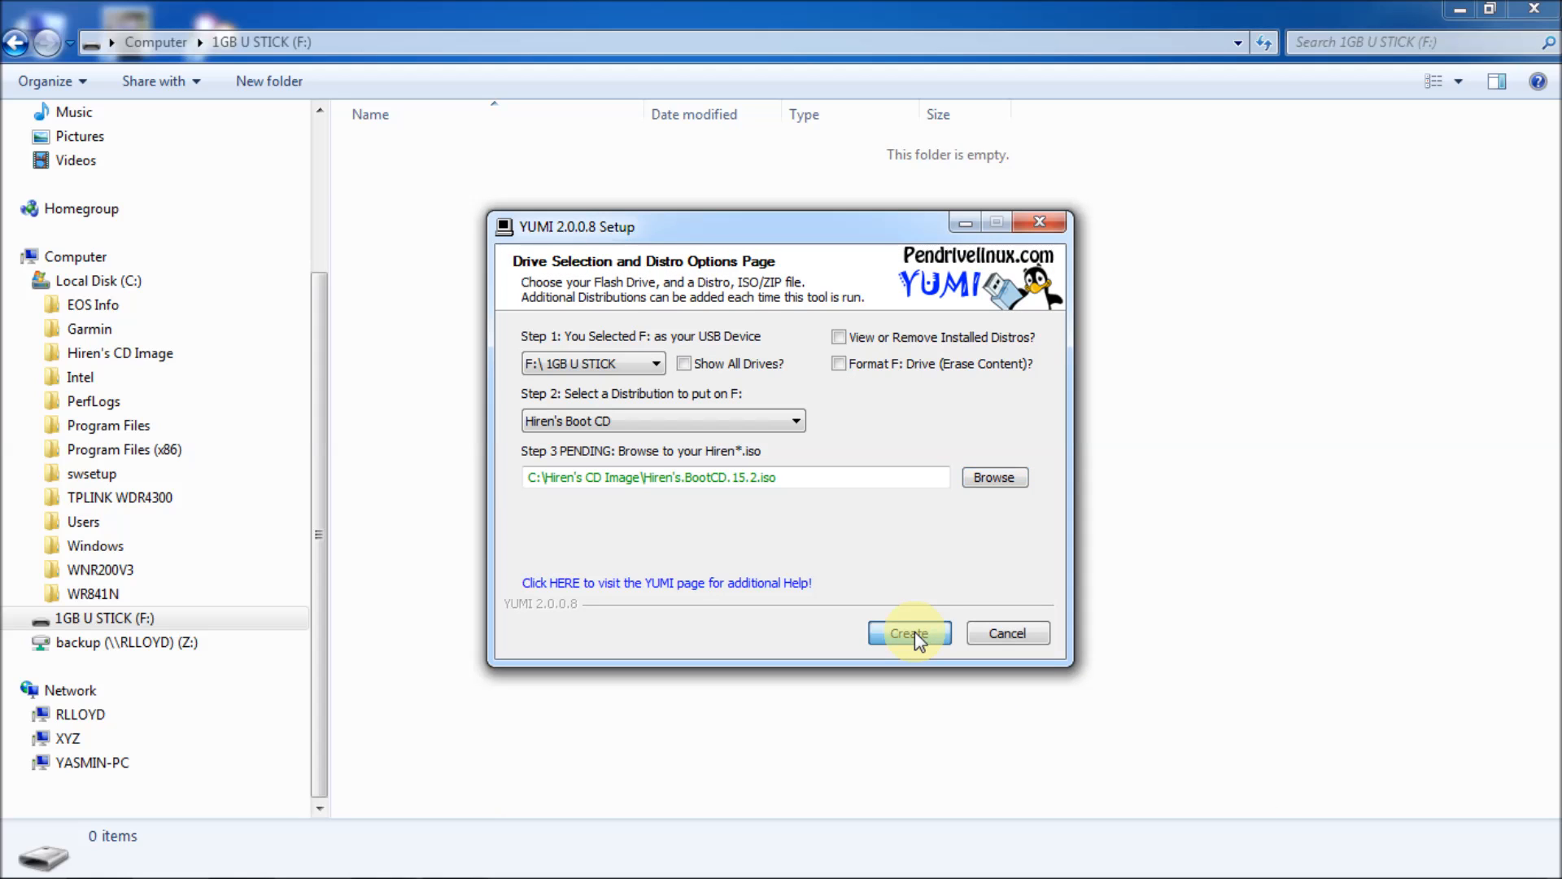
Start the Create action, bringing up the MBR, label and install confirmation for F:.
{"action": "left_click", "coordinate": [906, 633]}
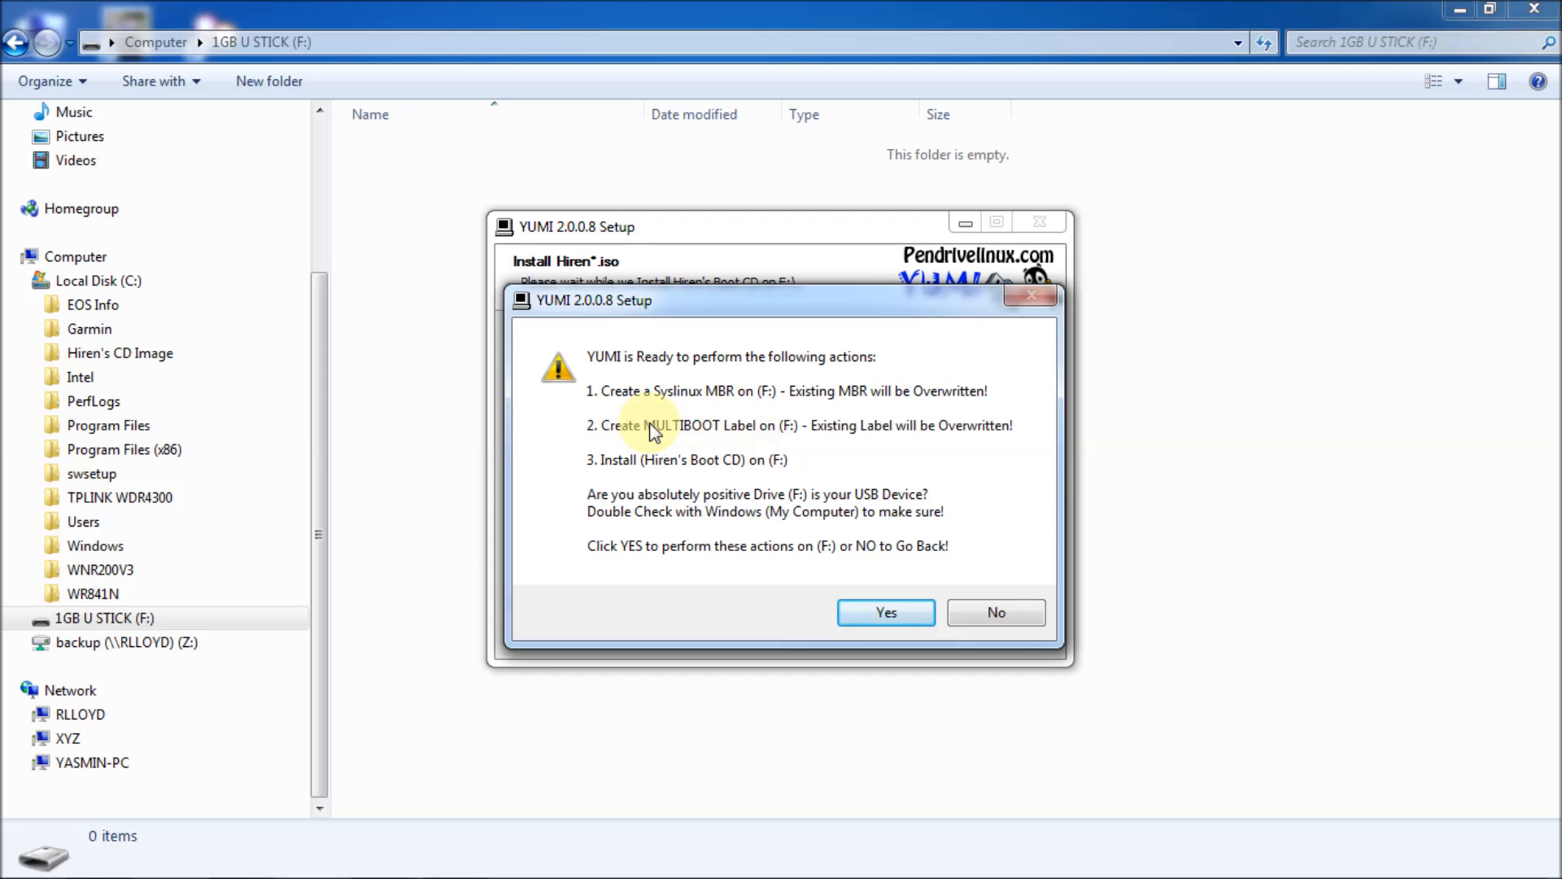
{"action": "mouse_move", "coordinate": [695, 511]}
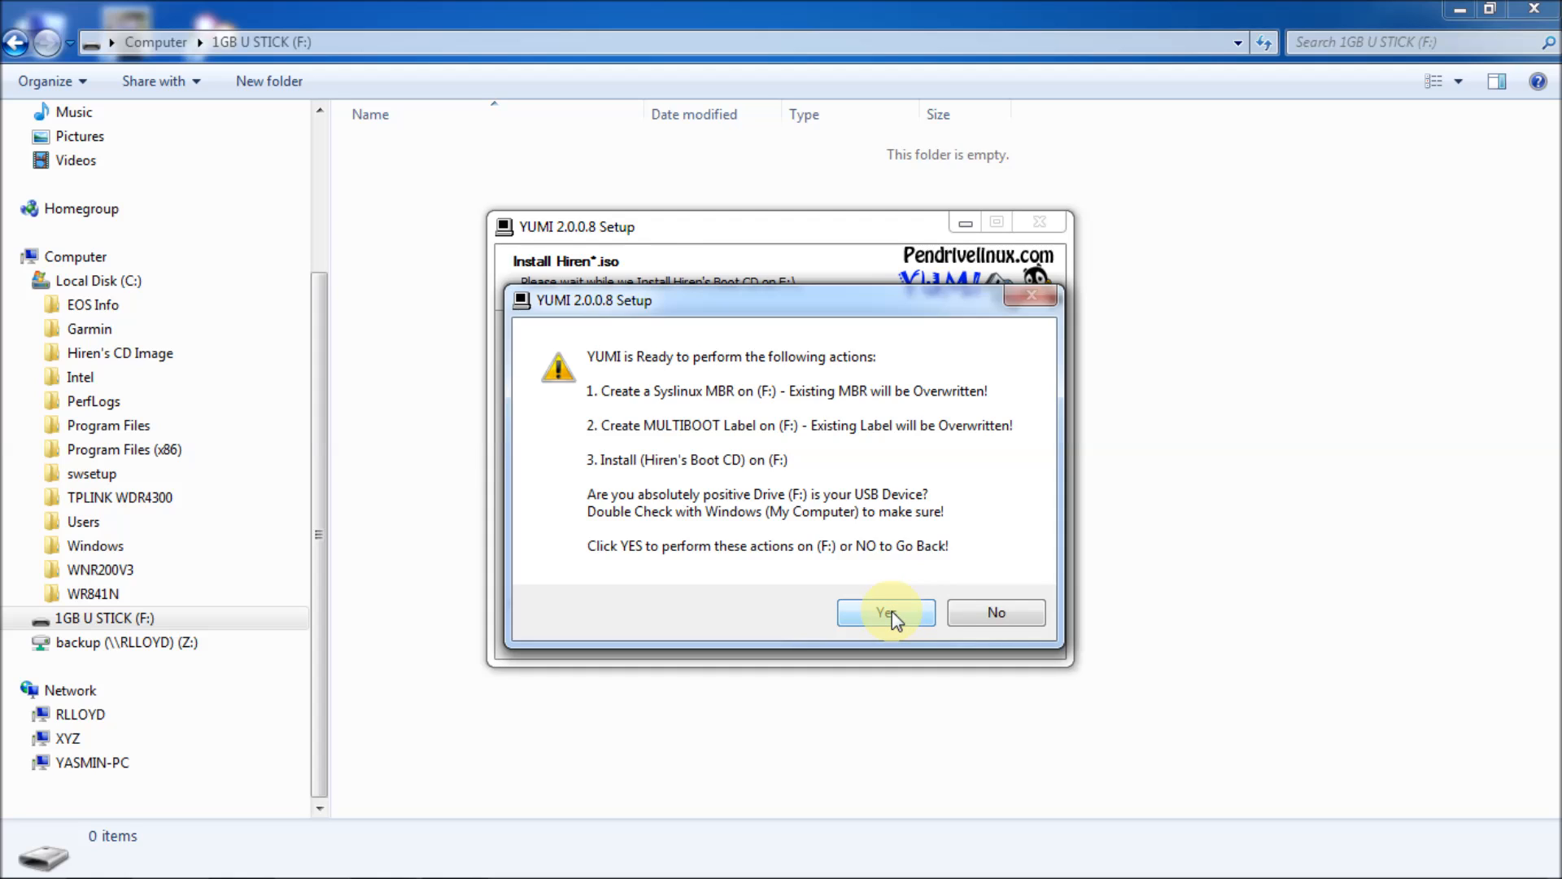
Confirm overwriting the stick's MBR and label and allow YUMI past the ZoneAlarm warning.
{"action": "left_click", "coordinate": [886, 612]}
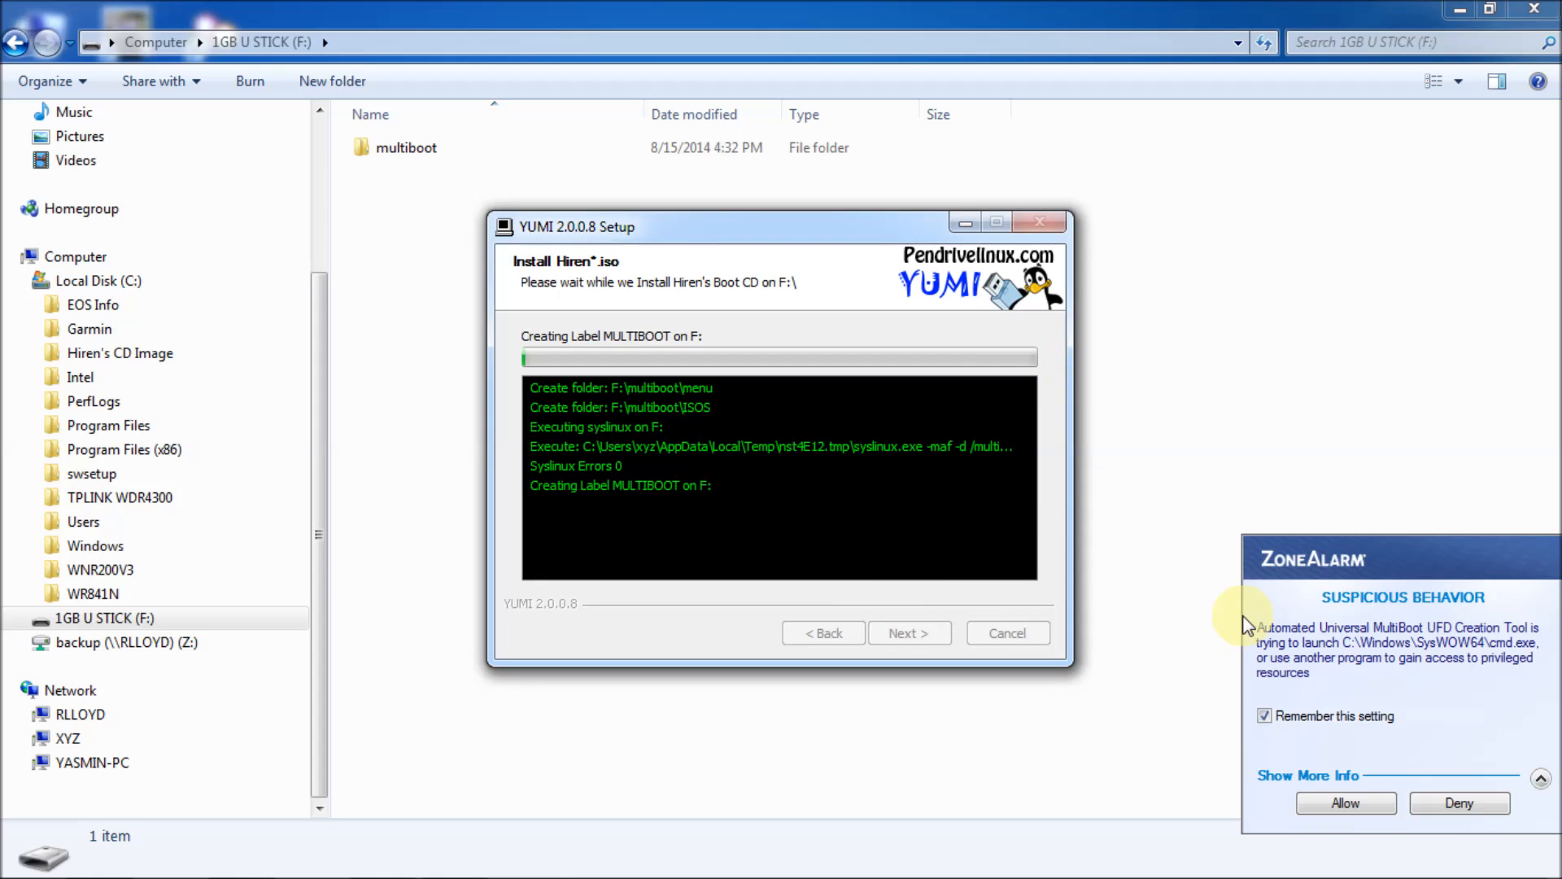
{"action": "left_click", "coordinate": [1346, 802]}
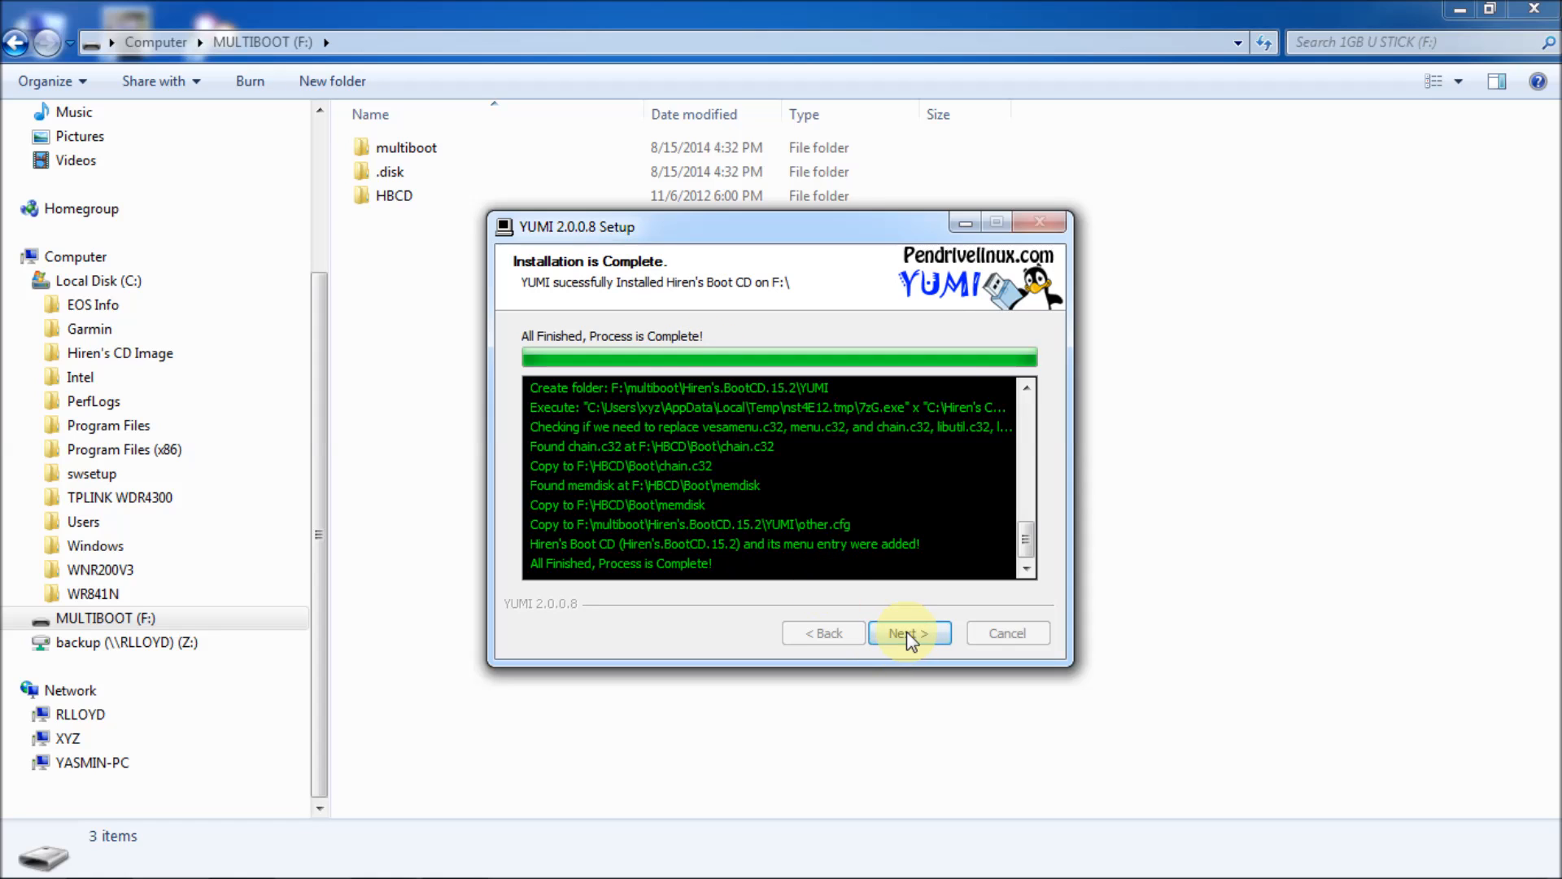
Decline adding more ISOs and finish the installer, leaving the MULTIBOOT (F:) drive showing.
{"action": "left_click", "coordinate": [908, 633]}
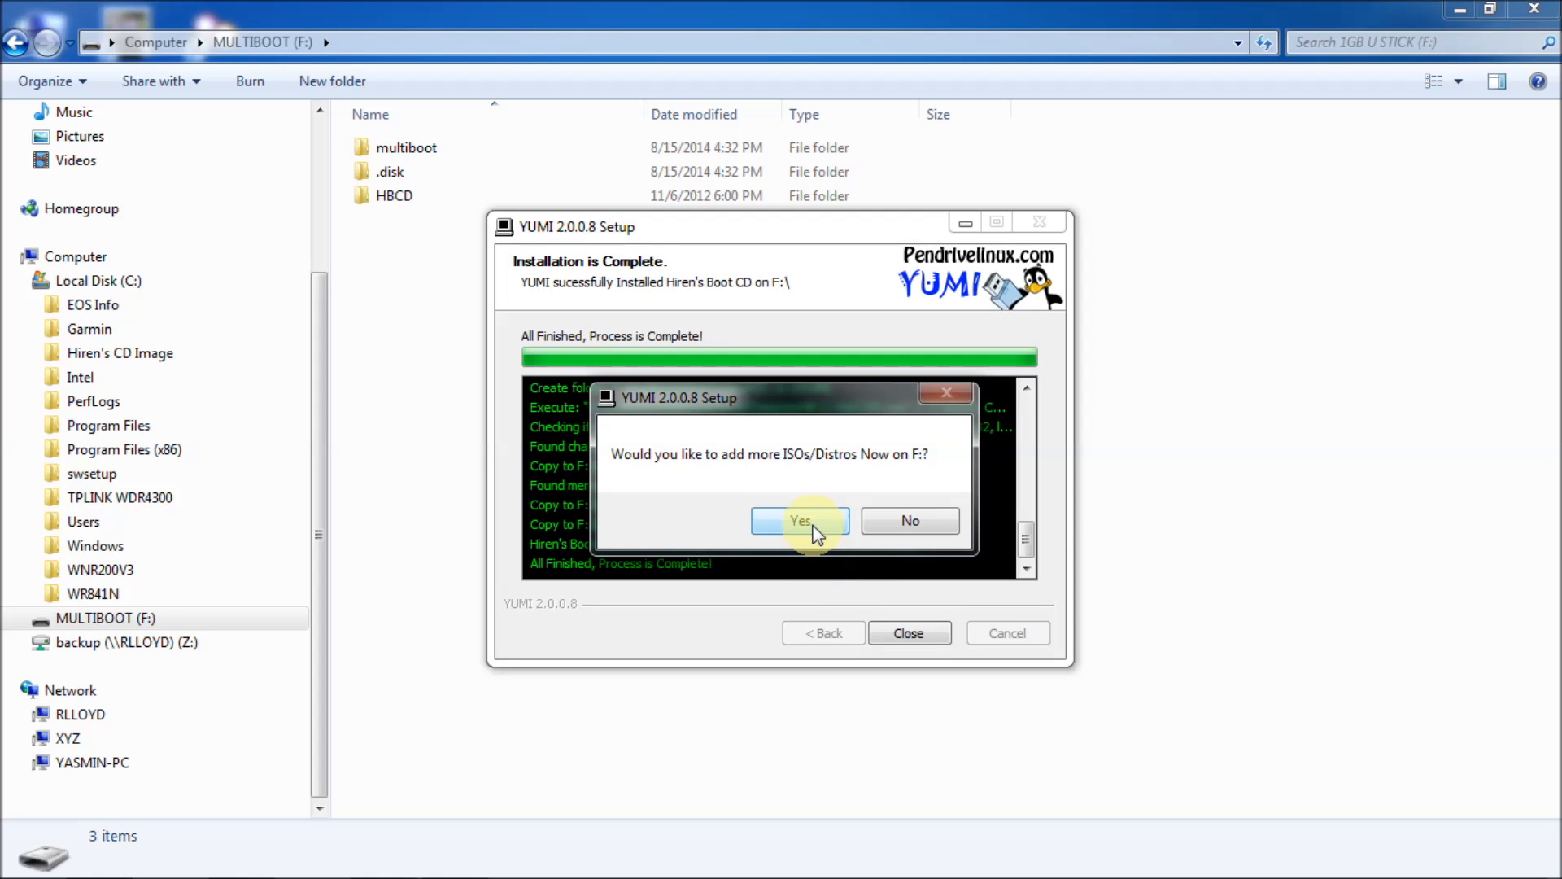
{"action": "mouse_move", "coordinate": [843, 473]}
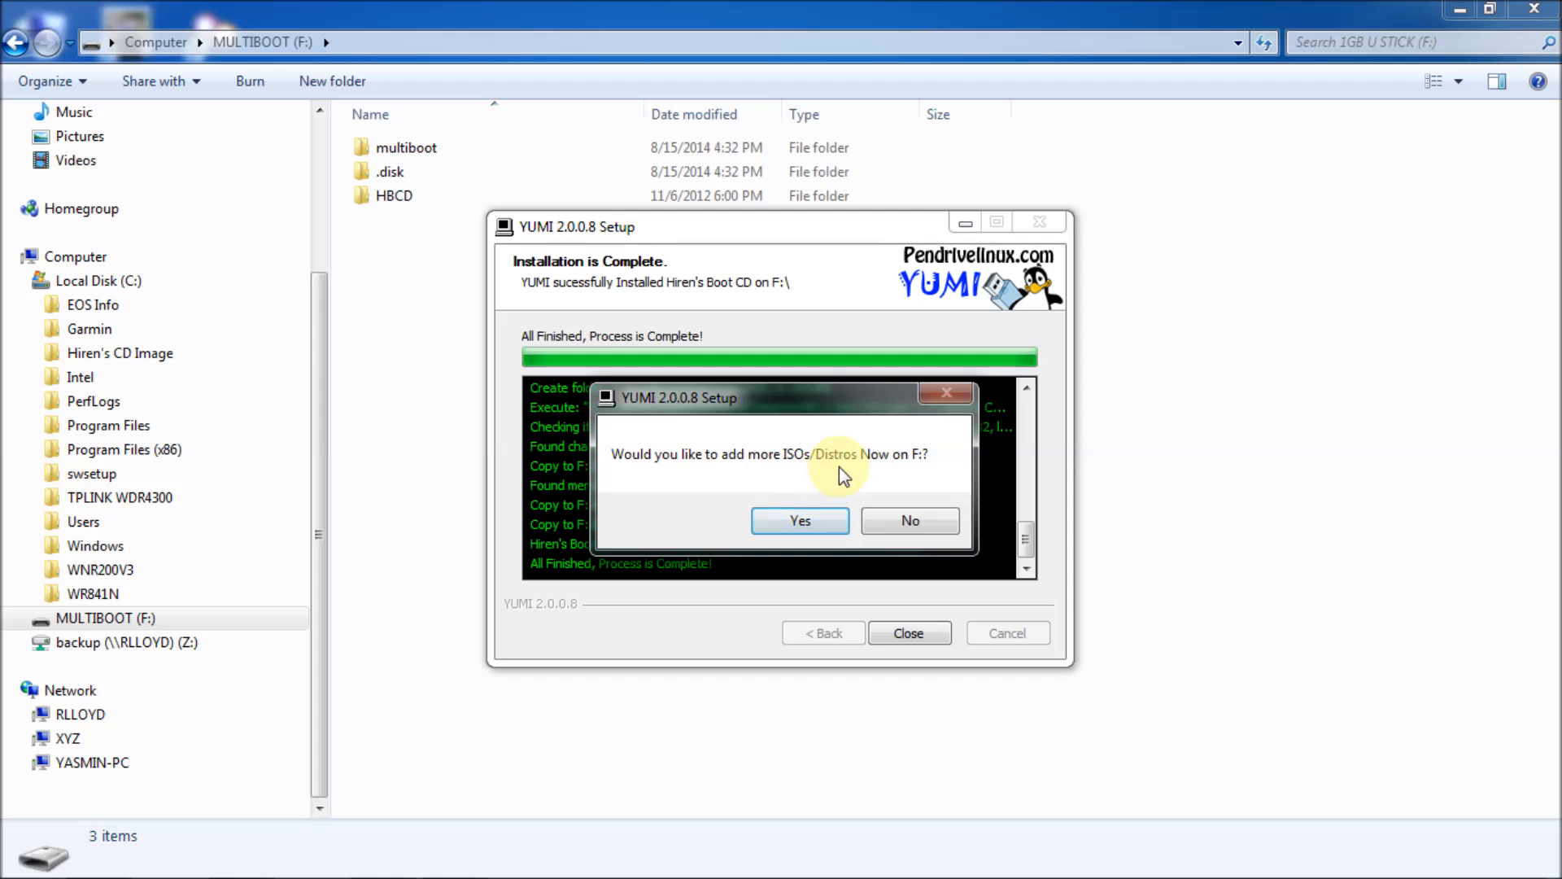
{"action": "mouse_move", "coordinate": [817, 477]}
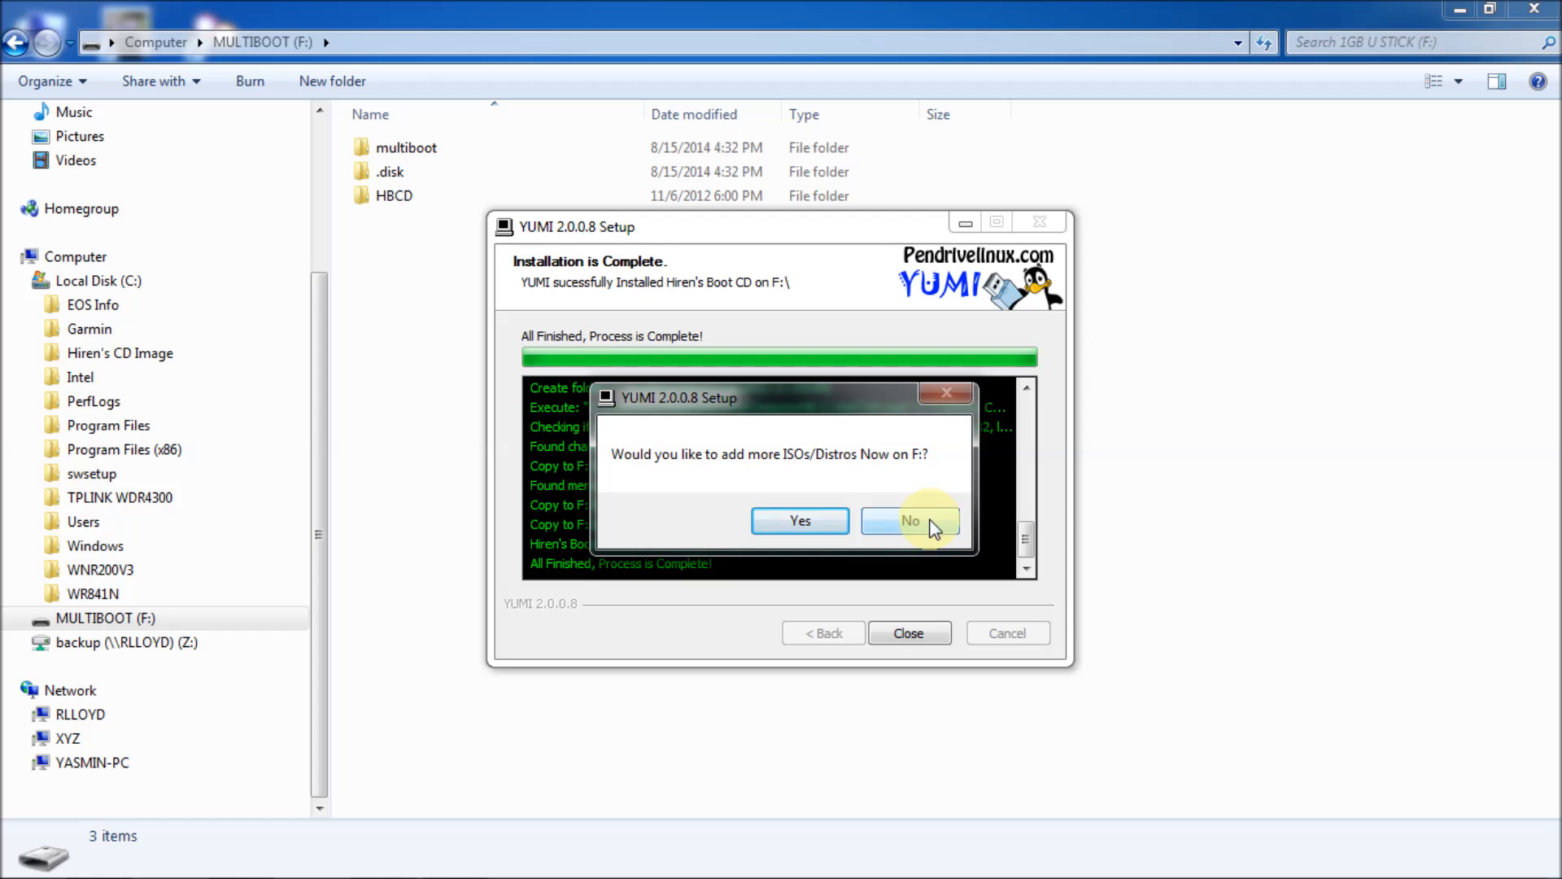
{"action": "left_click", "coordinate": [910, 521]}
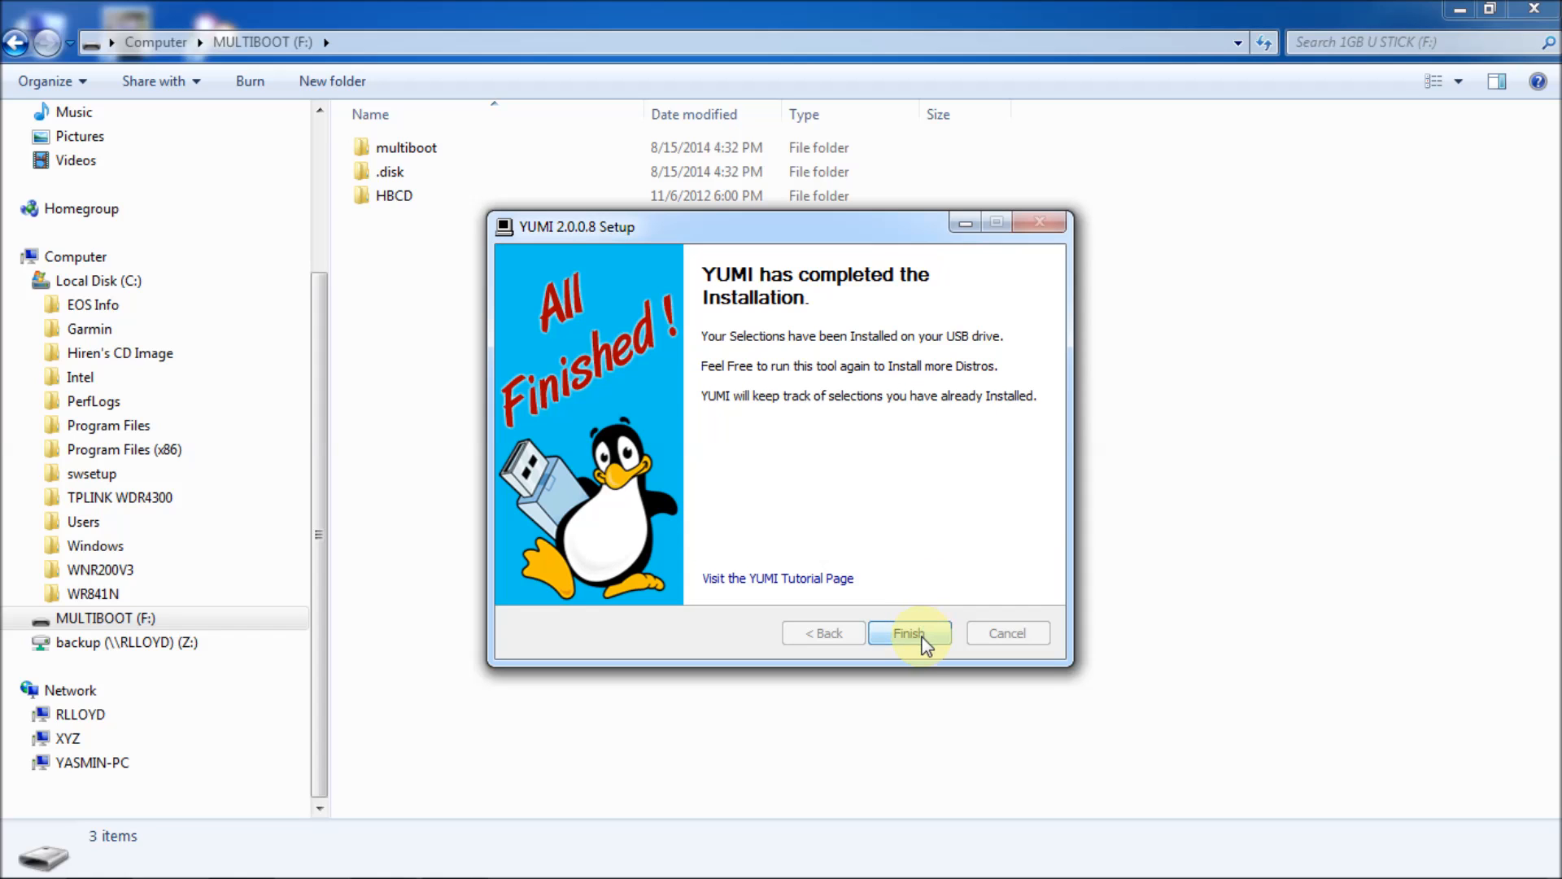
{"action": "left_click", "coordinate": [908, 633]}
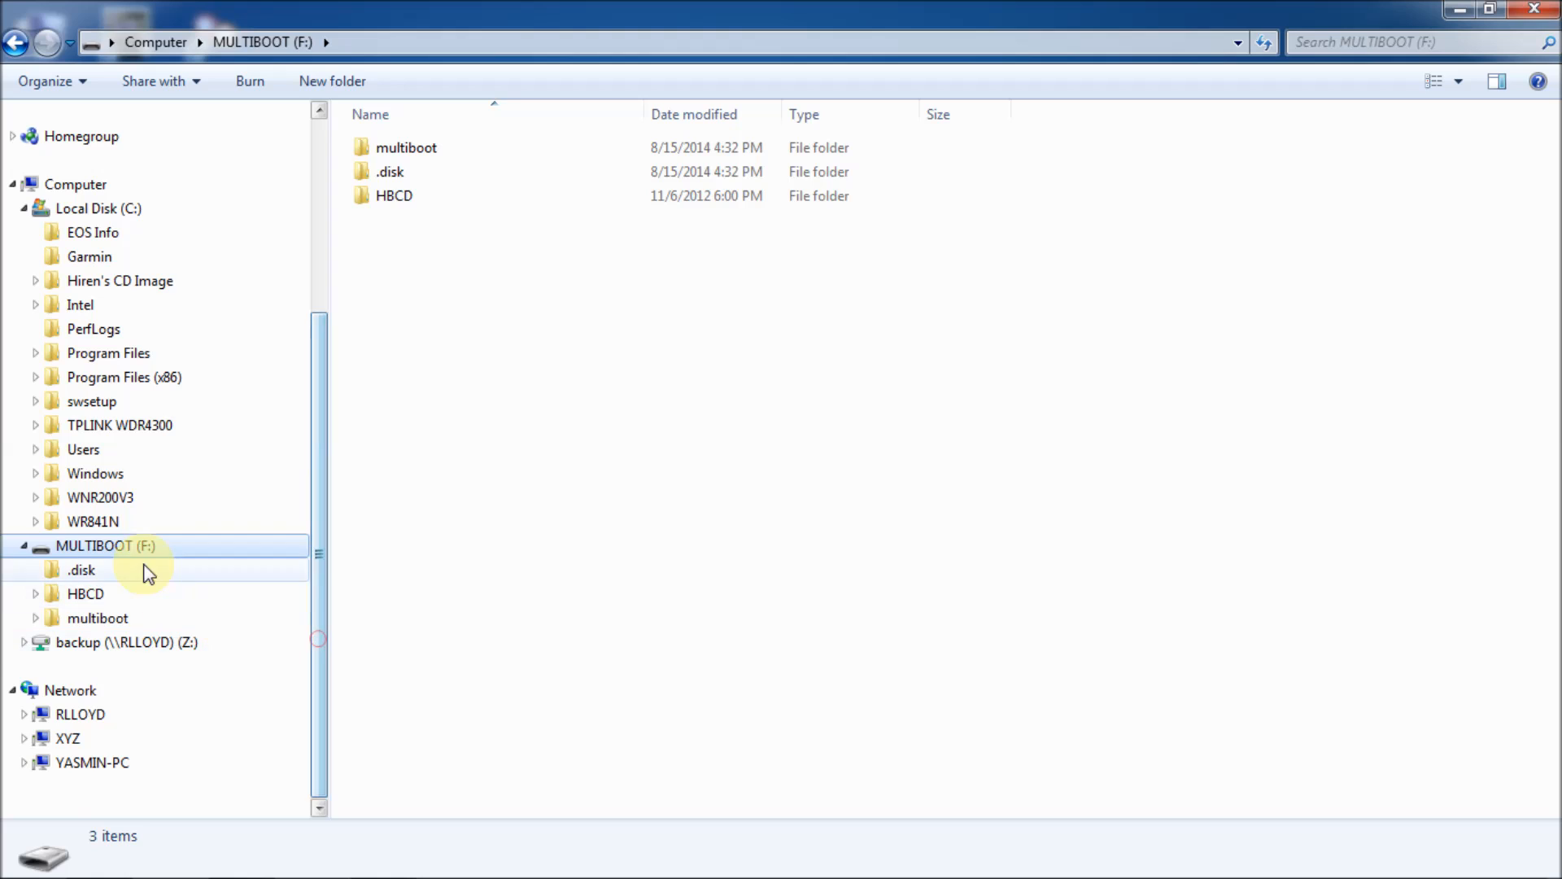
{"action": "left_click", "coordinate": [405, 147]}
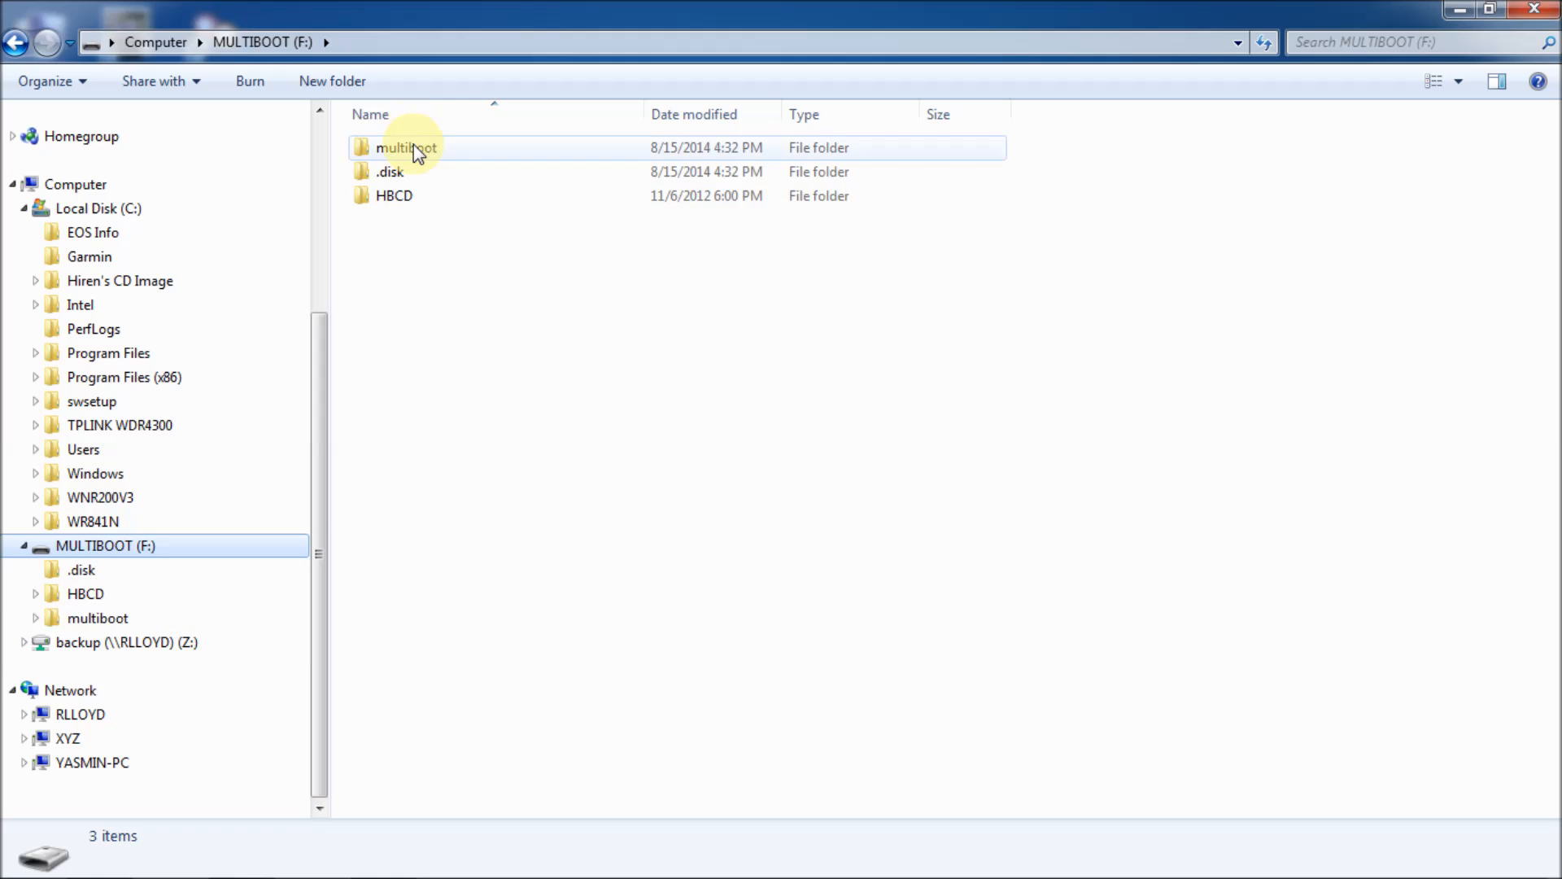
{"action": "left_click", "coordinate": [394, 195]}
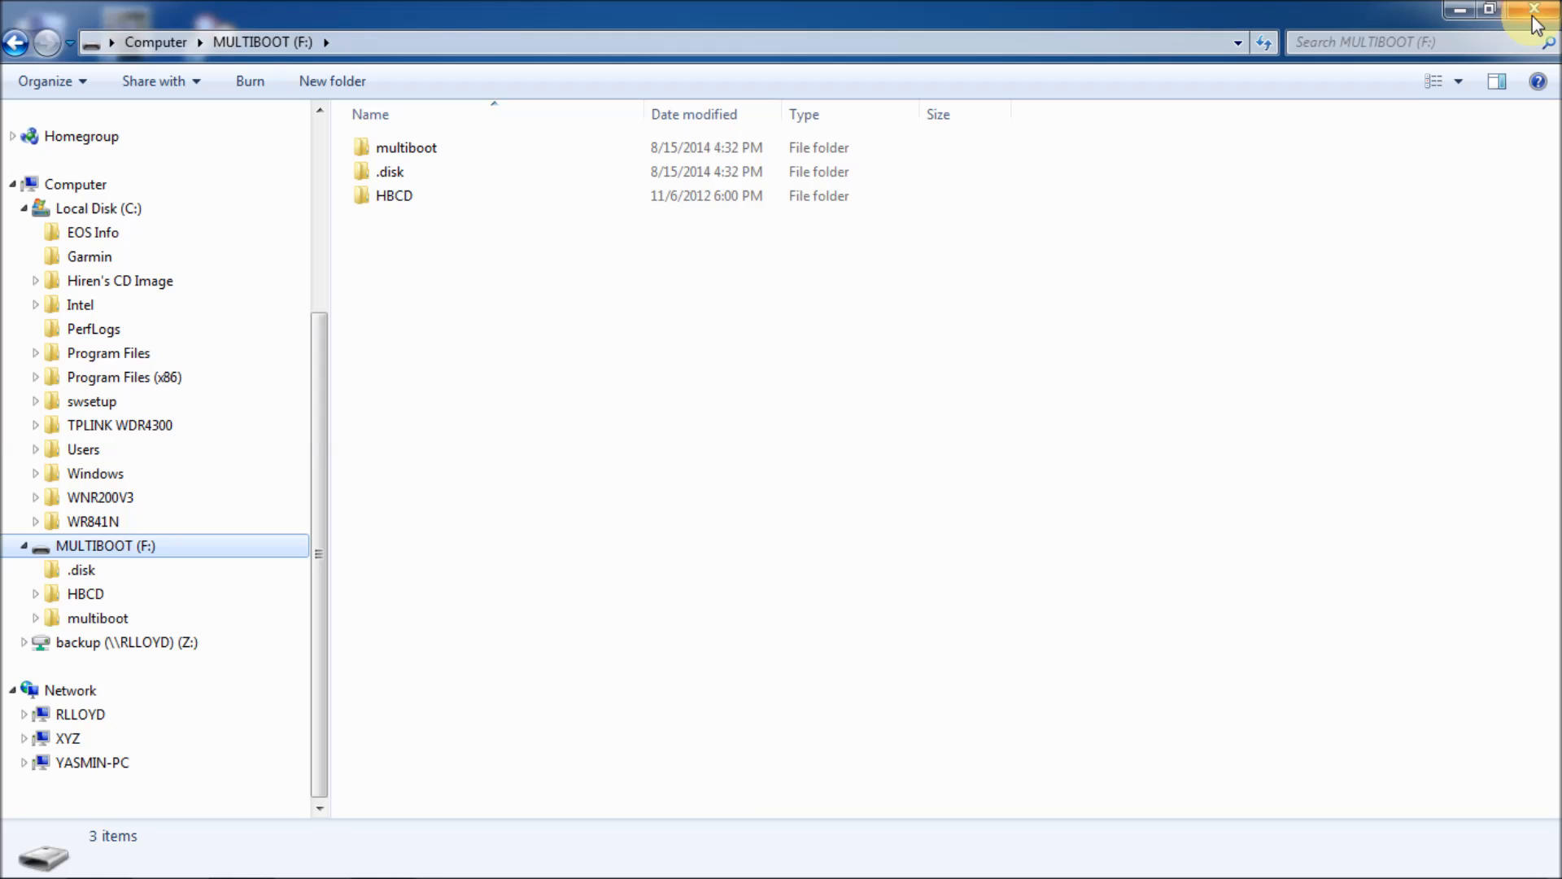
{"action": "mouse_move", "coordinate": [1532, 15]}
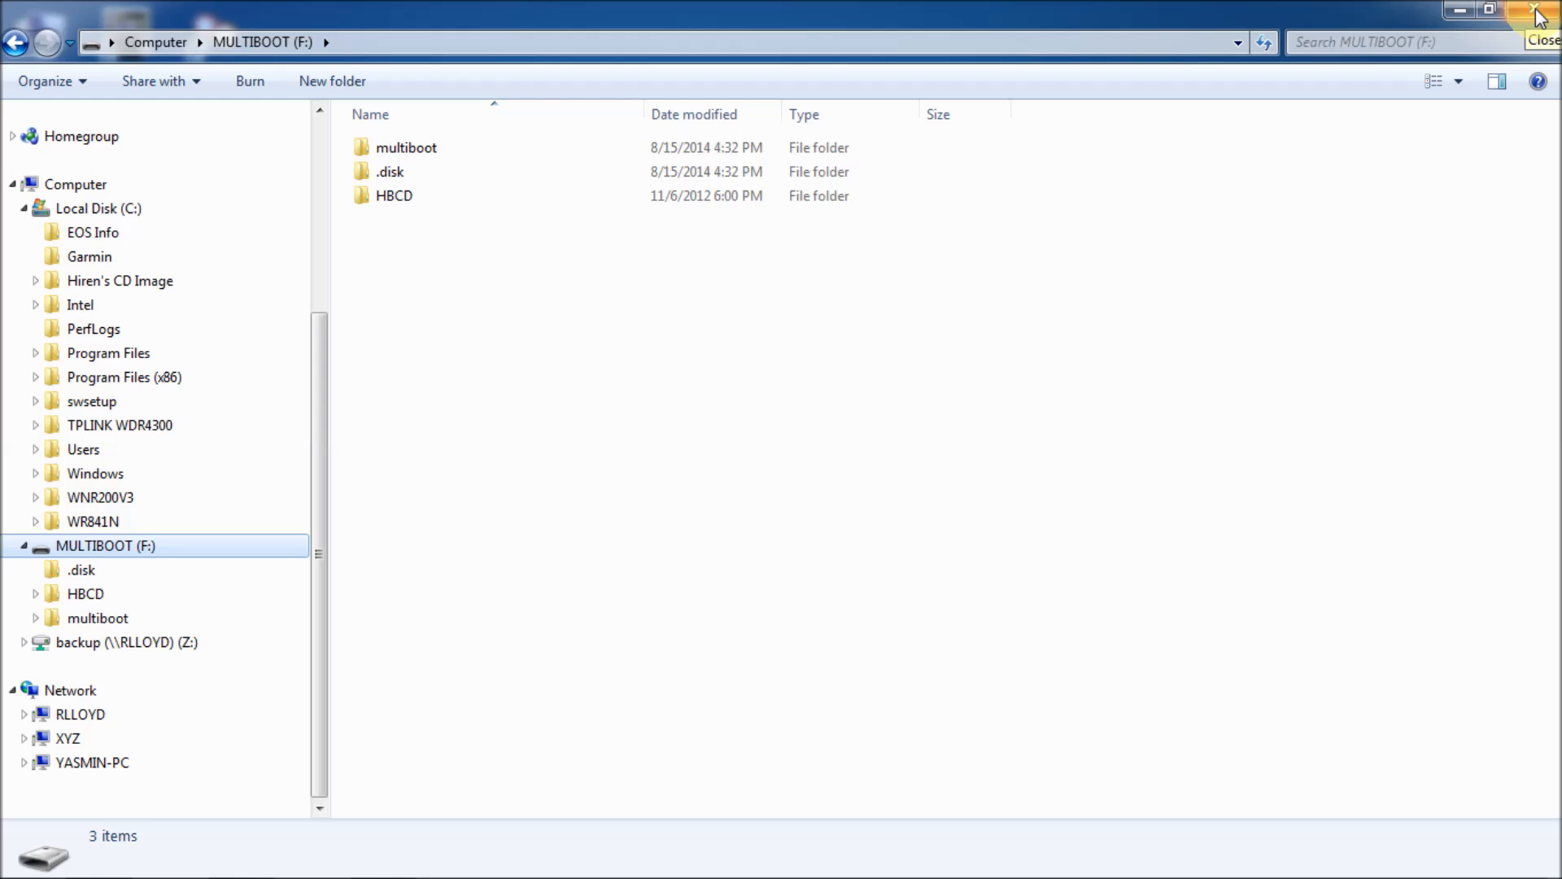
{"action": "mouse_move", "coordinate": [1537, 12]}
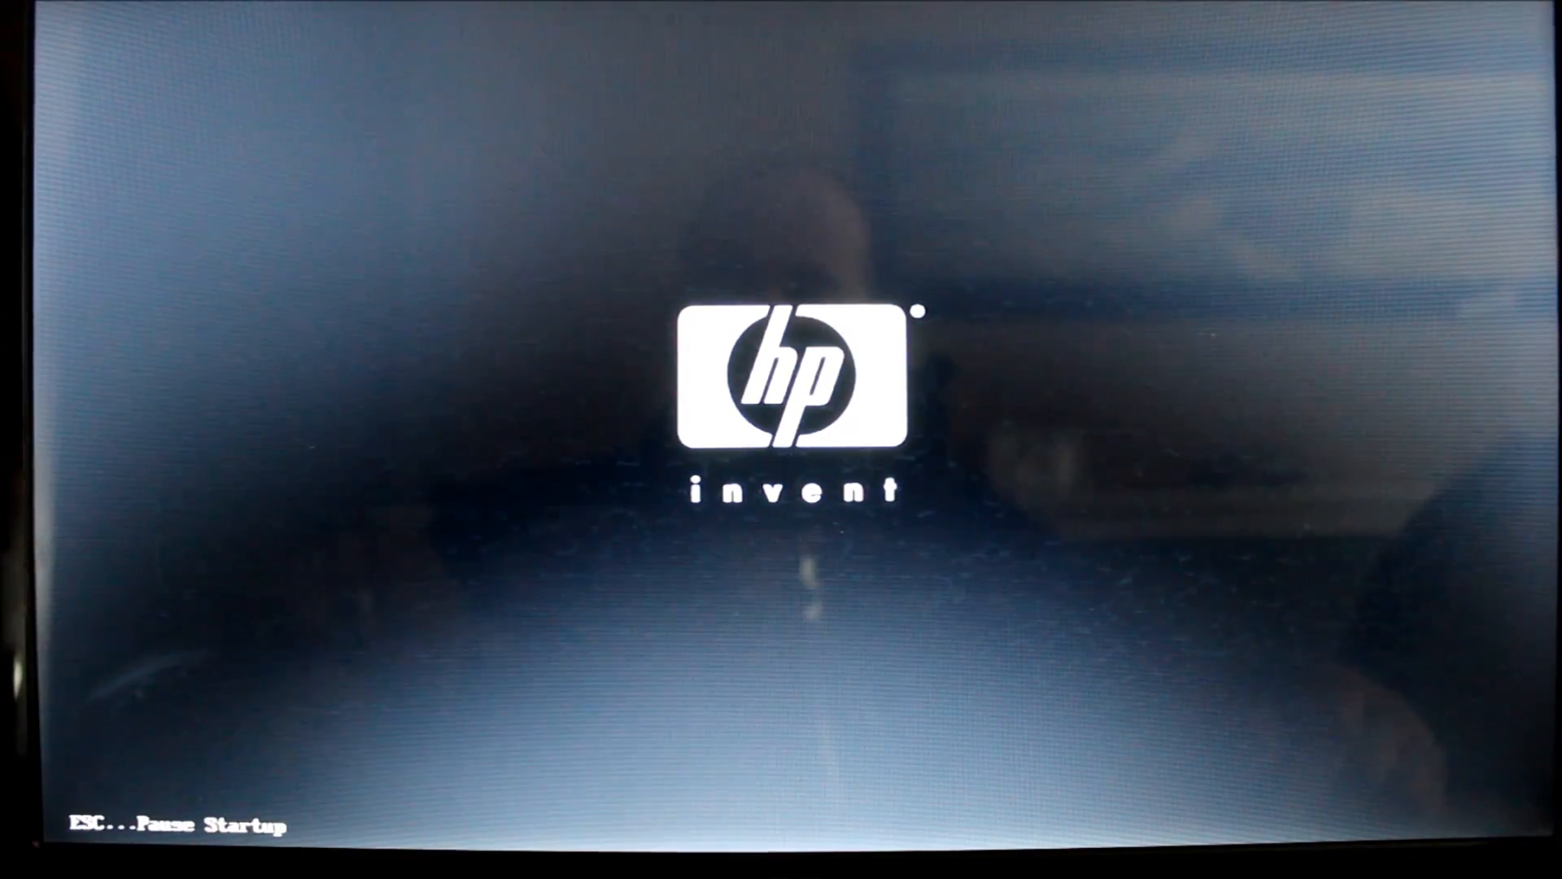
Interrupt HP startup with Esc and F9 to reach the Boot Manager device list.
{"action": "key", "text": "esc"}
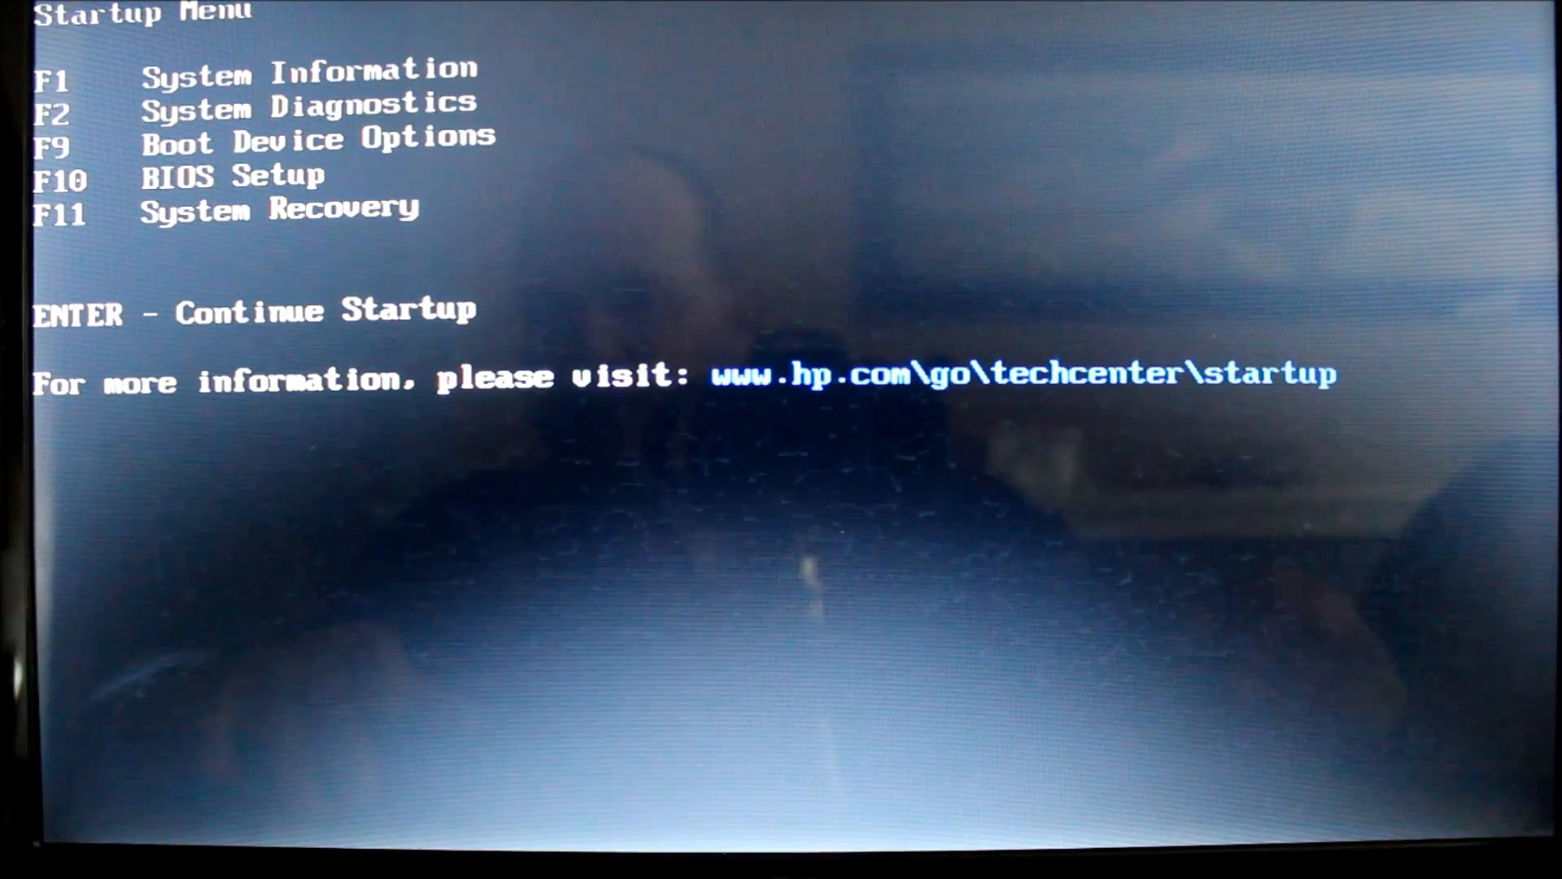
{"action": "key", "text": "f9"}
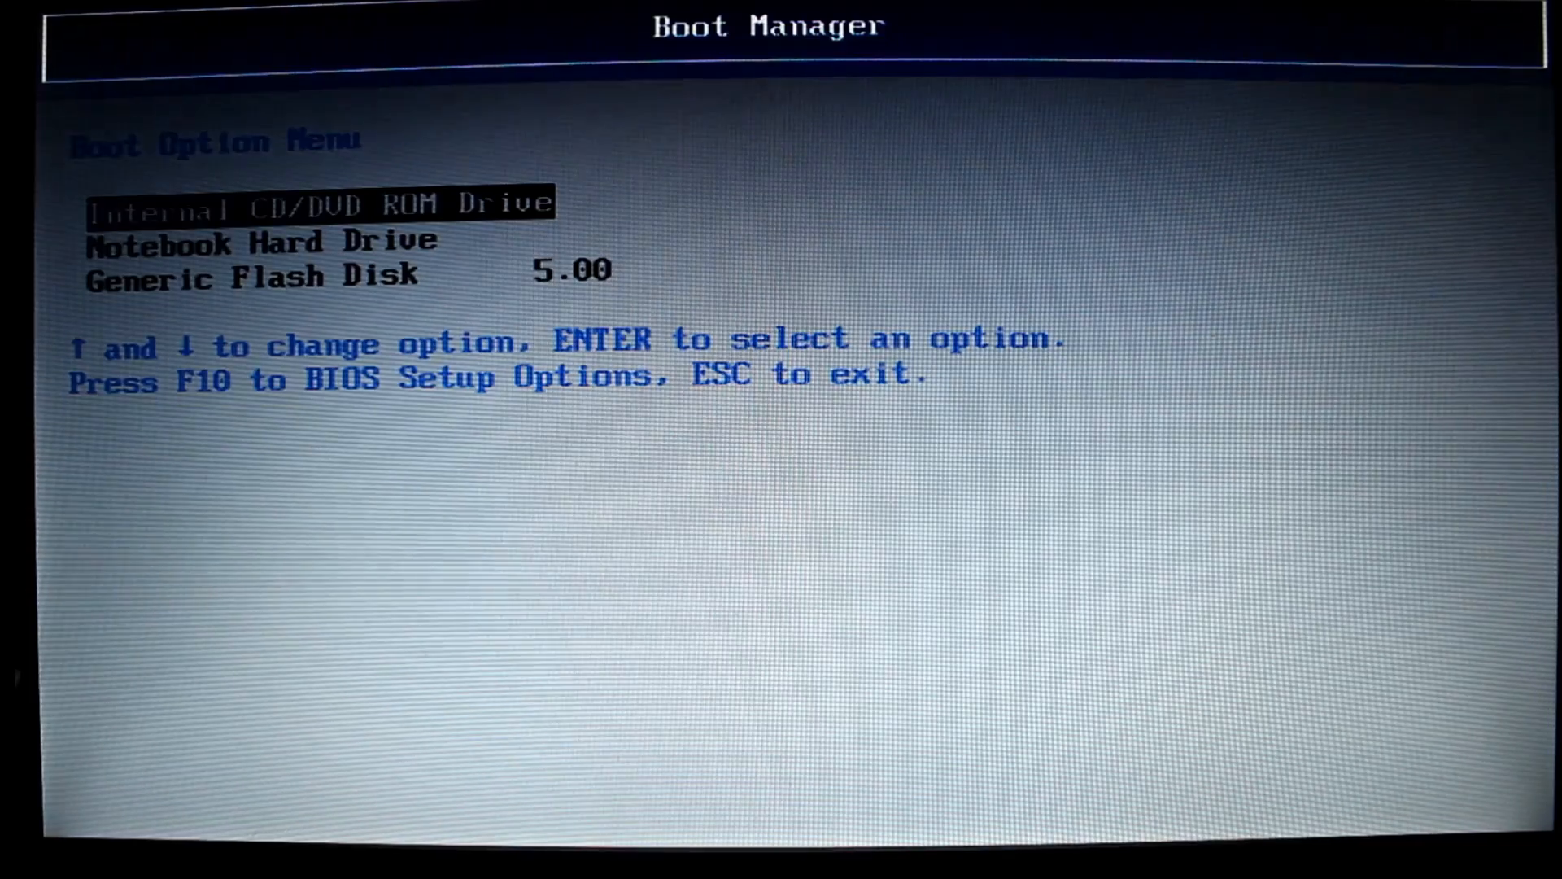
Boot from the Generic Flash Disk so the YUMI MultiBoot USB menu appears.
{"action": "key", "text": "down"}
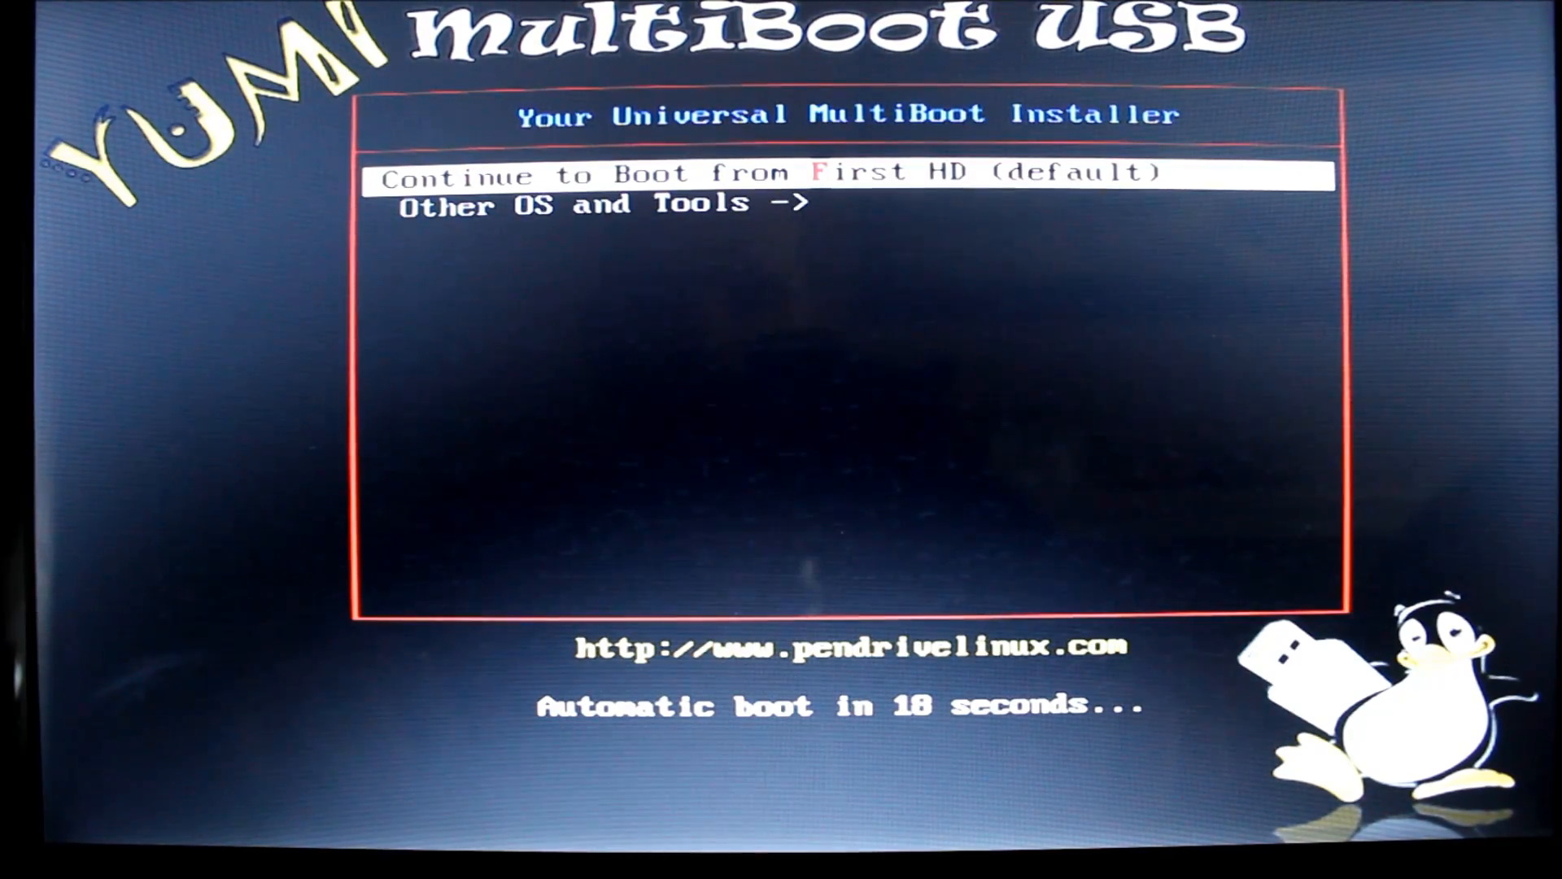
Launch Hiren's BootCD 15.2 via Other OS and Tools, reaching its rescue-tool boot menu.
{"action": "key", "text": "Down"}
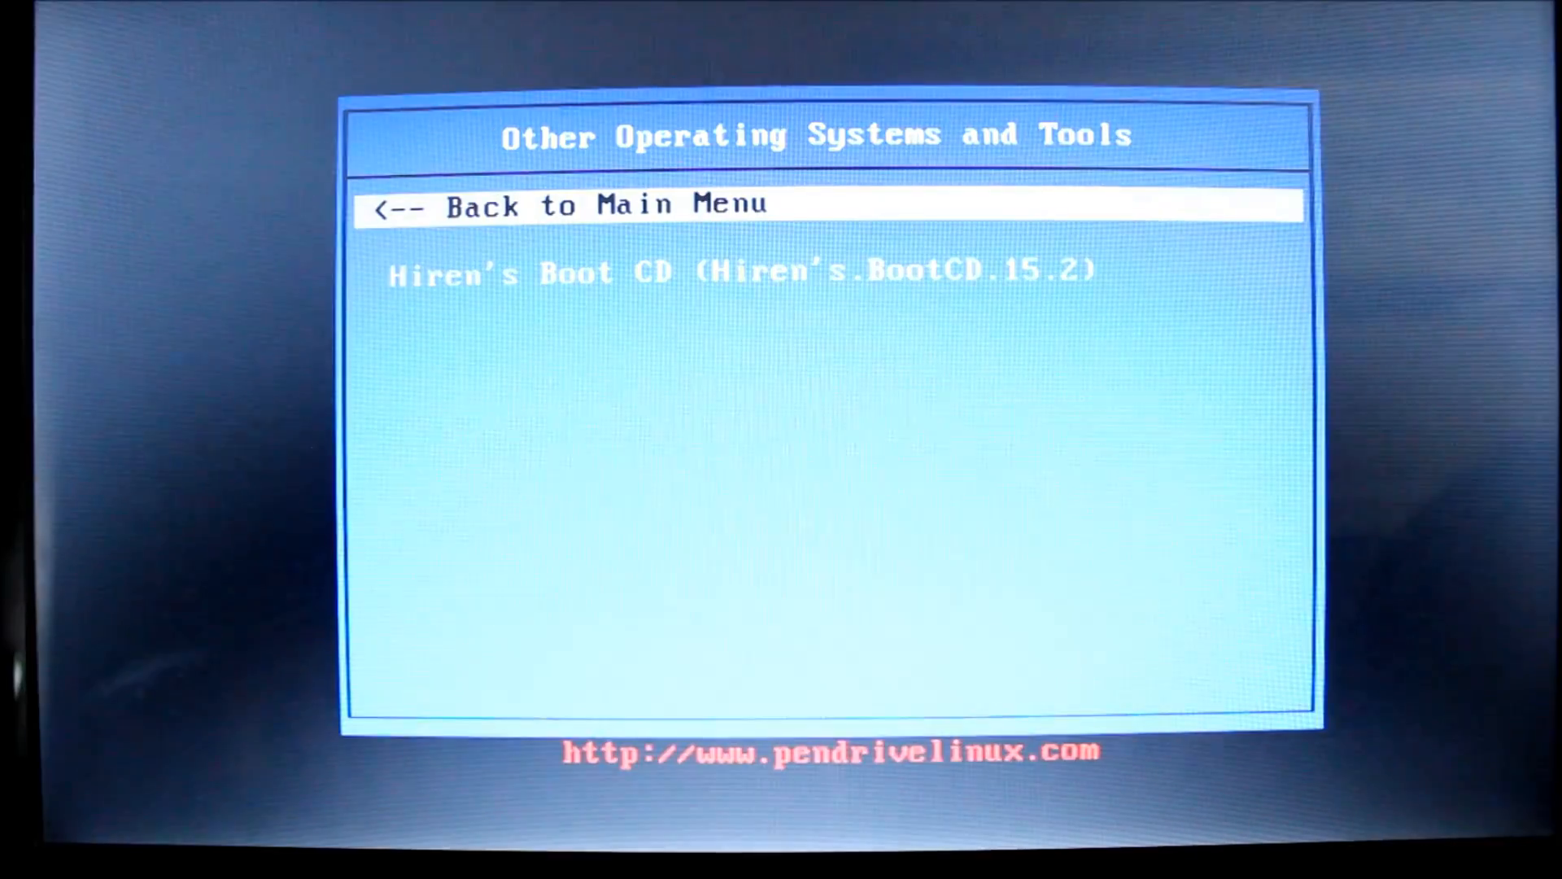
{"action": "key", "text": "Down"}
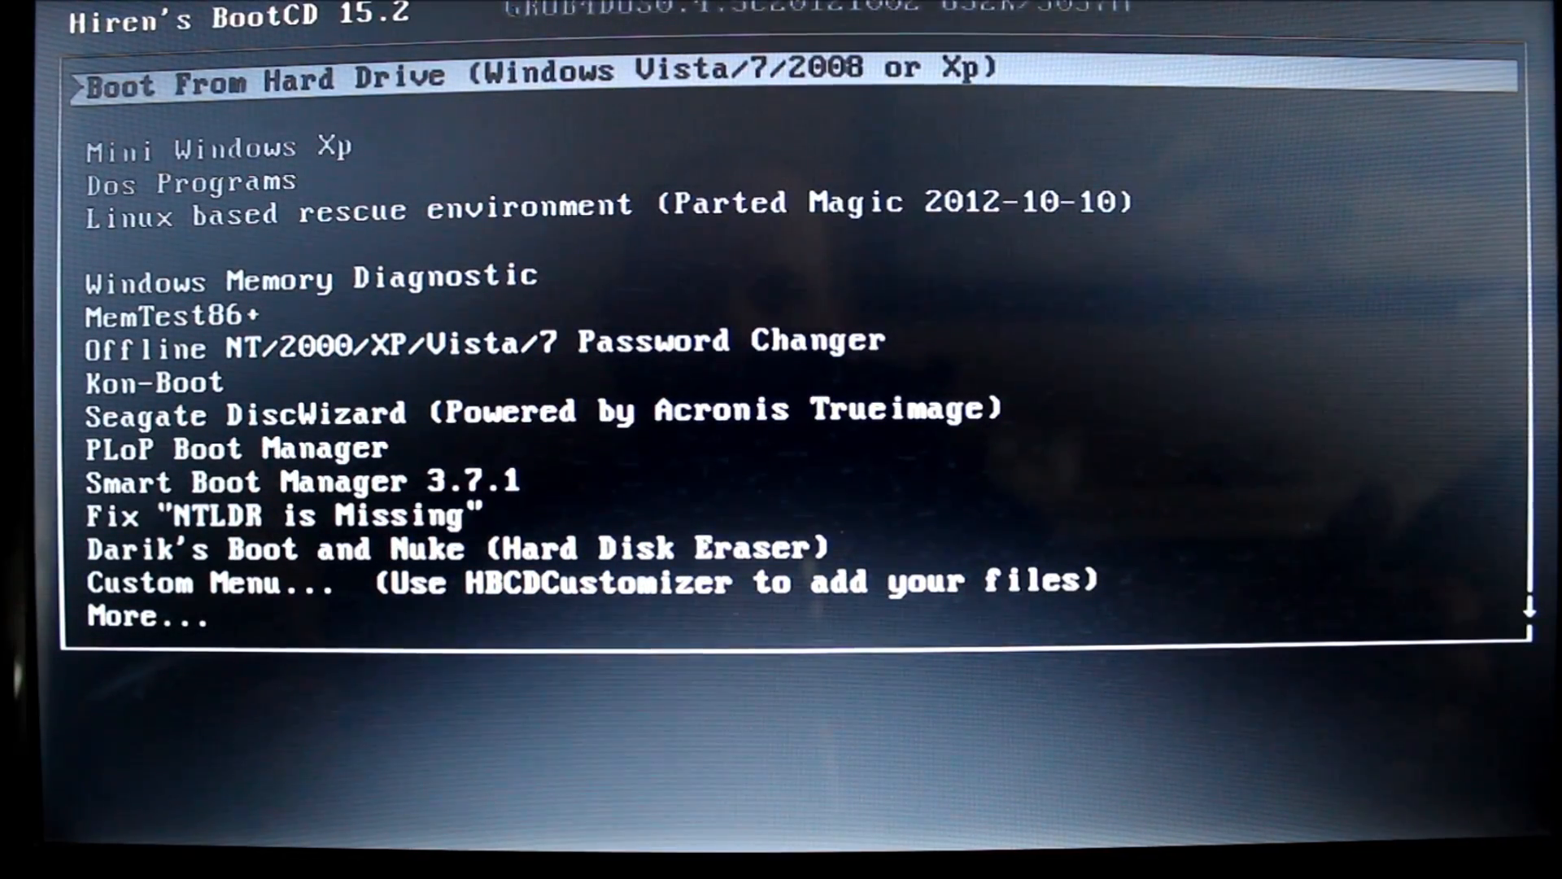
{"action": "key", "text": "Down"}
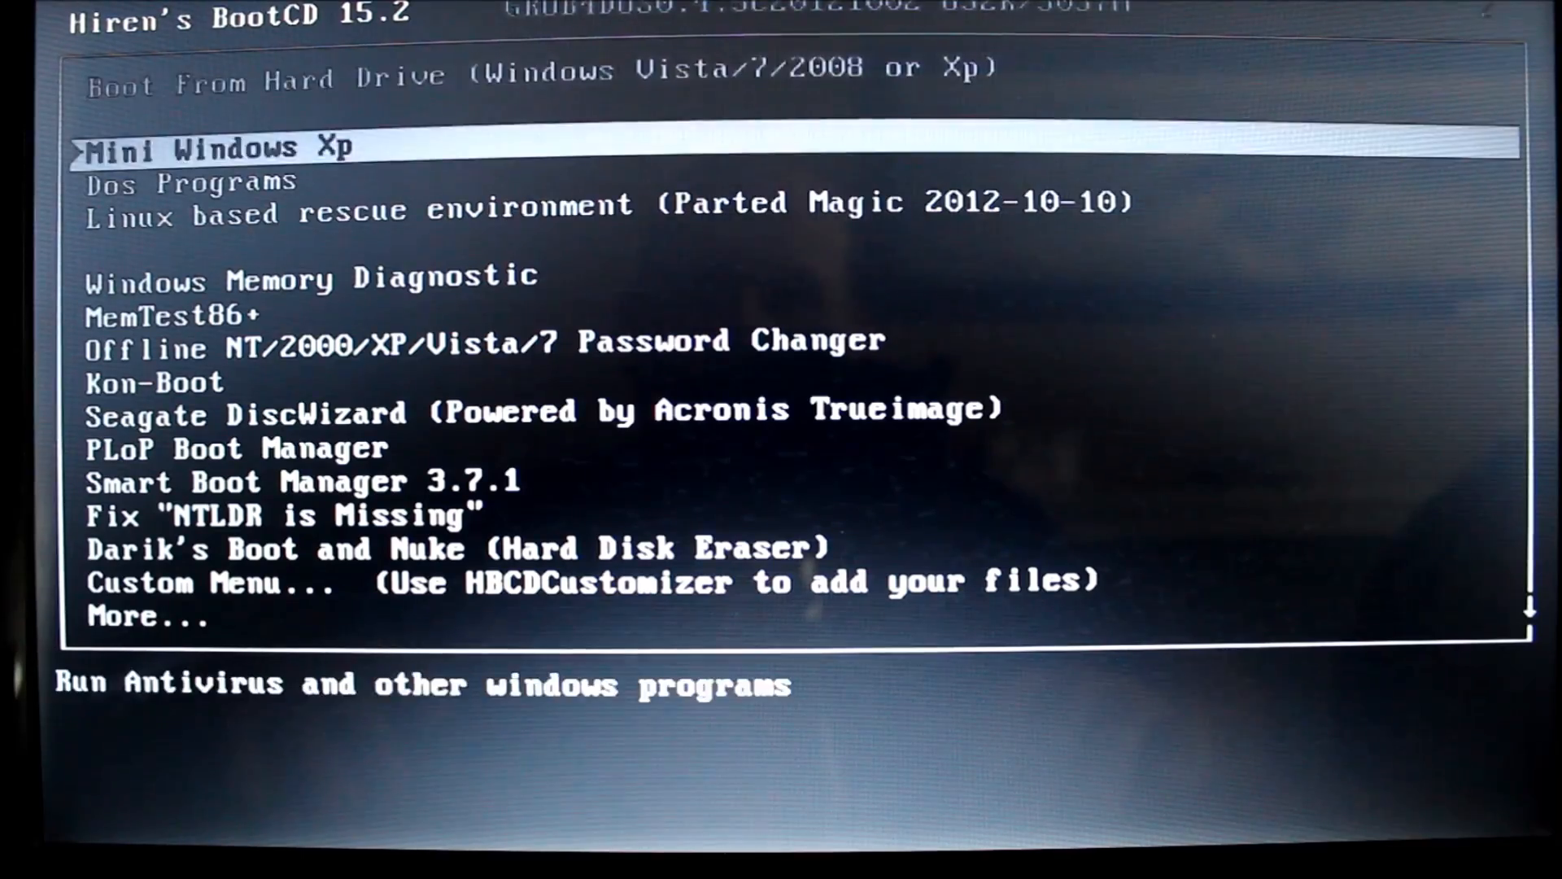
{"action": "key", "text": "down"}
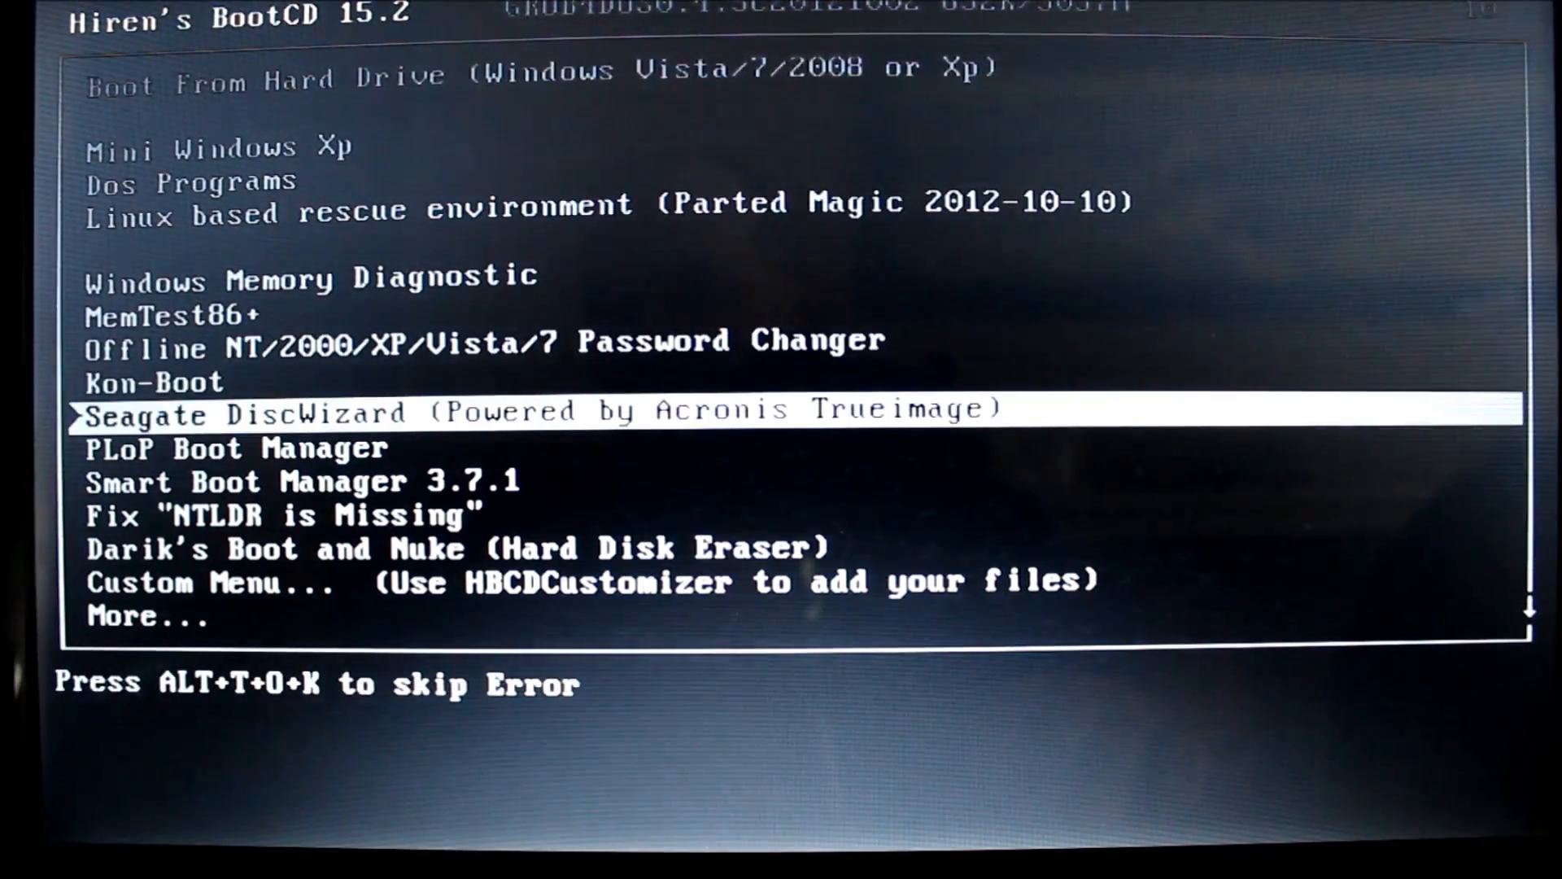
{"action": "key", "text": "up"}
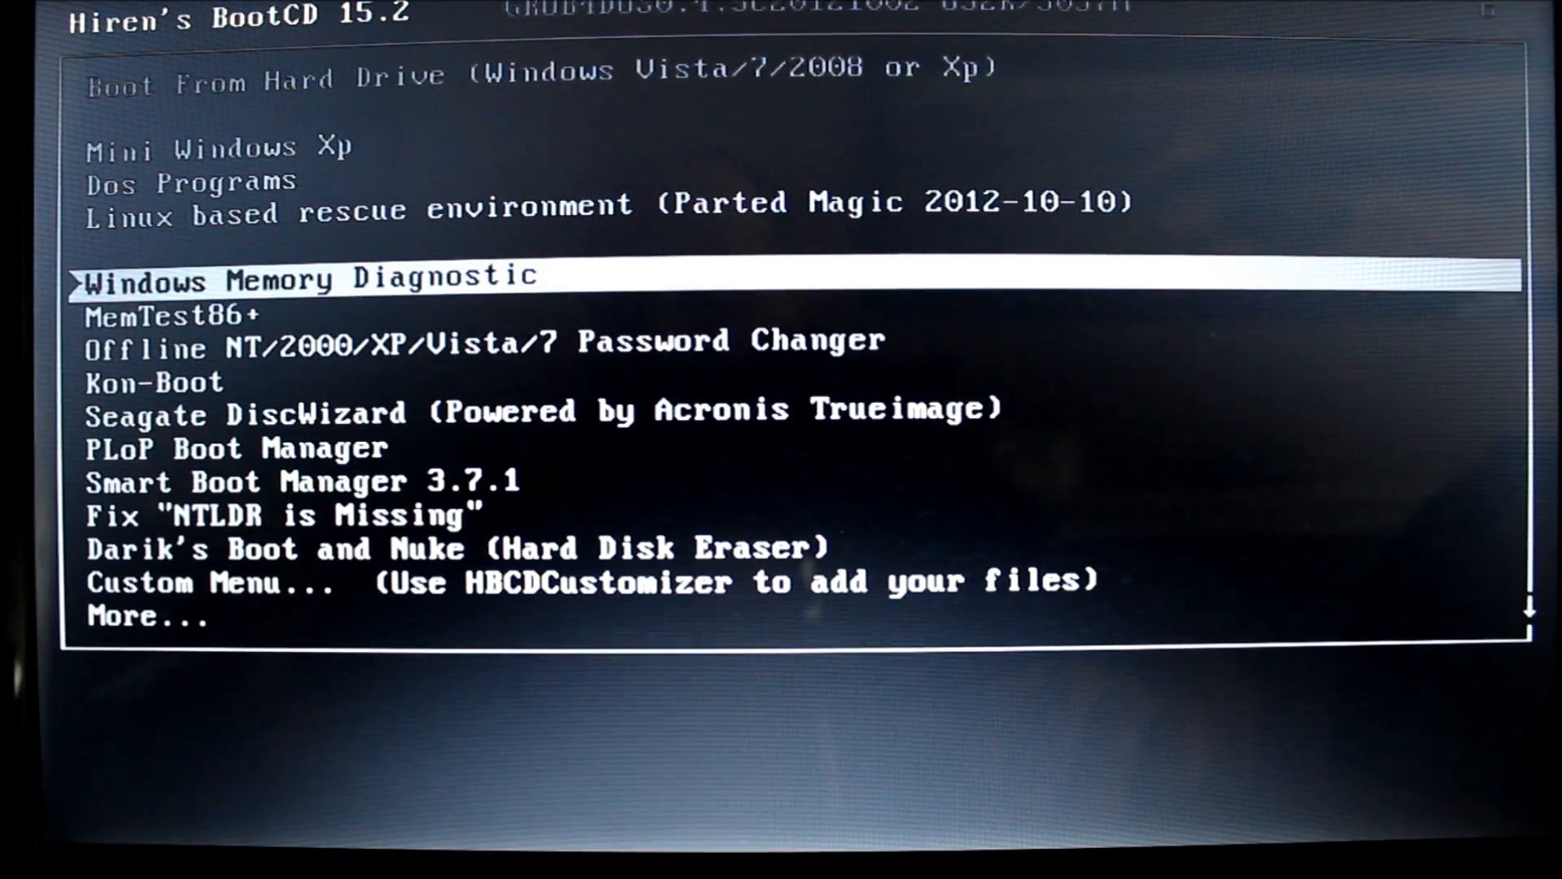
{"action": "key", "text": "down"}
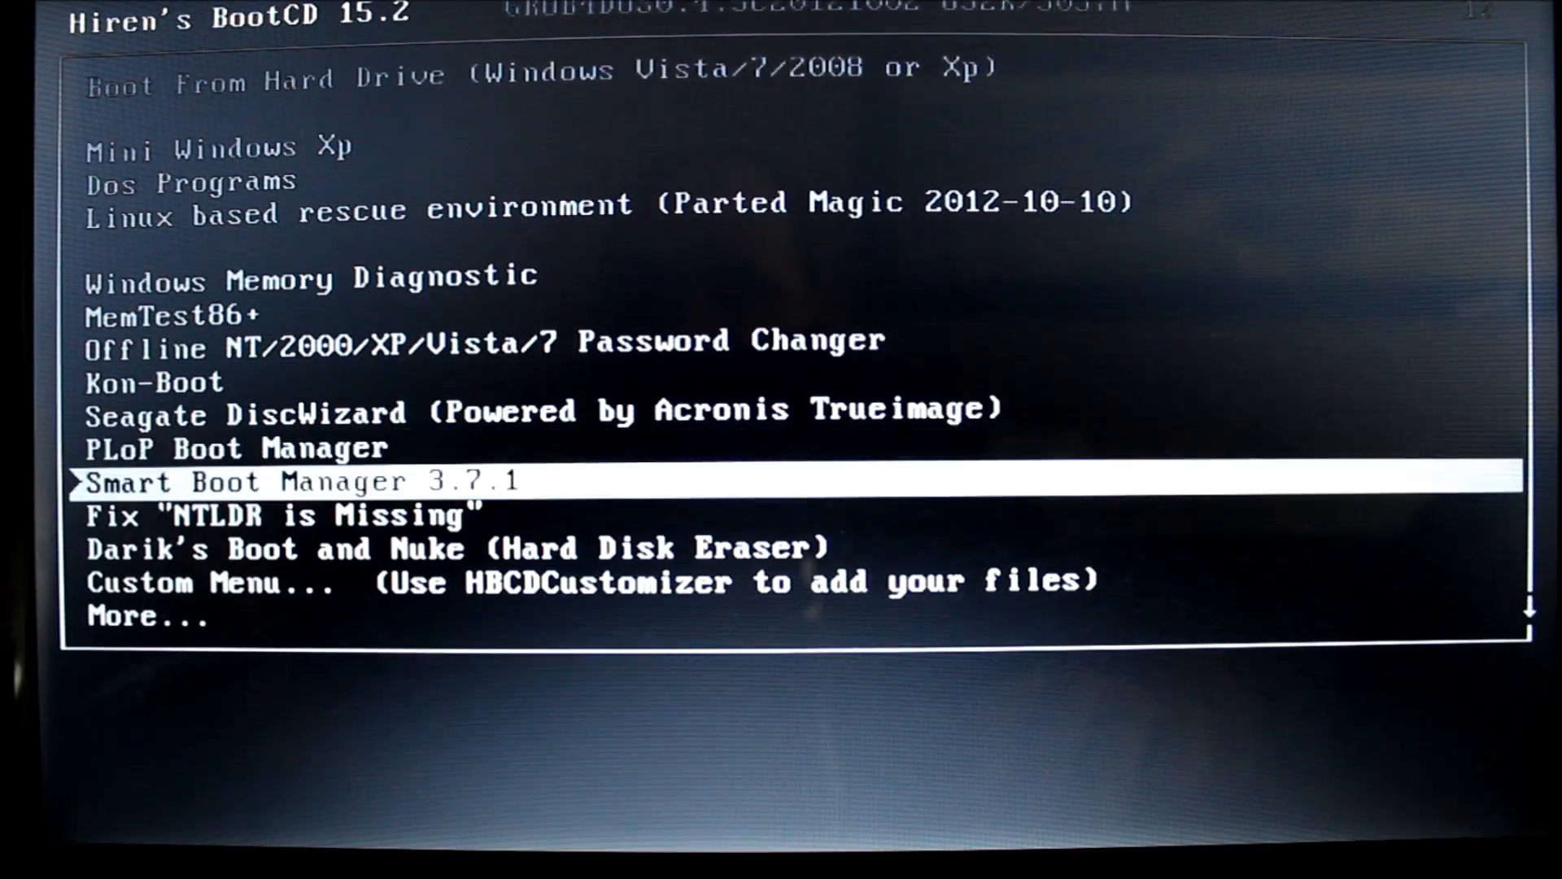
{"action": "key", "text": "up"}
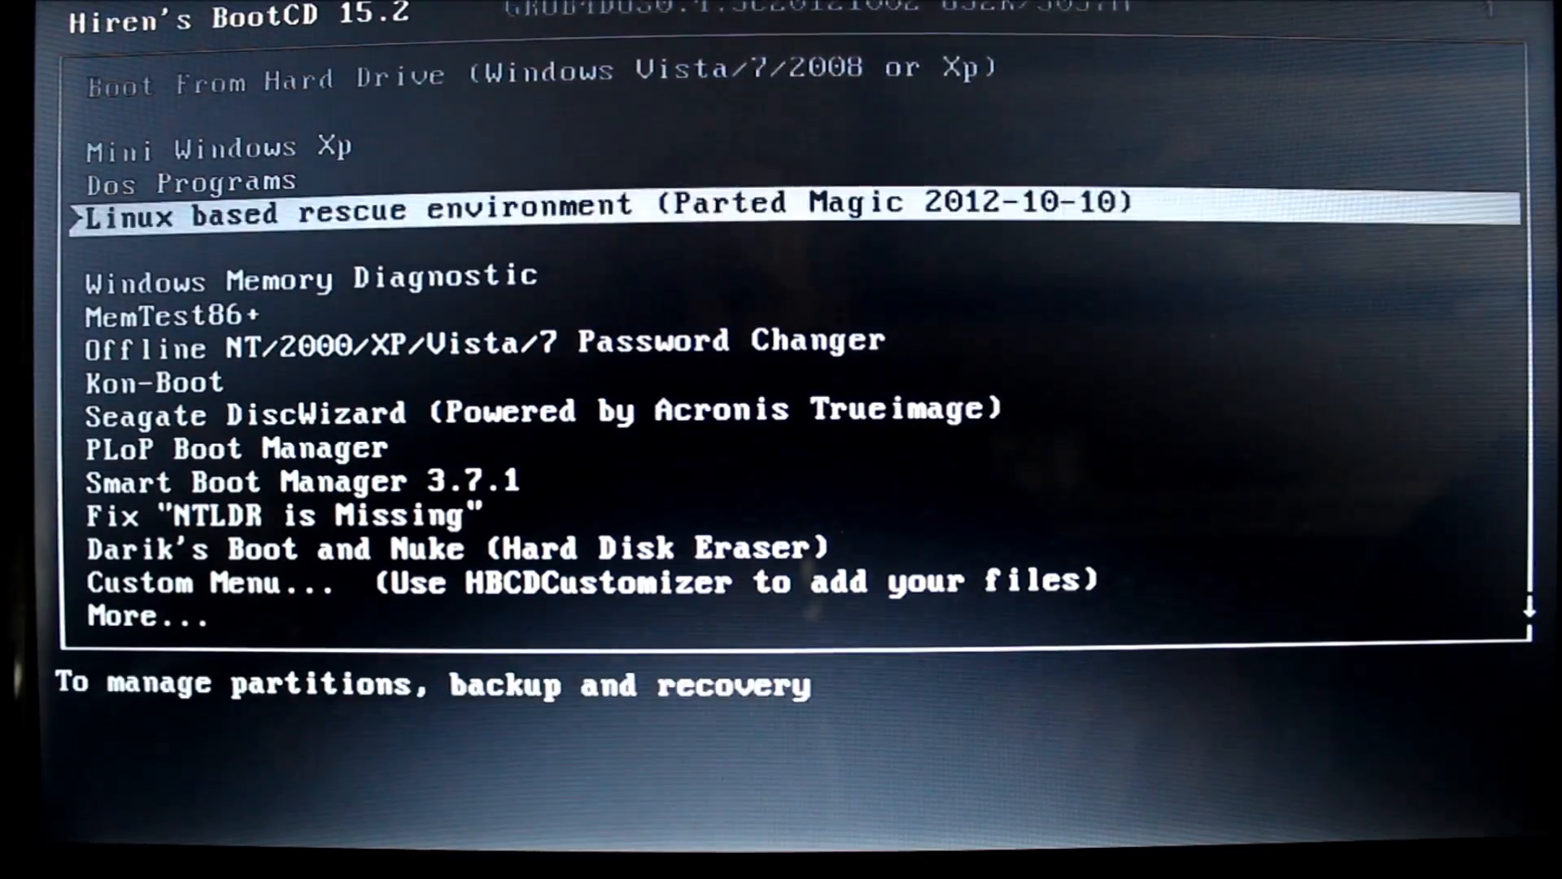
{"action": "key", "text": "up"}
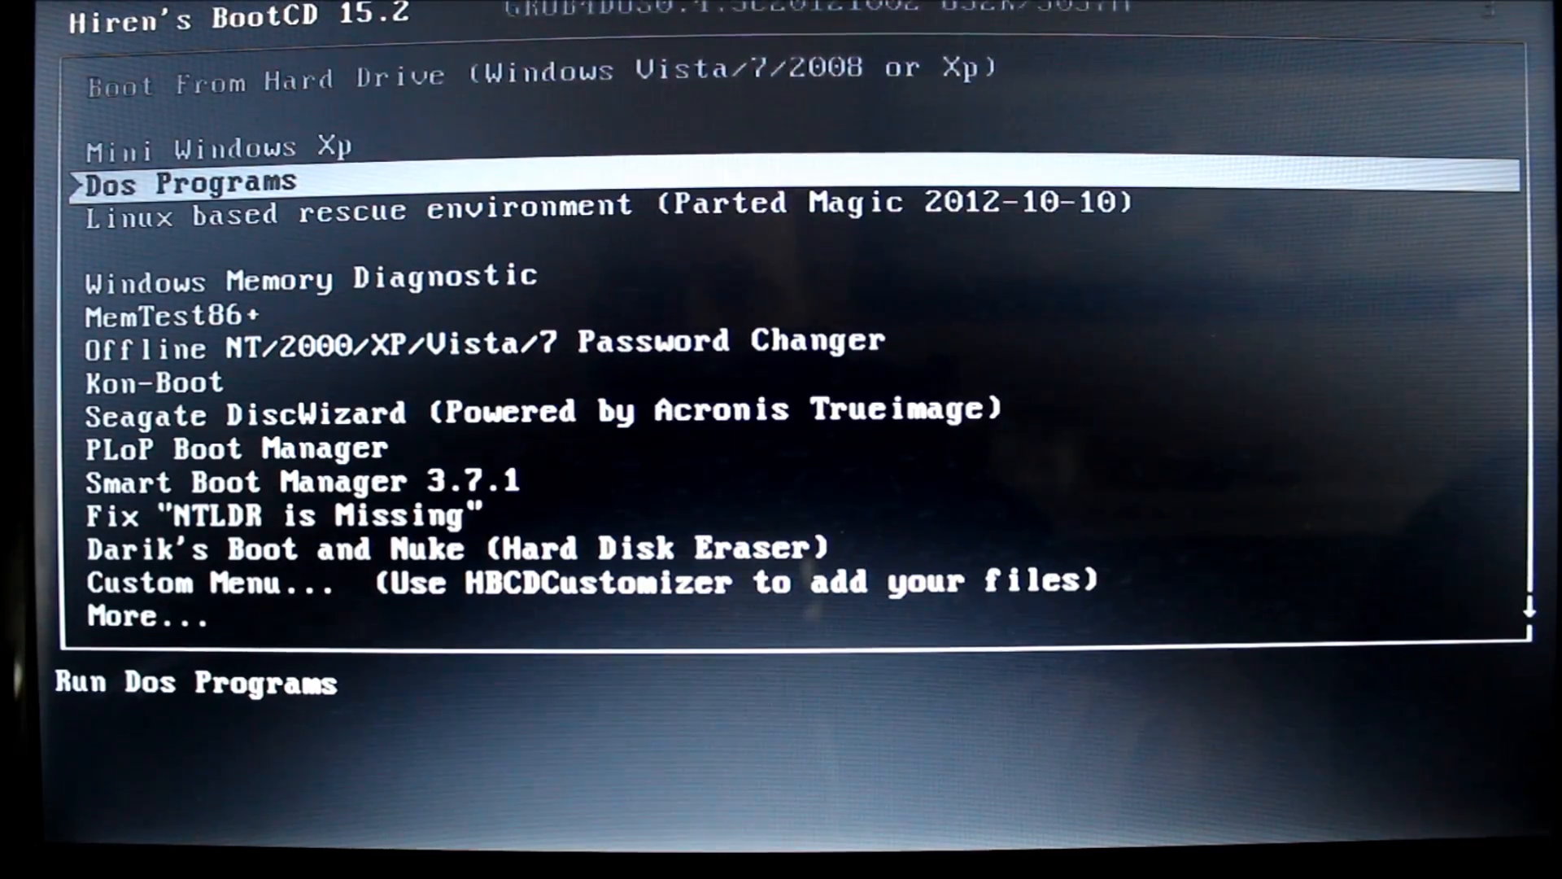
{"action": "key", "text": "Up"}
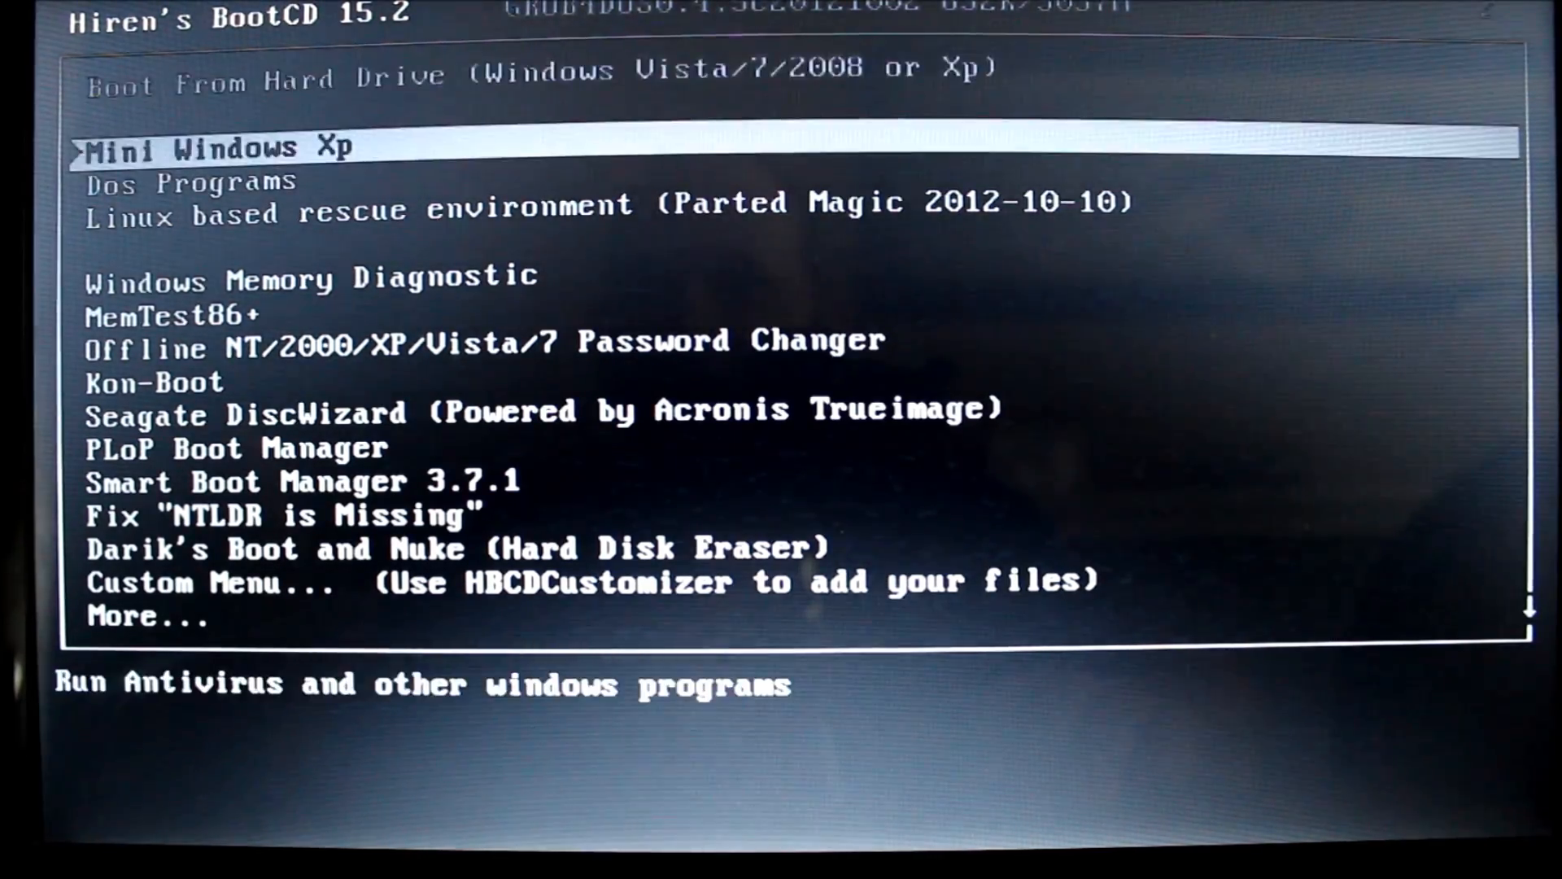
{"action": "key", "text": "down"}
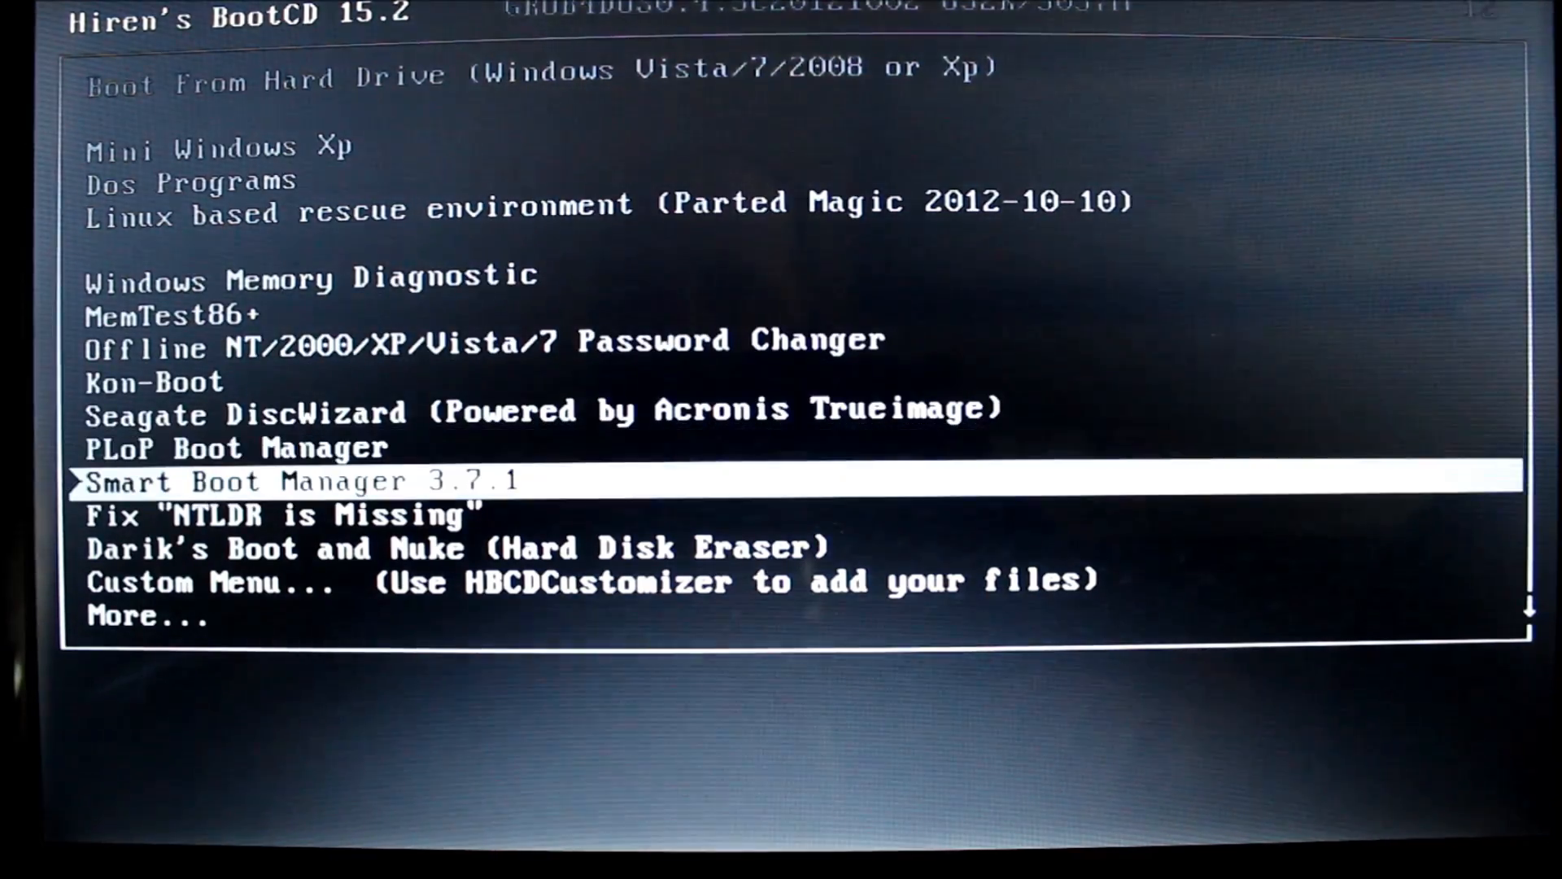
{"action": "key", "text": "Up"}
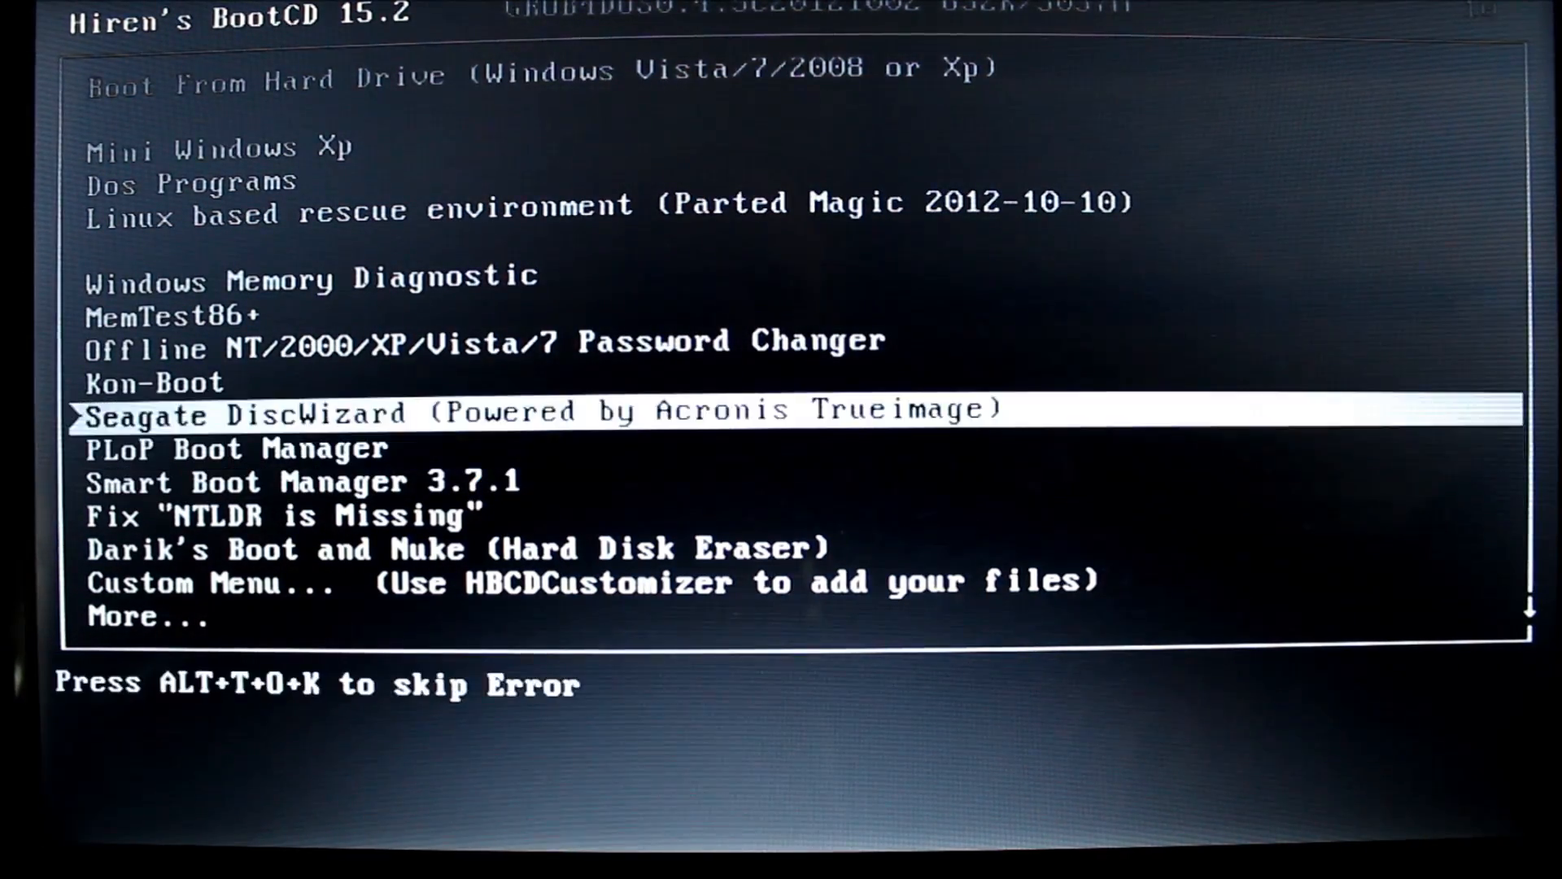
{"action": "key", "text": "up"}
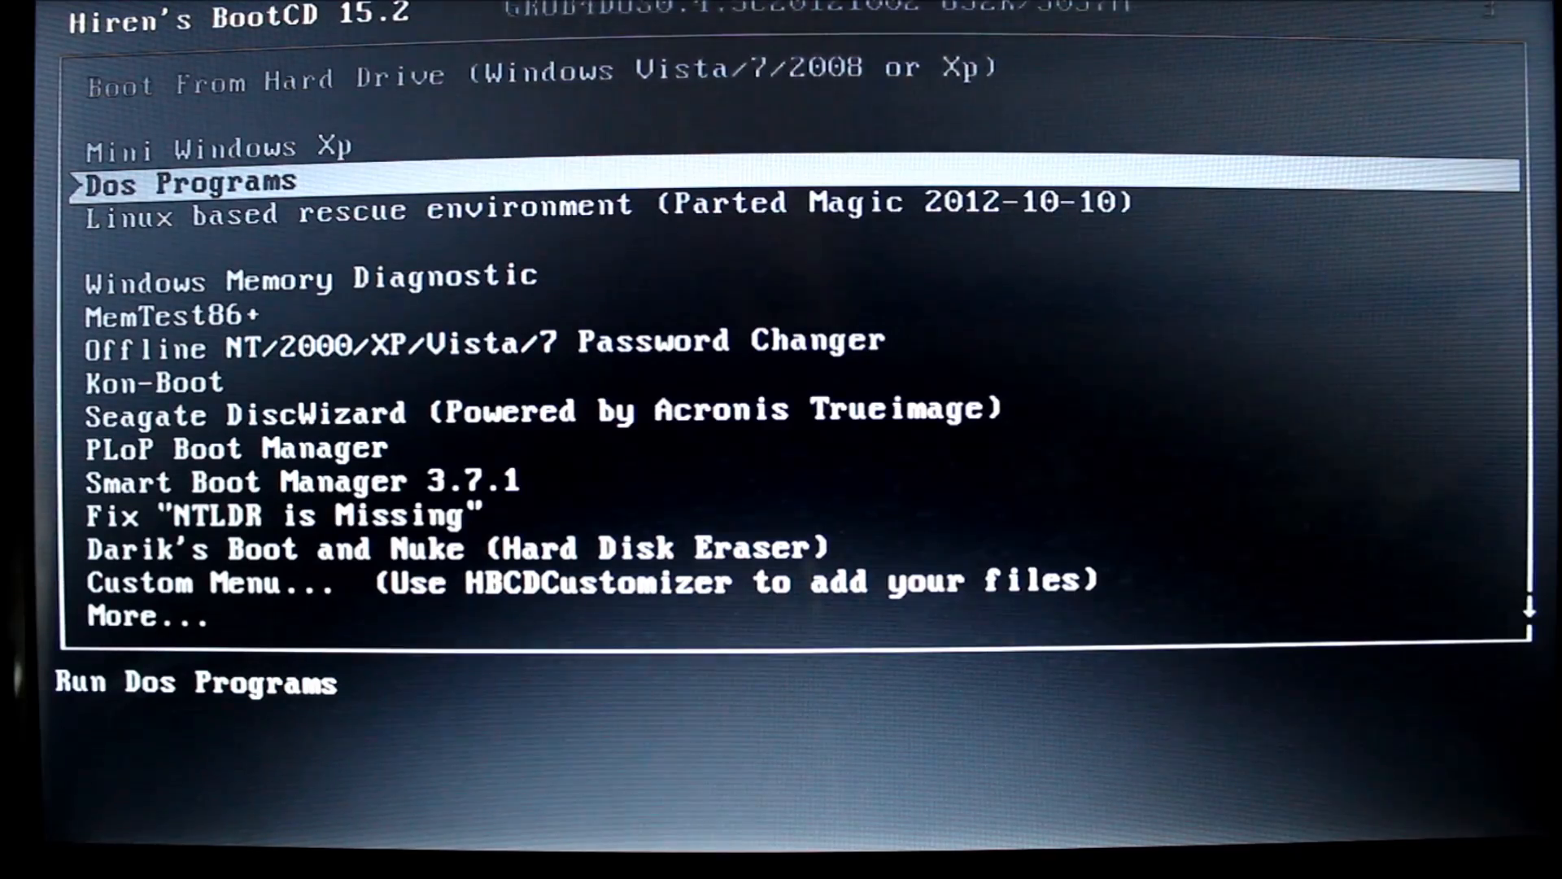